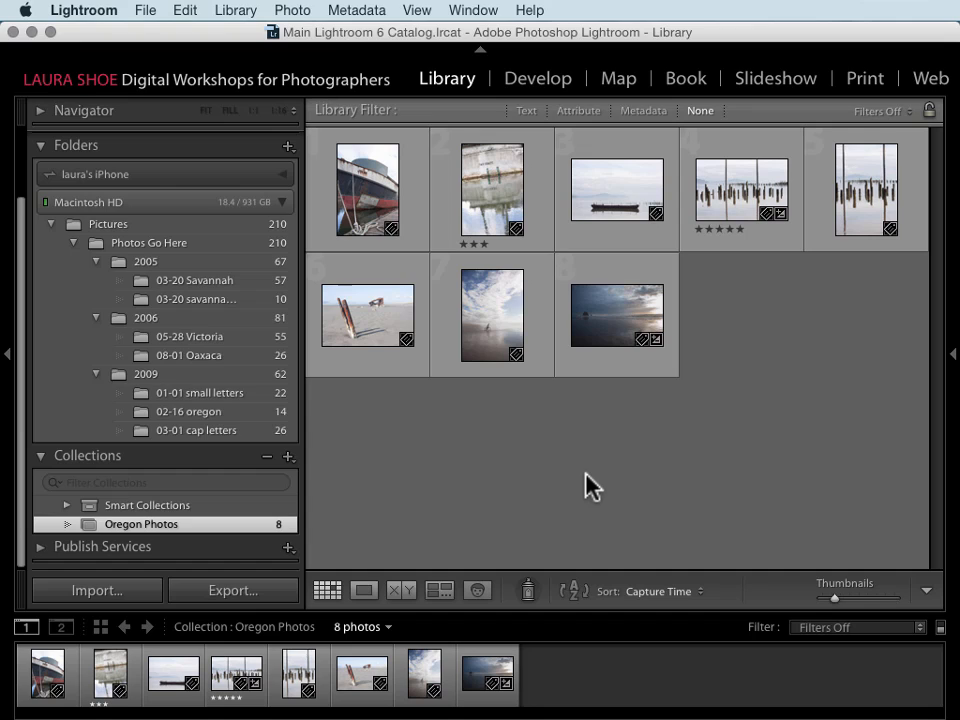
mouse_move(390, 442)
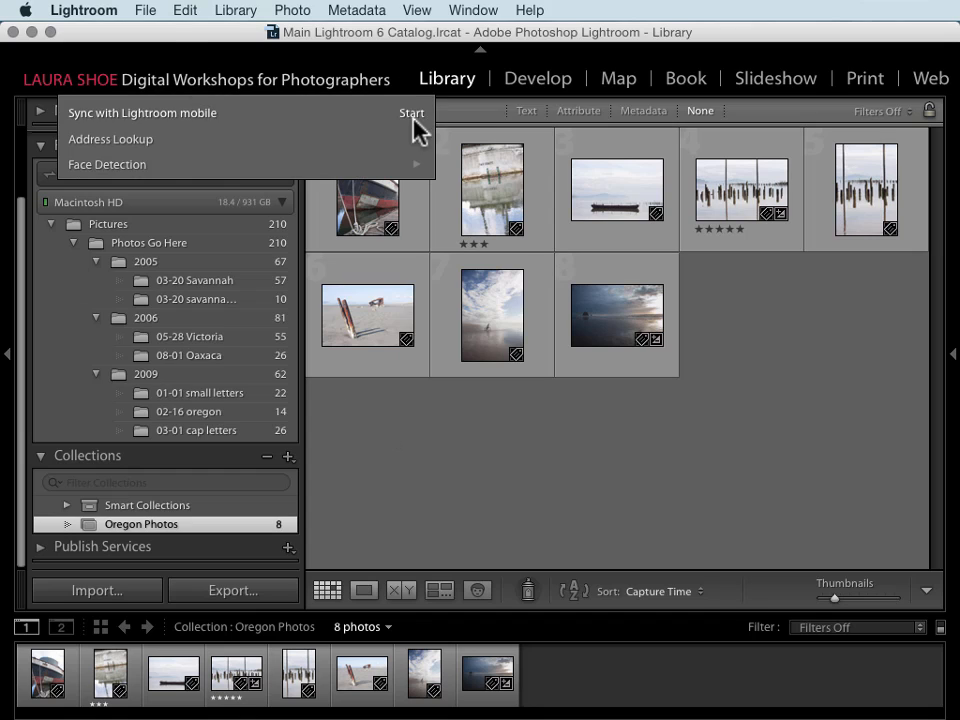
mouse_move(295, 125)
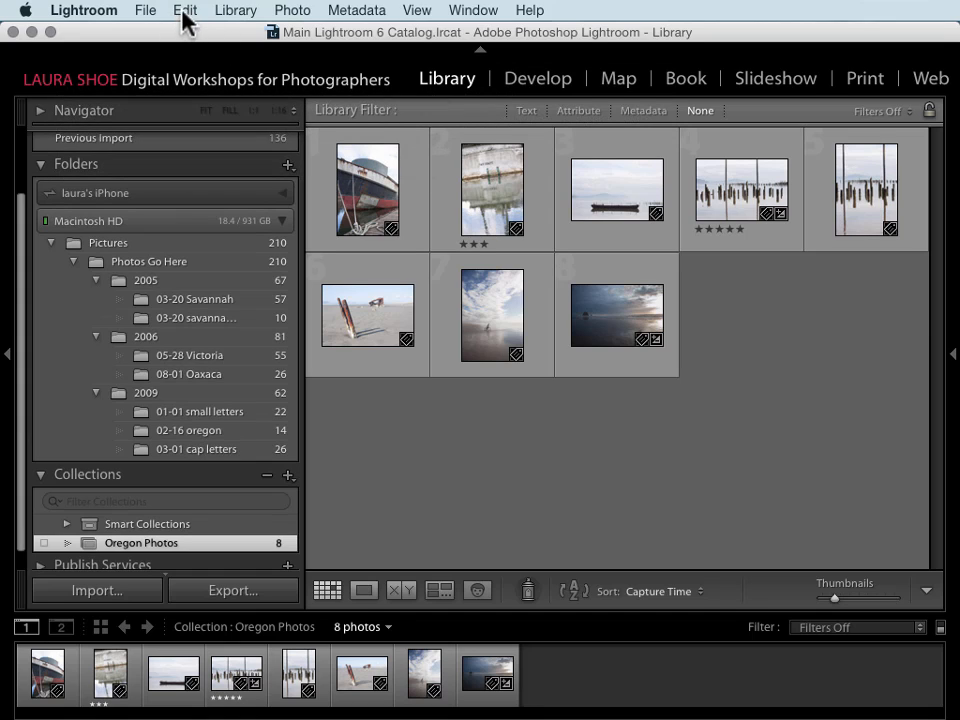
Step: Show Lightroom Preferences on the Lightroom mobile tab with account and sync settings
click(83, 10)
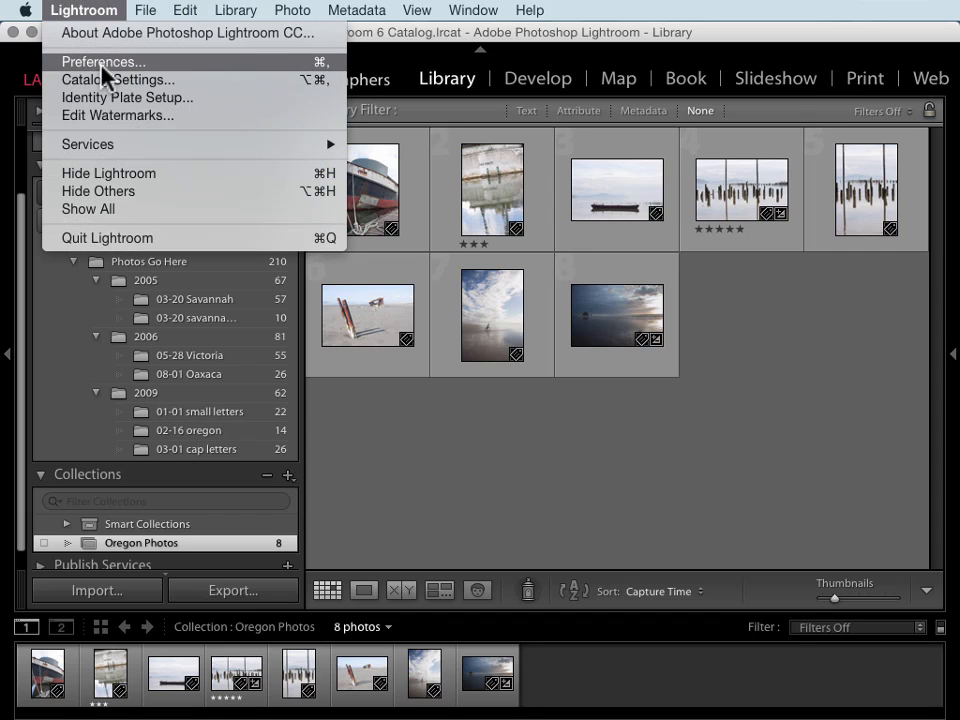
click(102, 61)
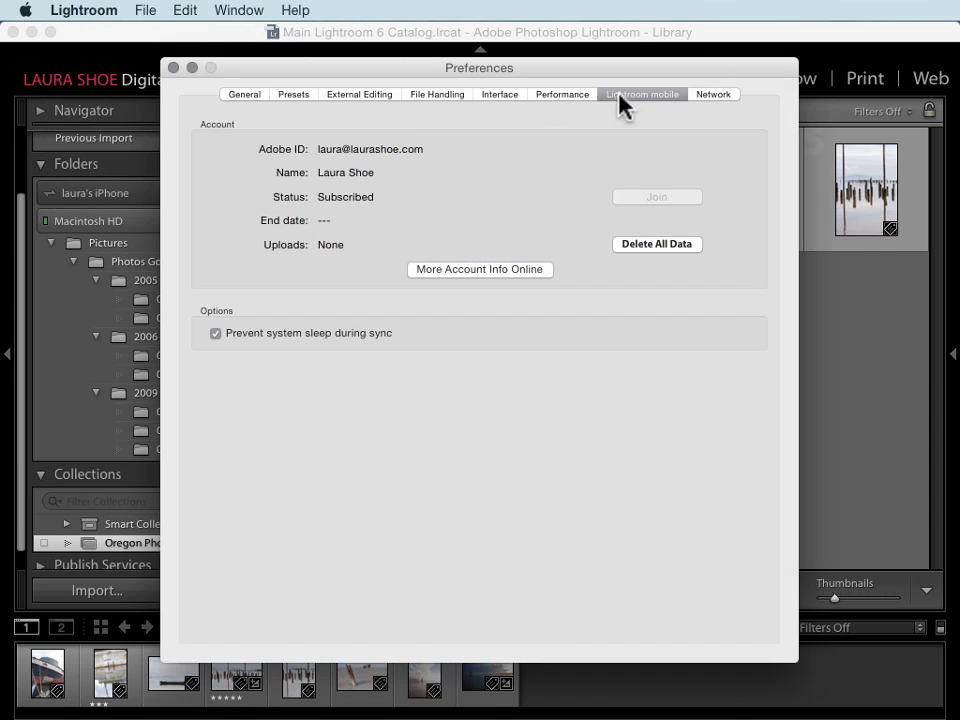
mouse_move(632, 112)
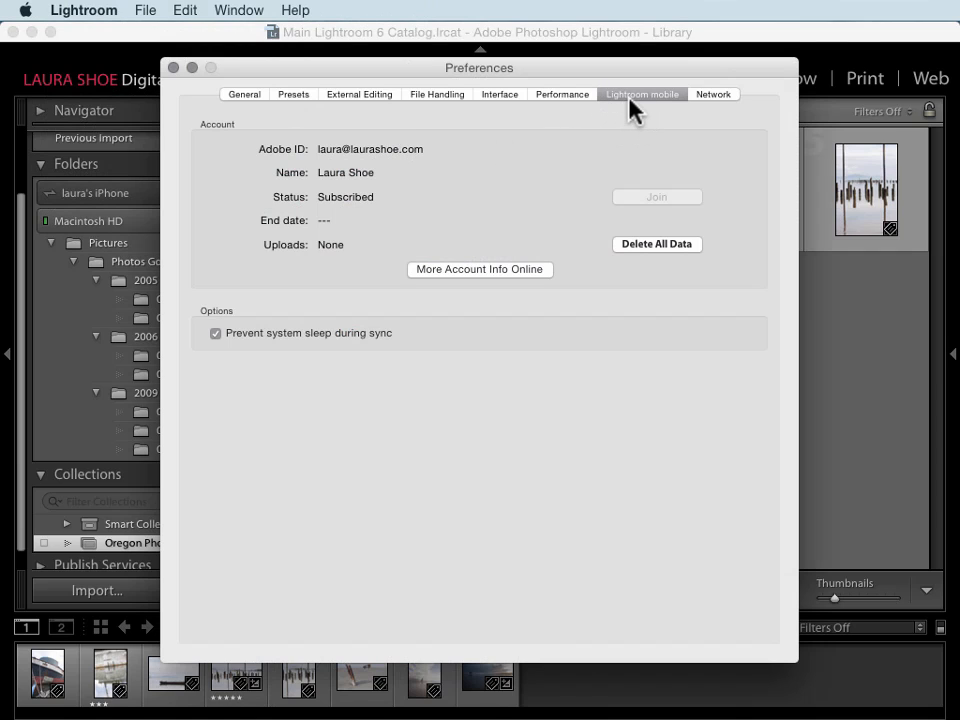
mouse_move(405, 162)
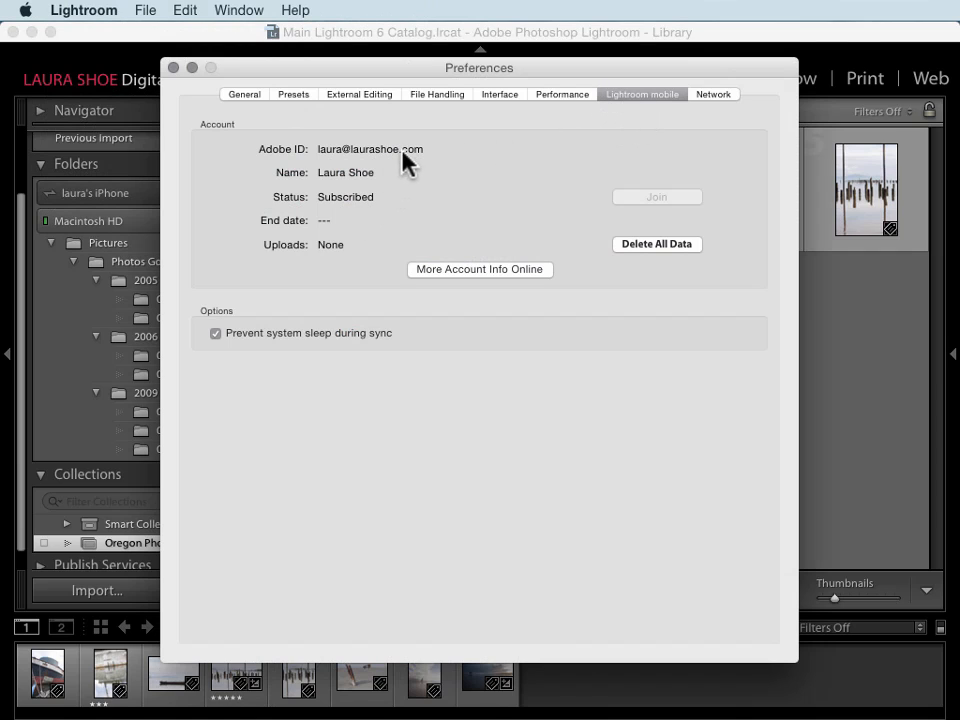
mouse_move(395, 218)
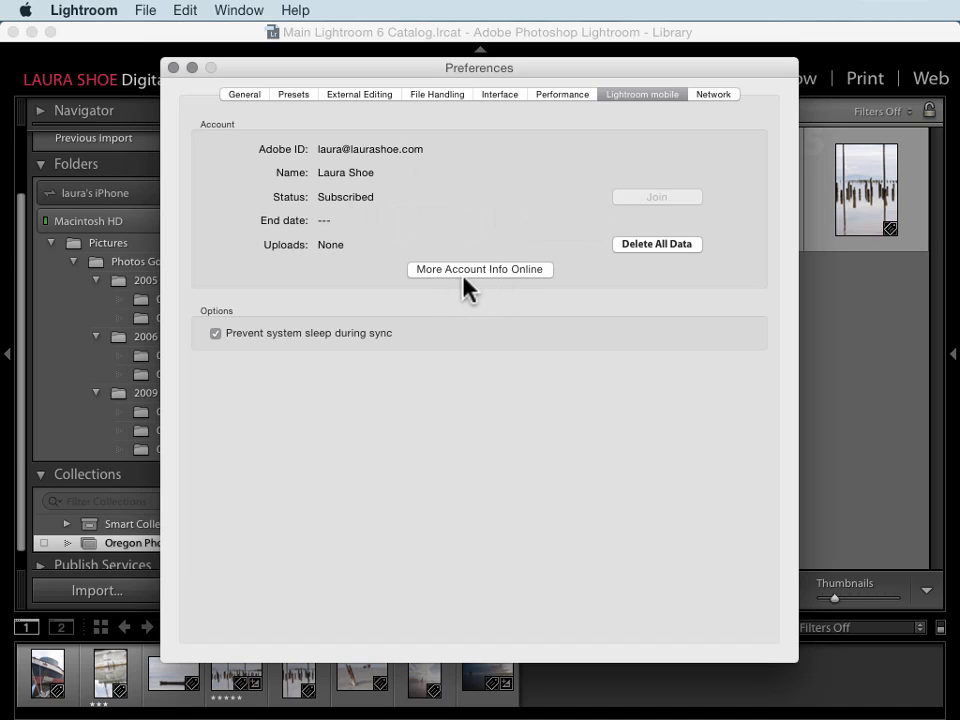
mouse_move(485, 278)
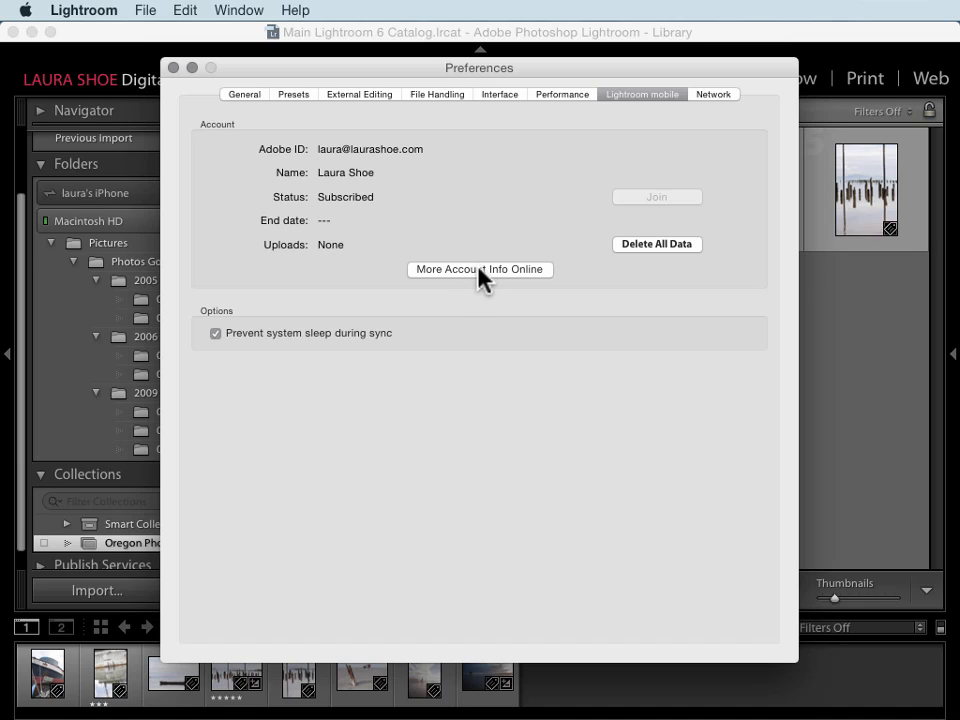
mouse_move(505, 215)
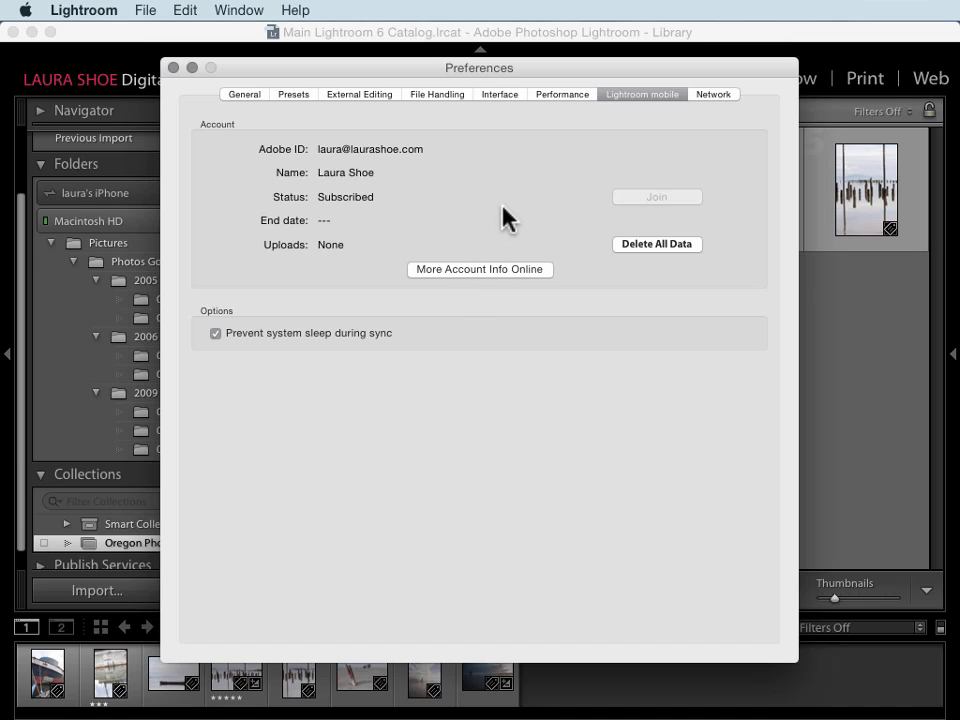
mouse_move(628, 278)
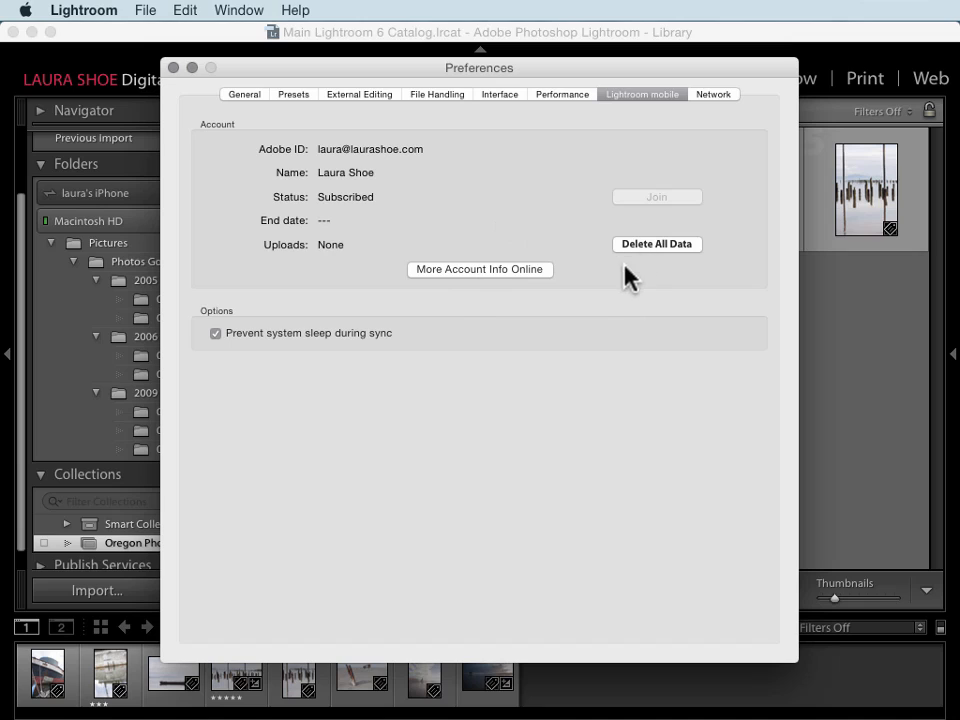
mouse_move(625, 272)
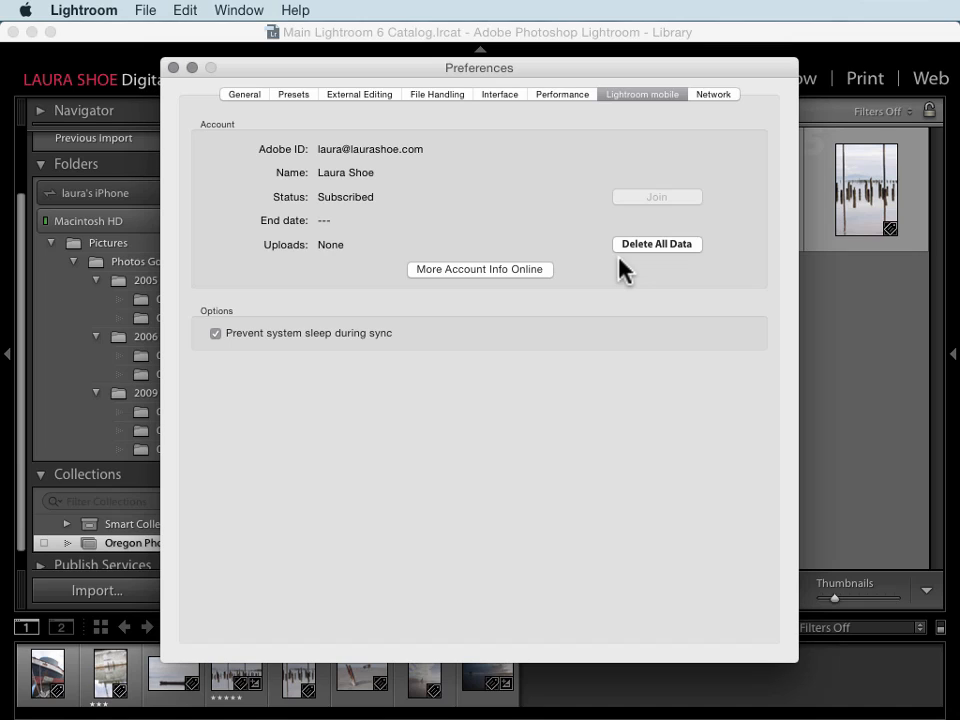
mouse_move(596, 275)
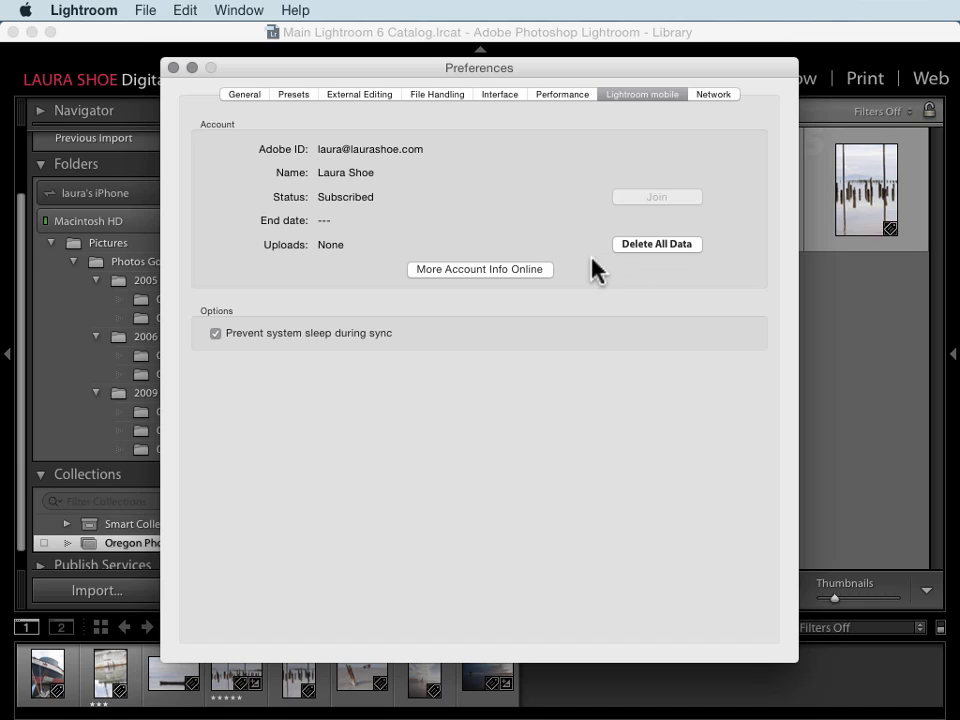
mouse_move(237, 350)
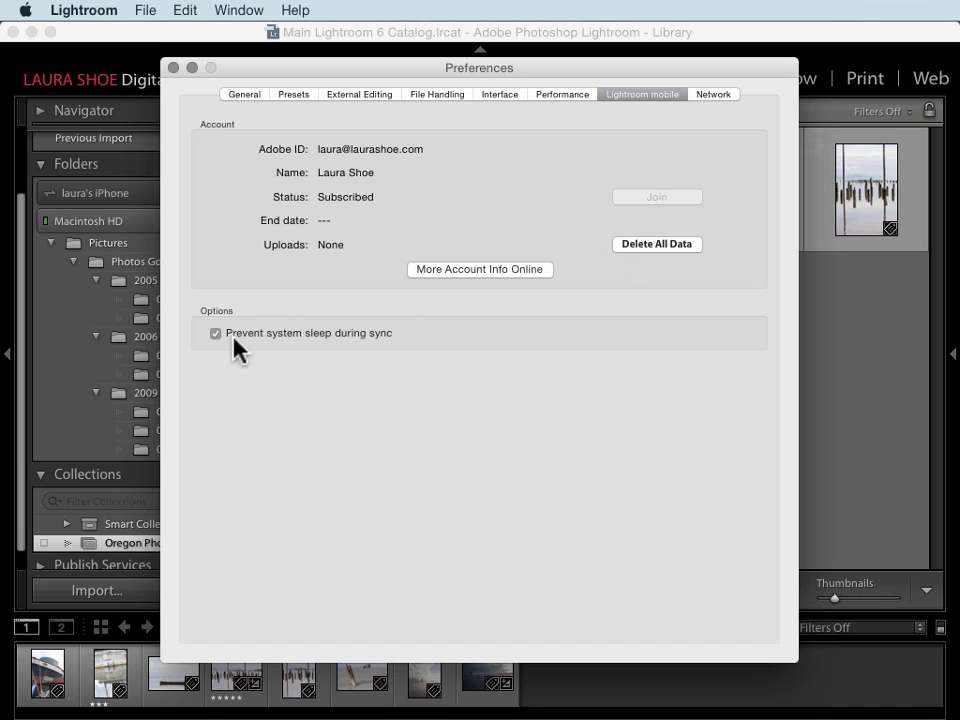
mouse_move(360, 360)
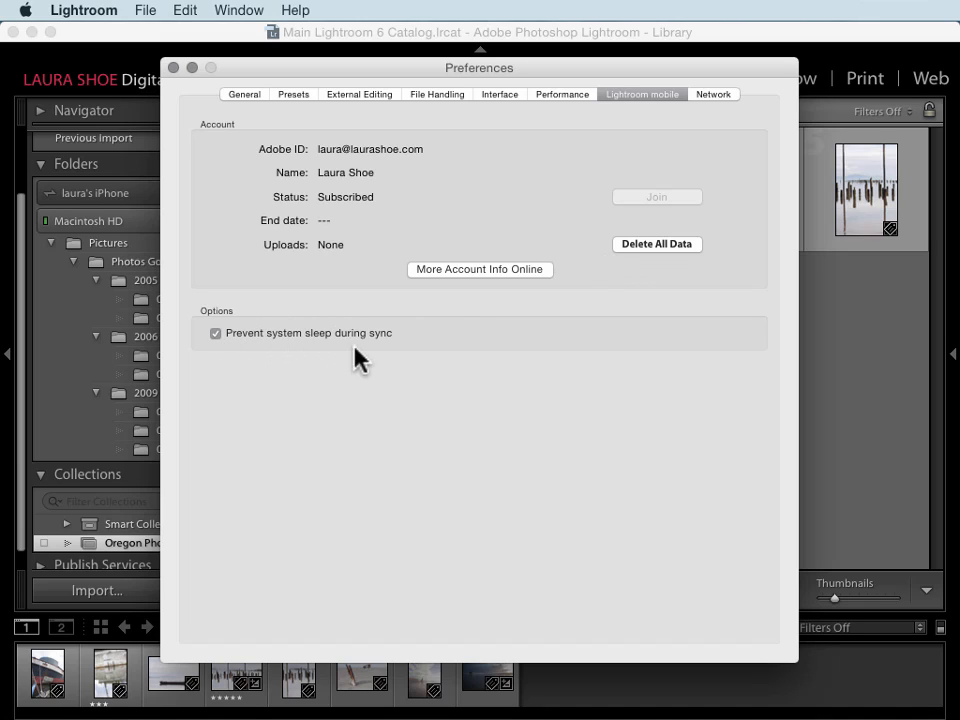
mouse_move(285, 345)
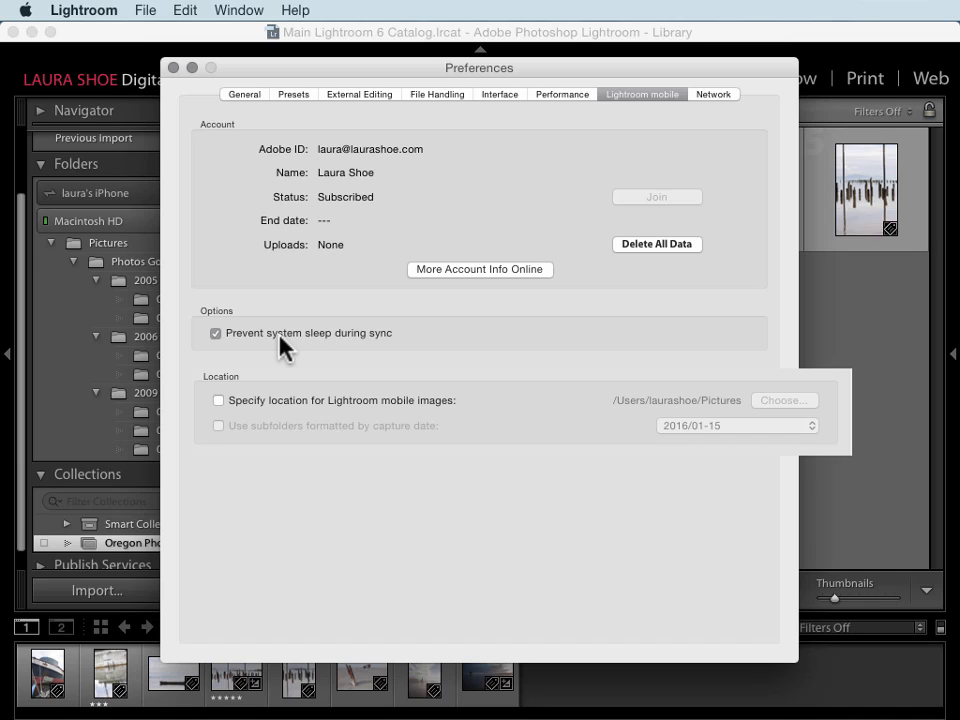
mouse_move(193, 197)
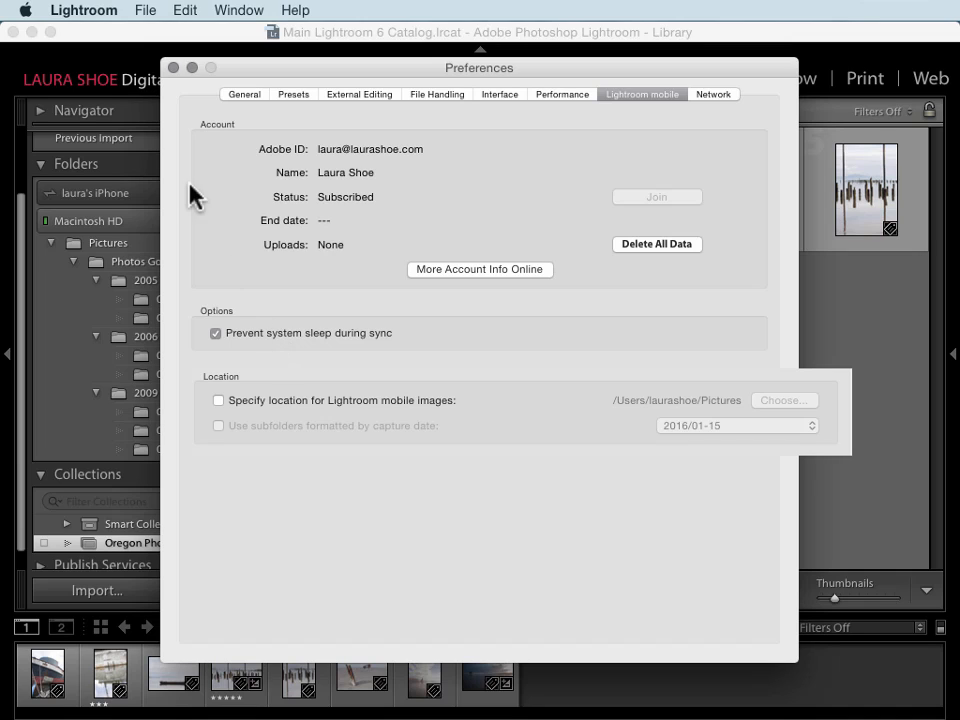
mouse_move(175, 78)
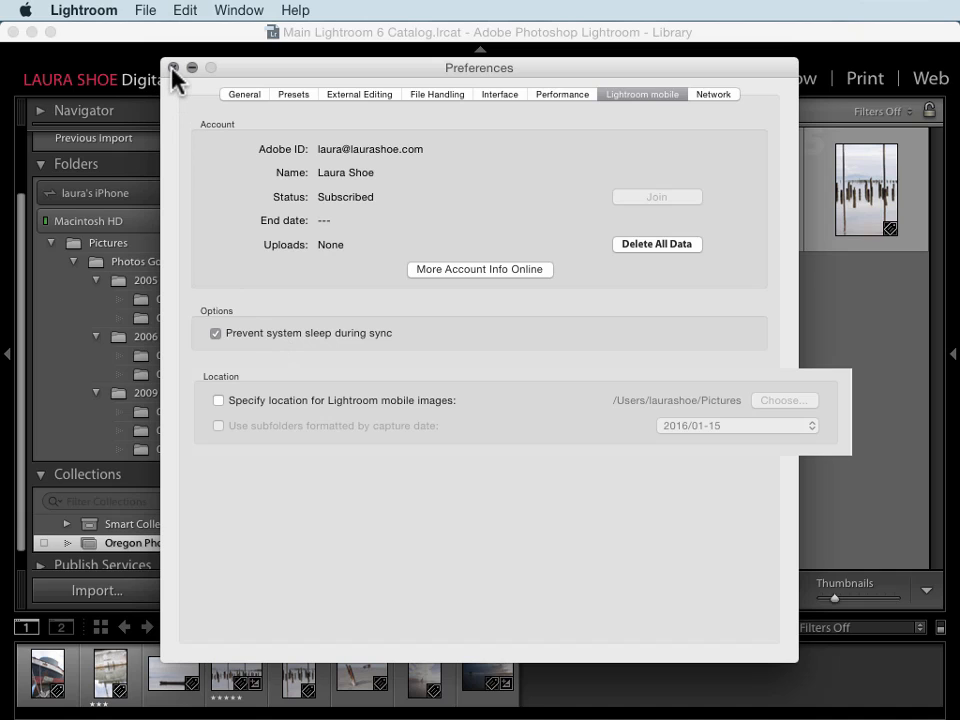
Step: Close Preferences and display the eight photos of the Oregon Photos collection
click(172, 67)
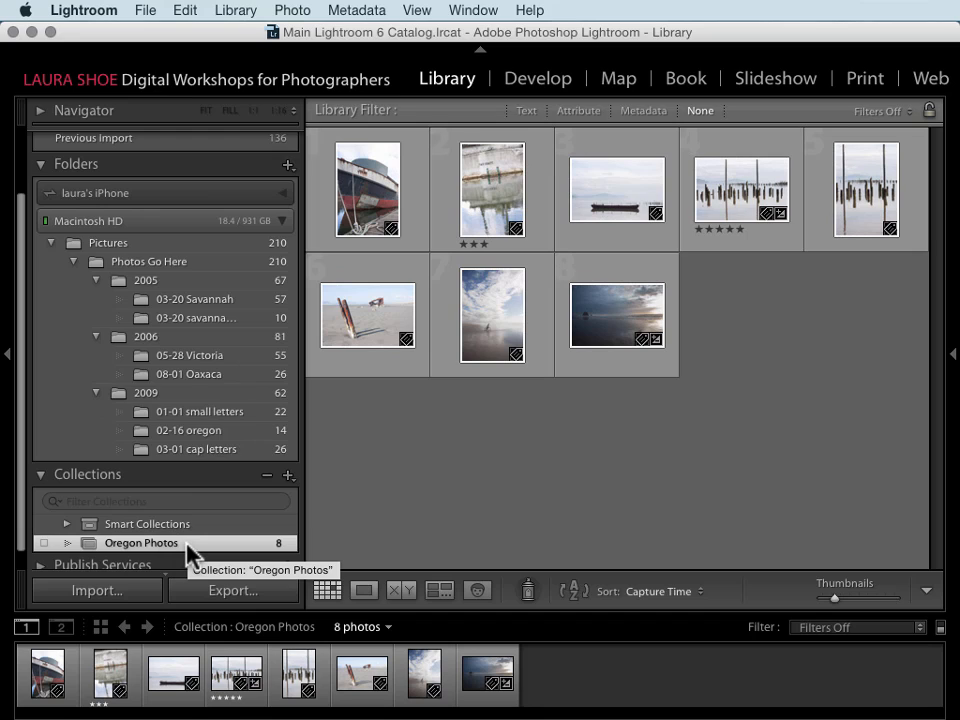
mouse_move(178, 548)
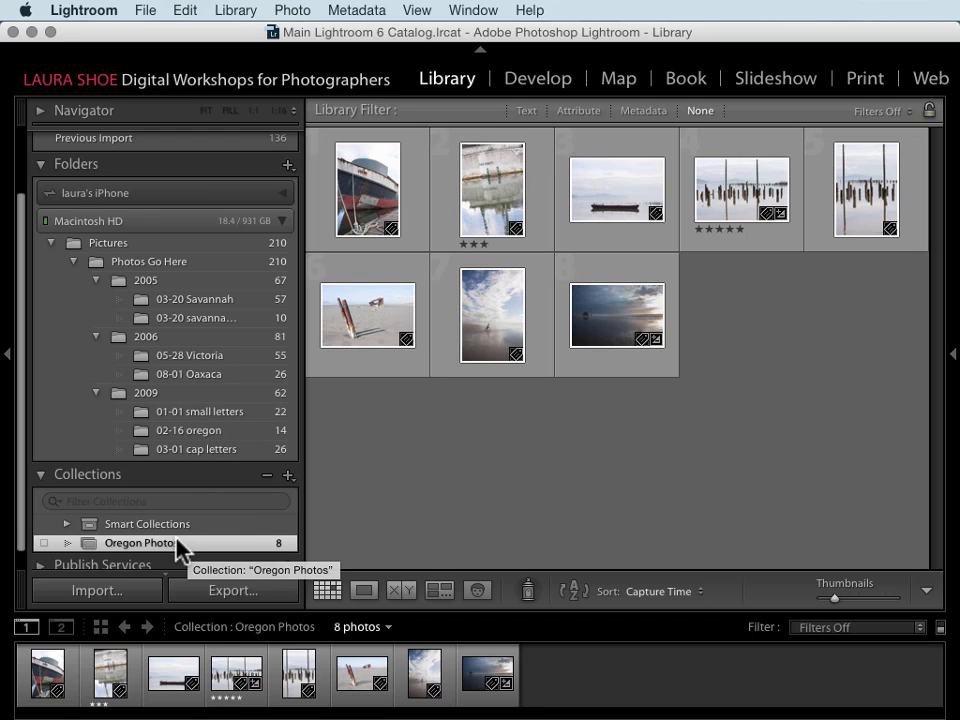
mouse_move(190, 310)
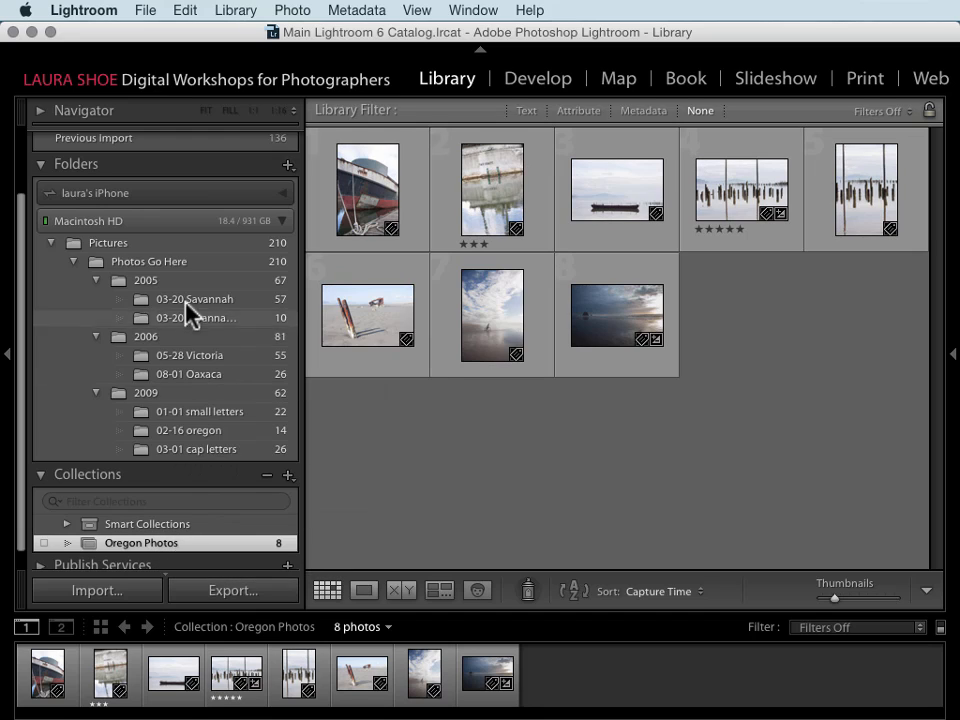
mouse_move(145, 488)
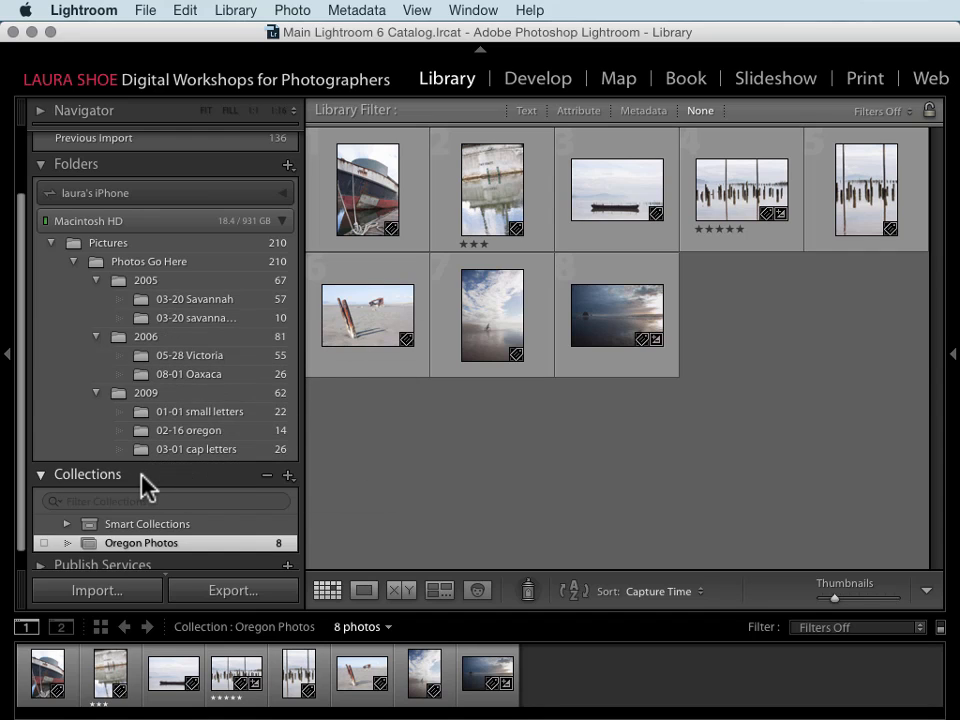
mouse_move(137, 487)
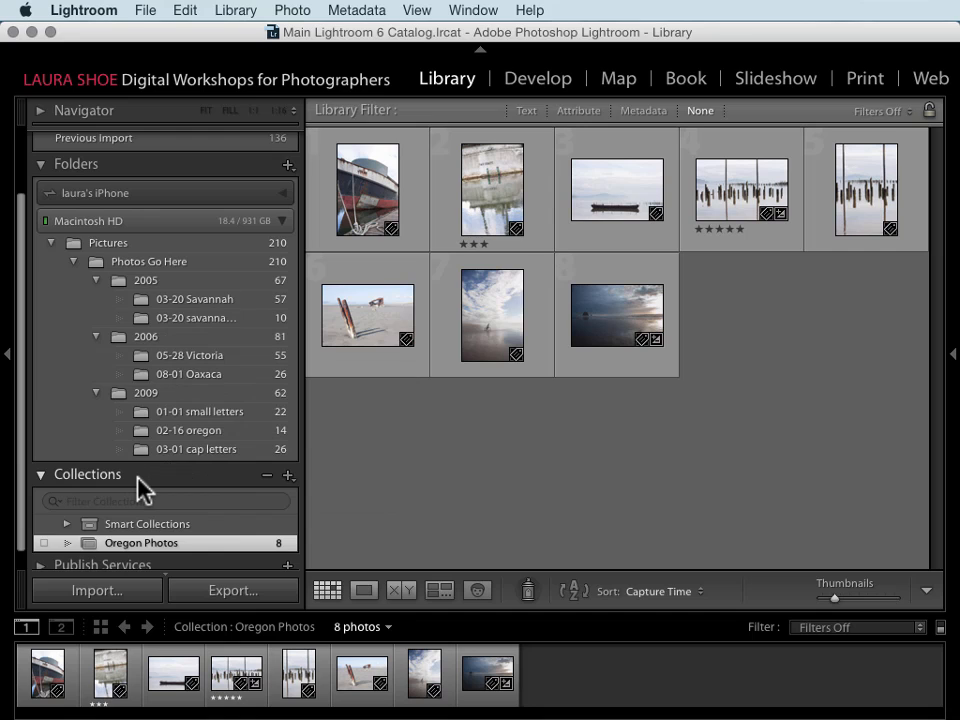
mouse_move(158, 548)
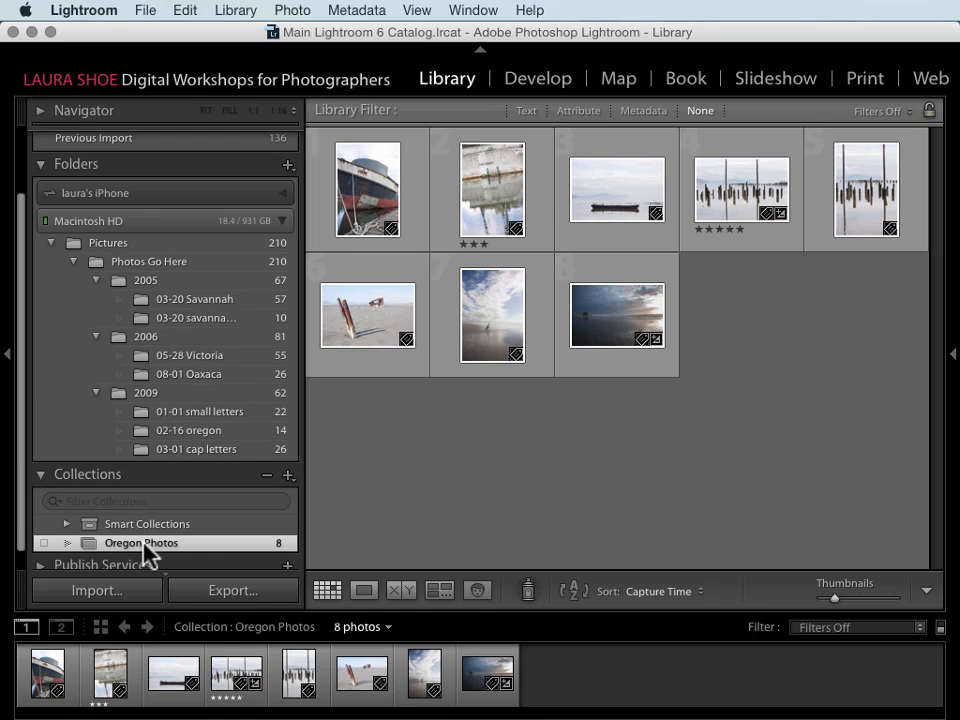
click(367, 315)
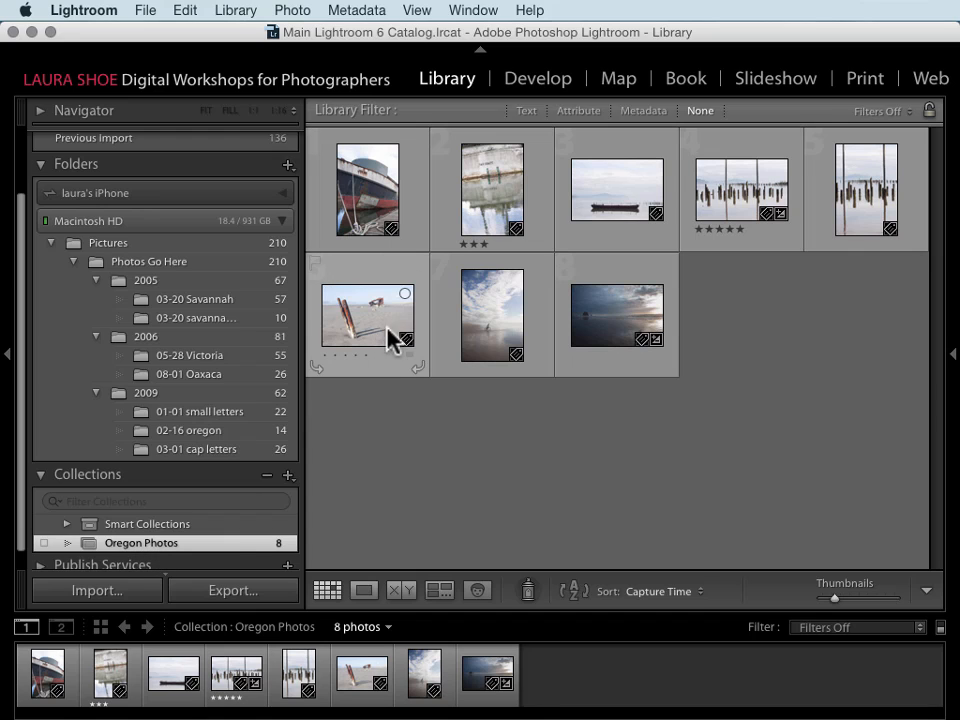
mouse_move(195, 555)
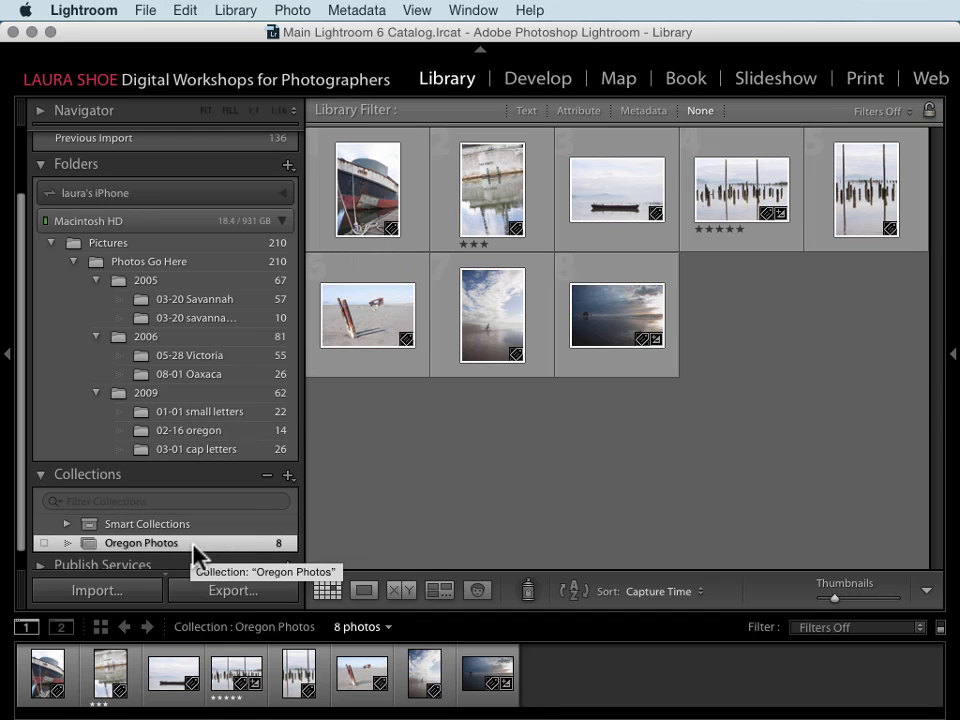
mouse_move(200, 527)
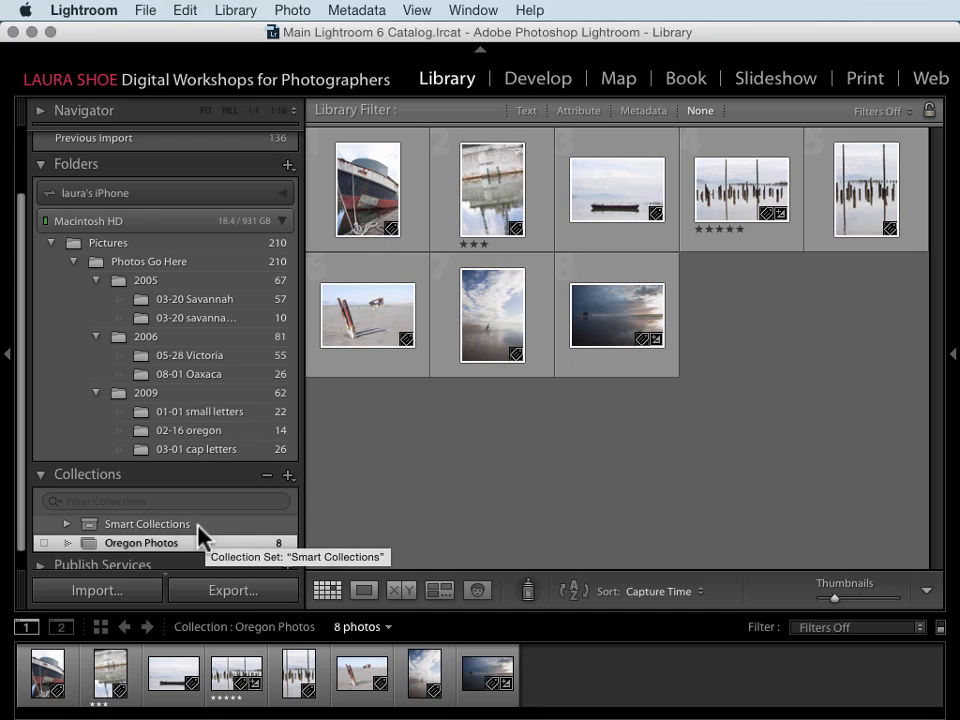
mouse_move(195, 555)
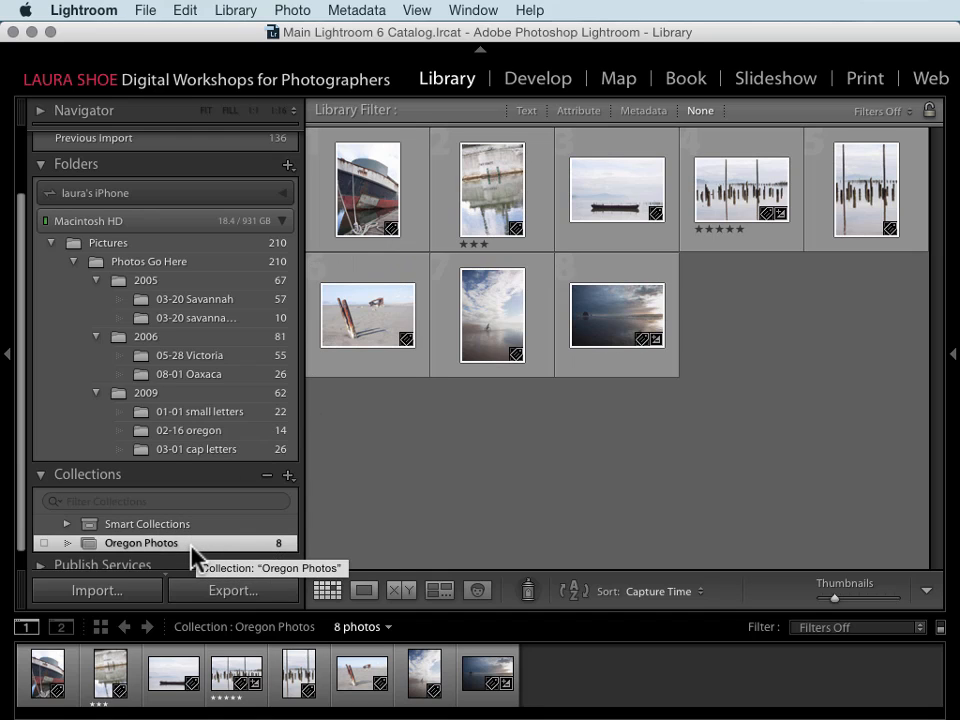
mouse_move(288, 490)
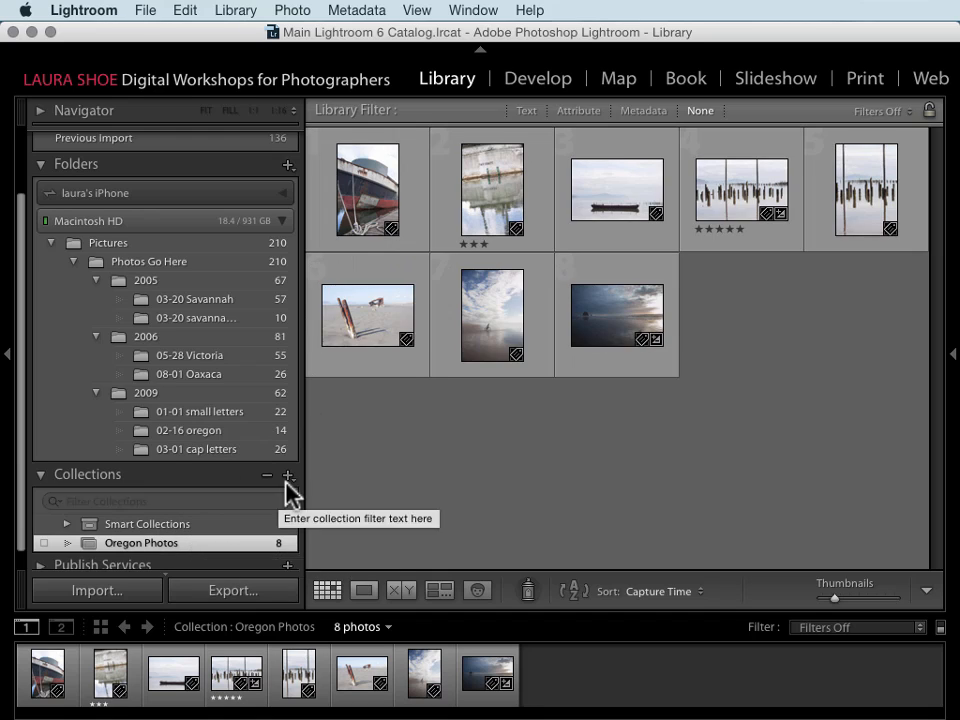
click(288, 474)
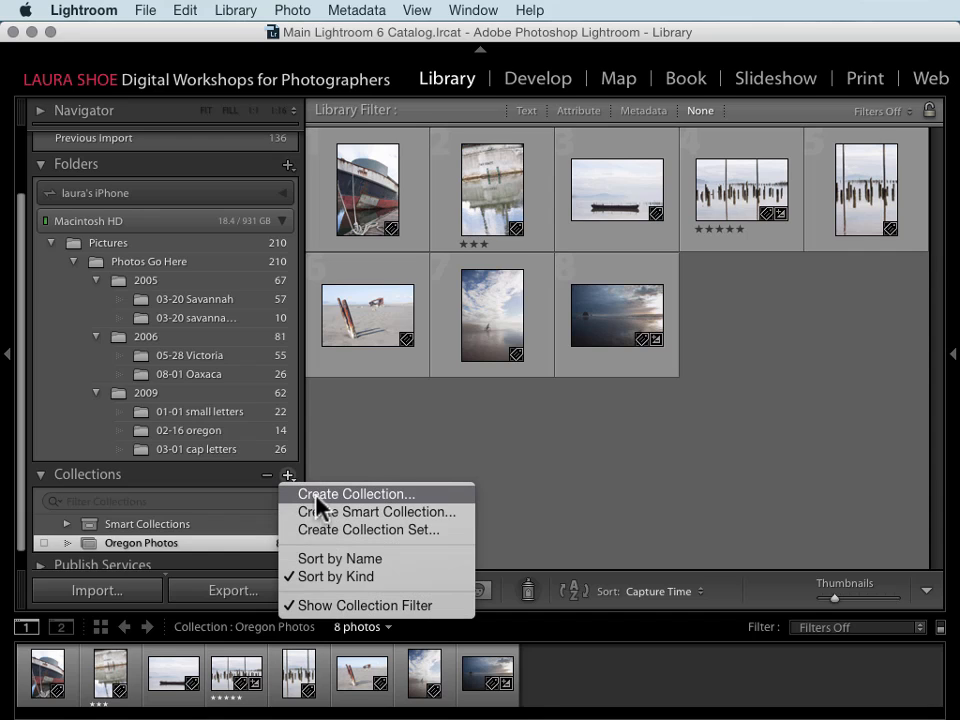
click(356, 493)
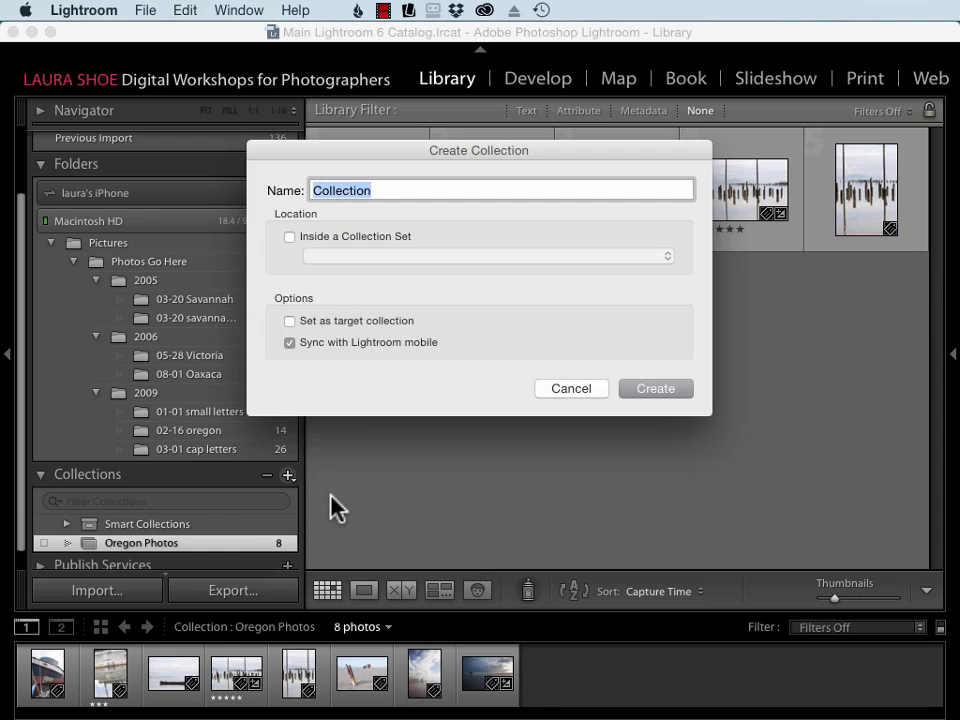
mouse_move(305, 355)
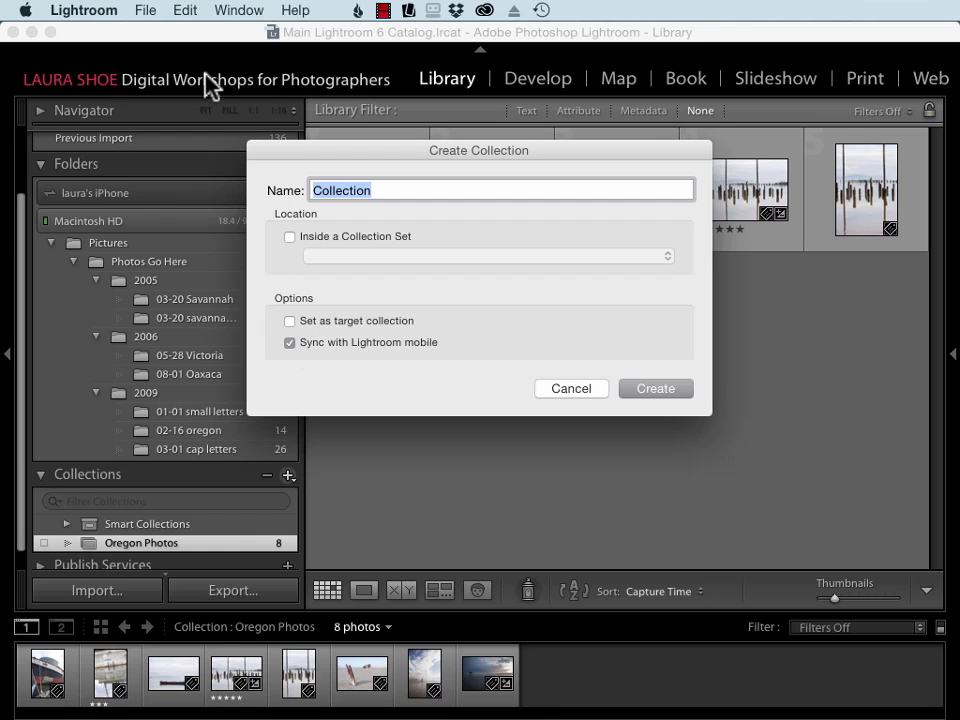
mouse_move(335, 362)
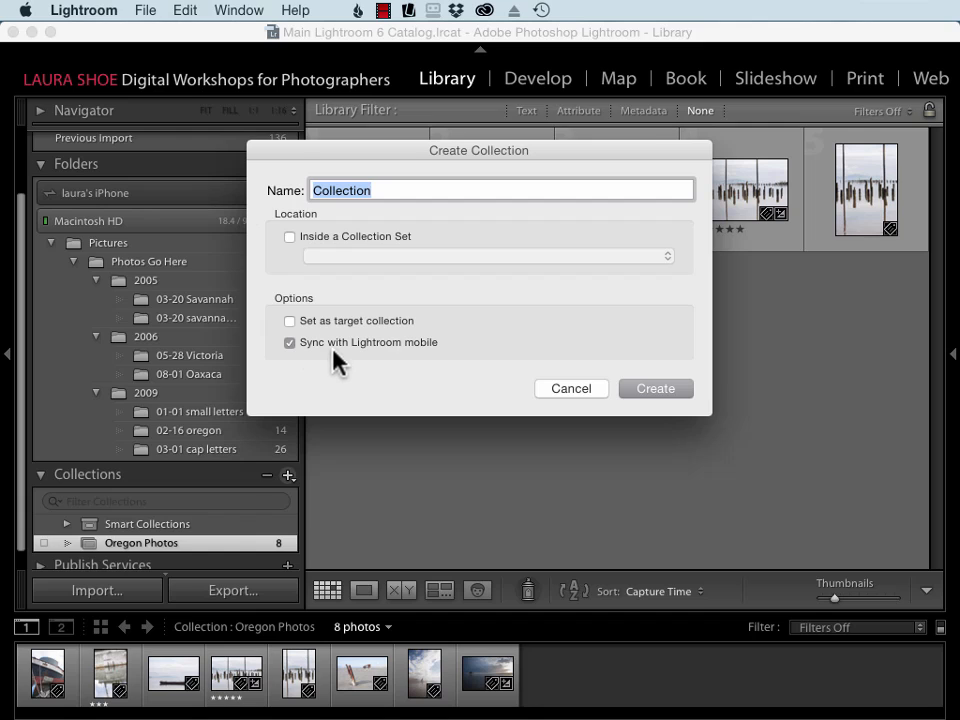
mouse_move(558, 400)
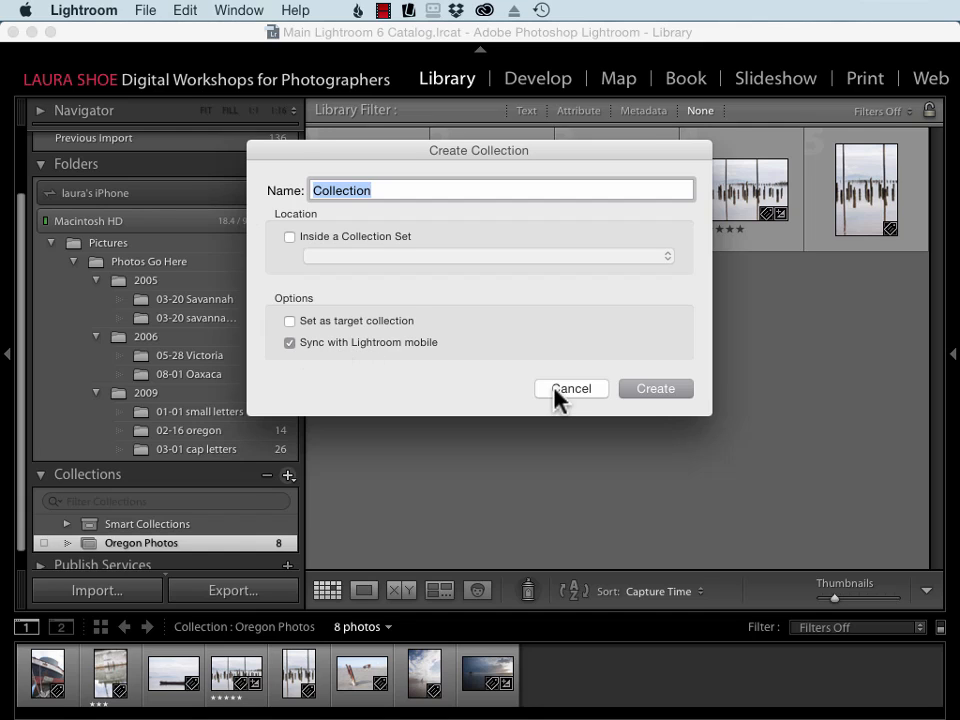
click(571, 388)
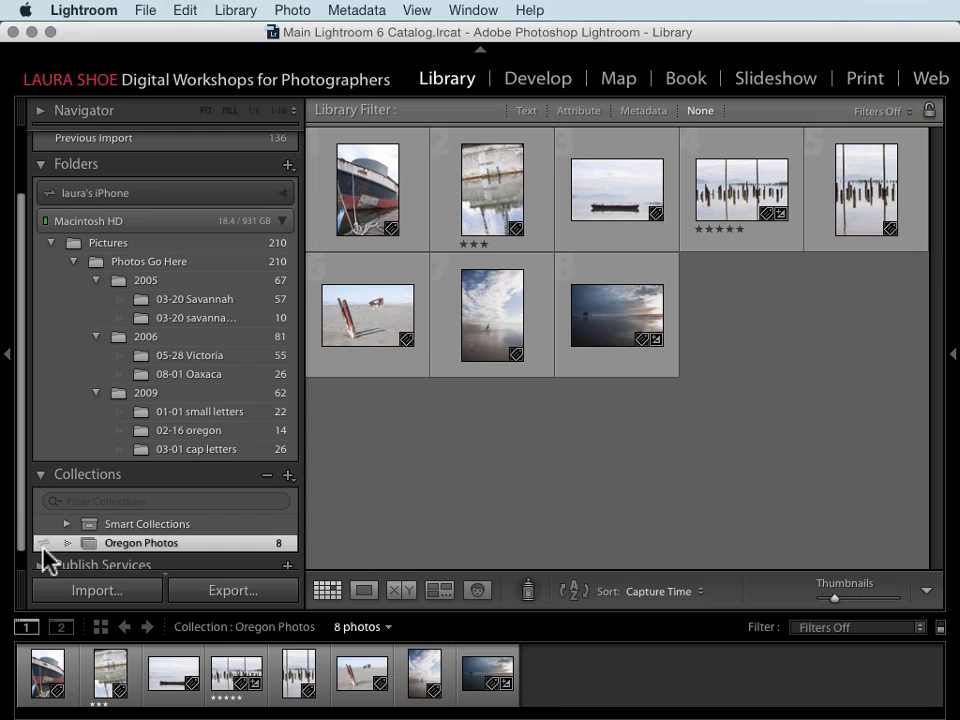
Step: Enable Lightroom mobile sync on the Oregon Photos collection's checkbox
click(45, 543)
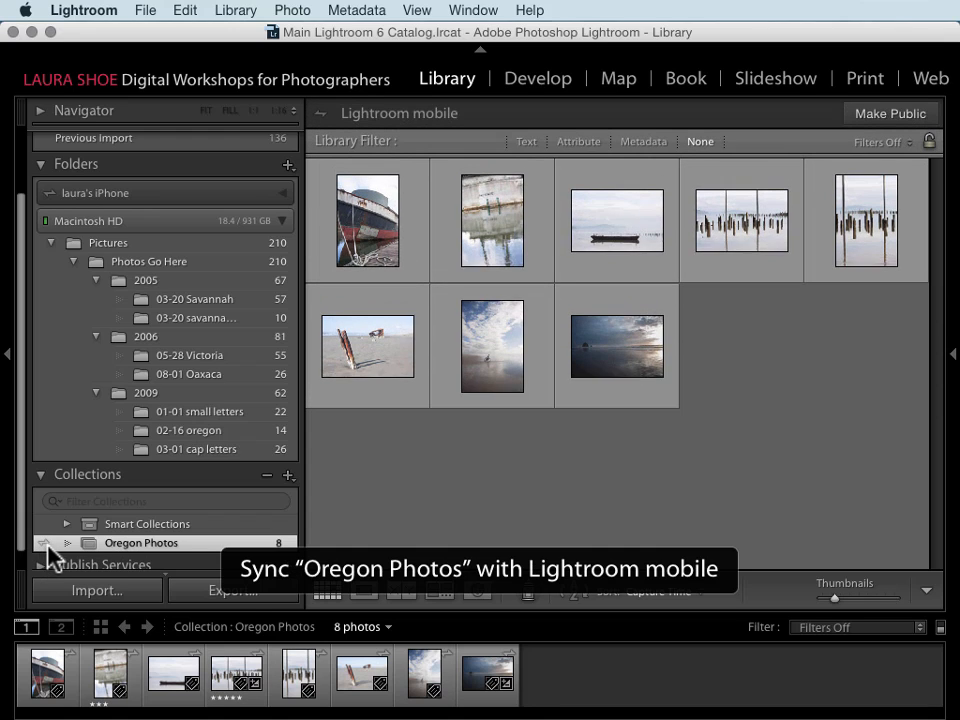
click(47, 543)
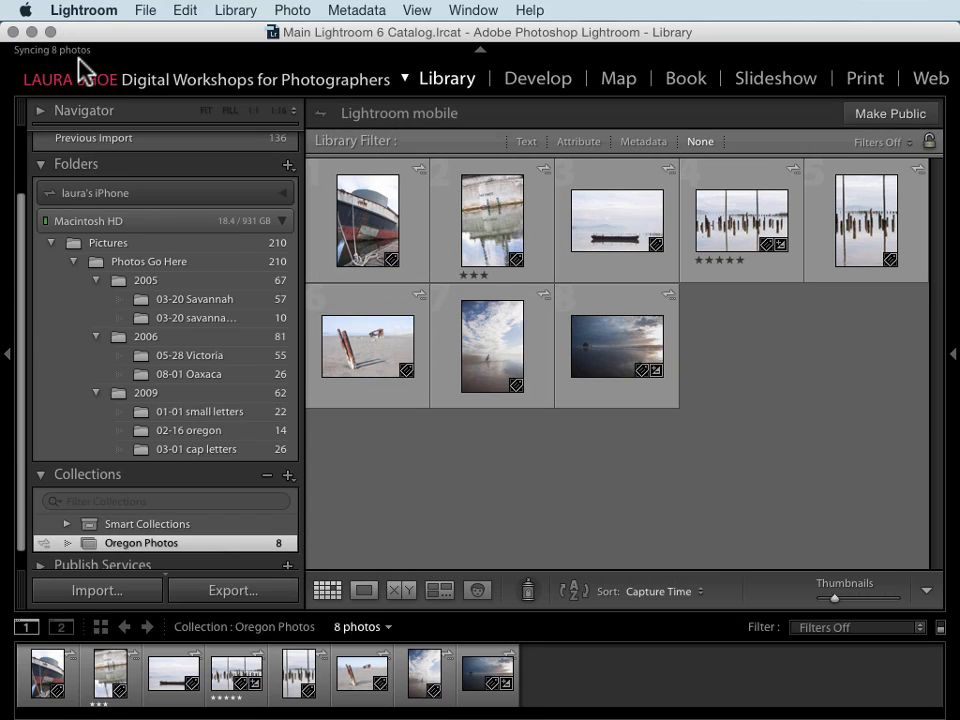
mouse_move(90, 75)
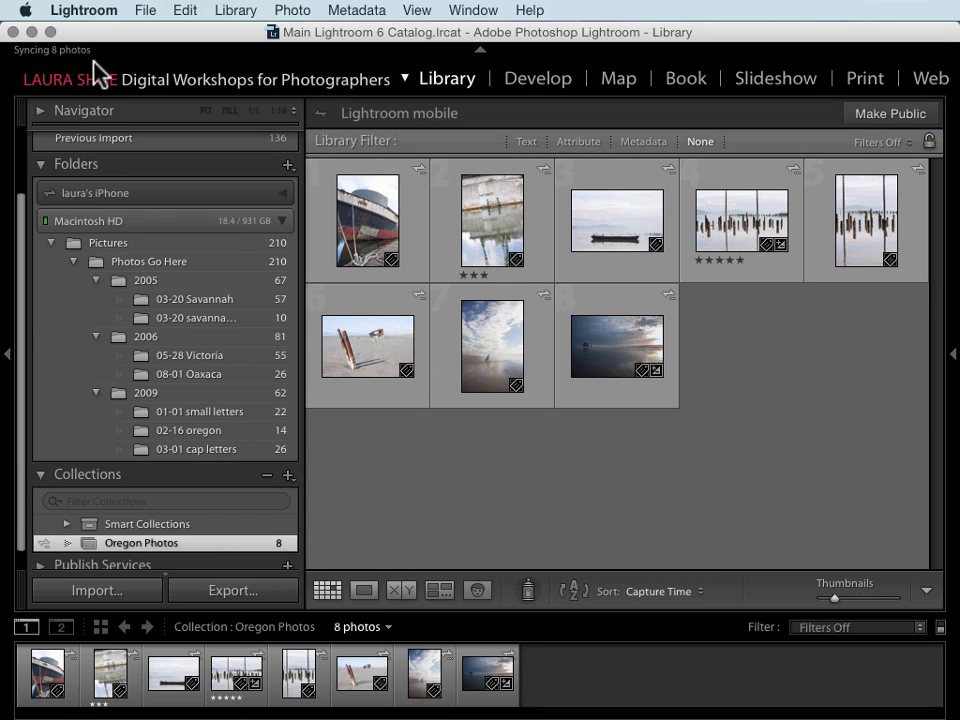
mouse_move(110, 72)
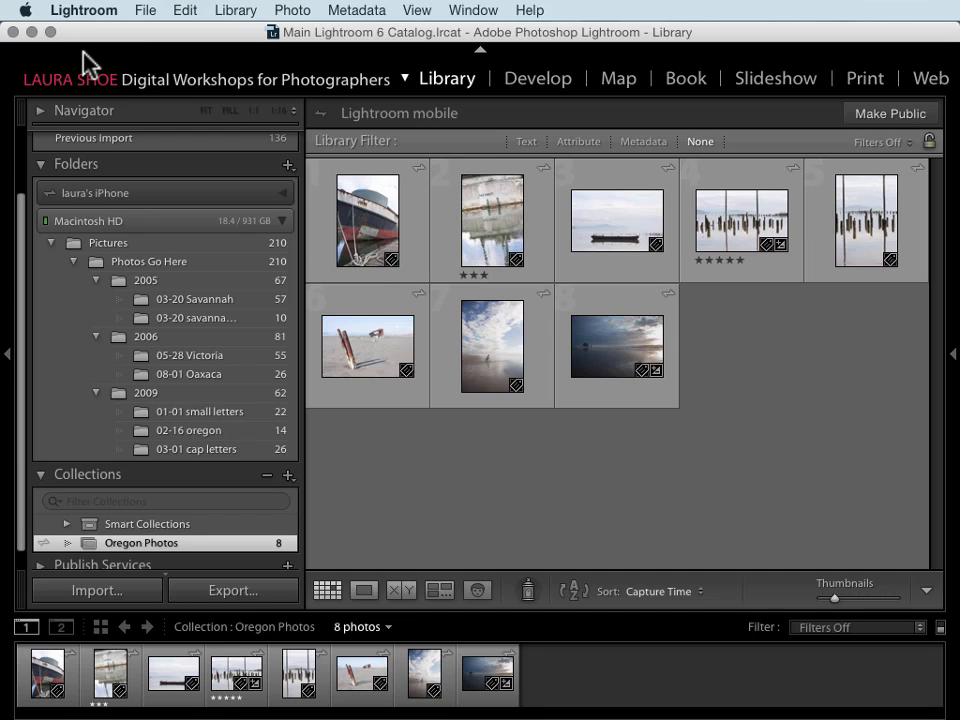
mouse_move(140, 85)
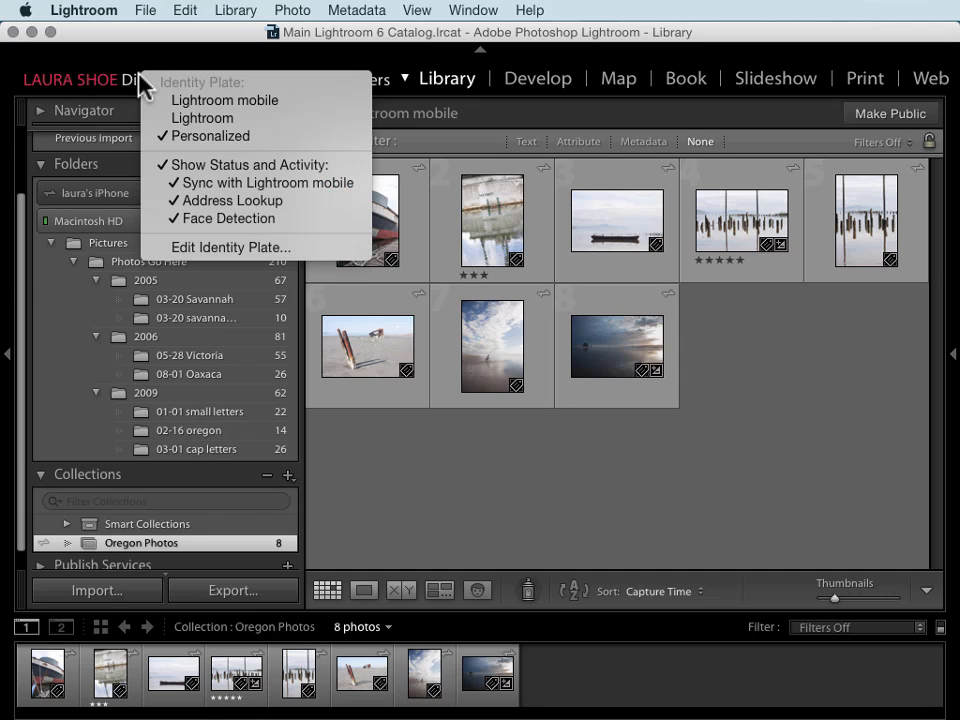
mouse_move(210, 186)
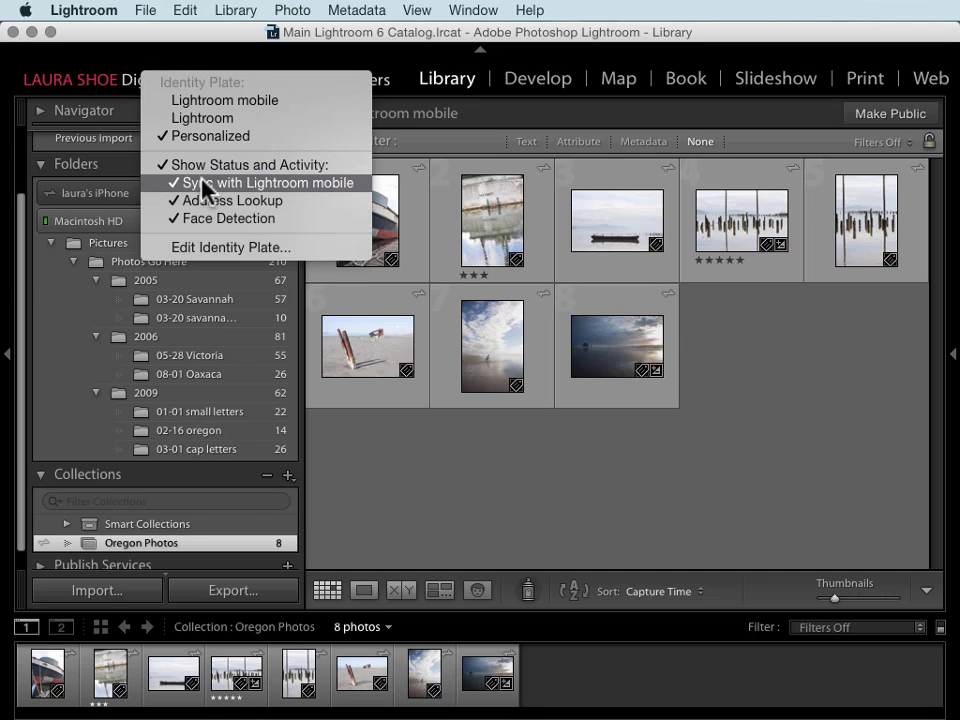
mouse_move(265, 200)
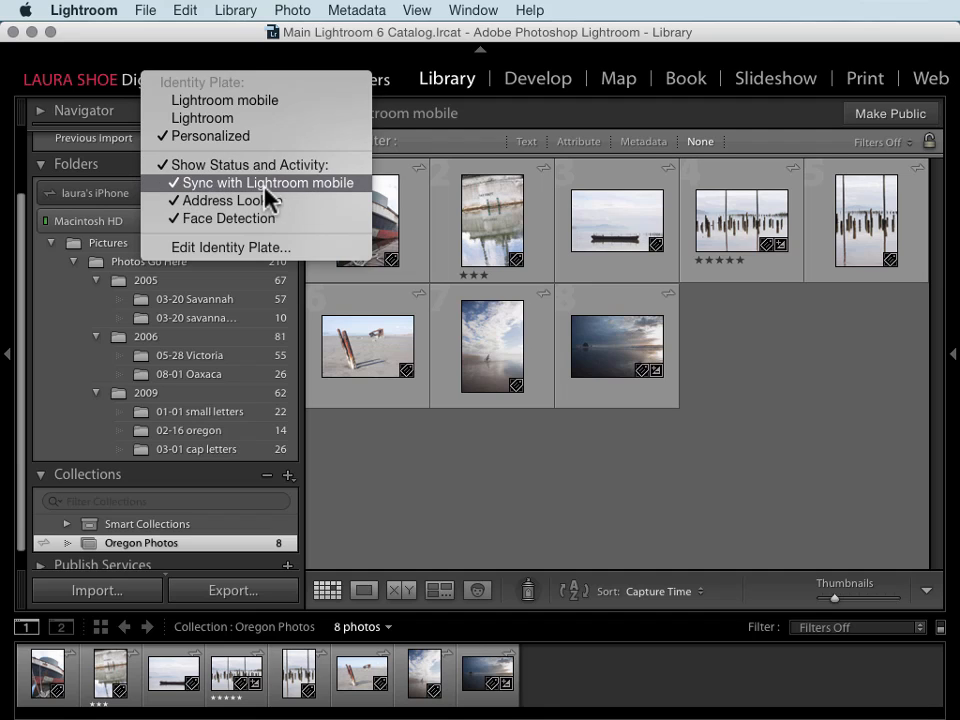
mouse_move(218, 178)
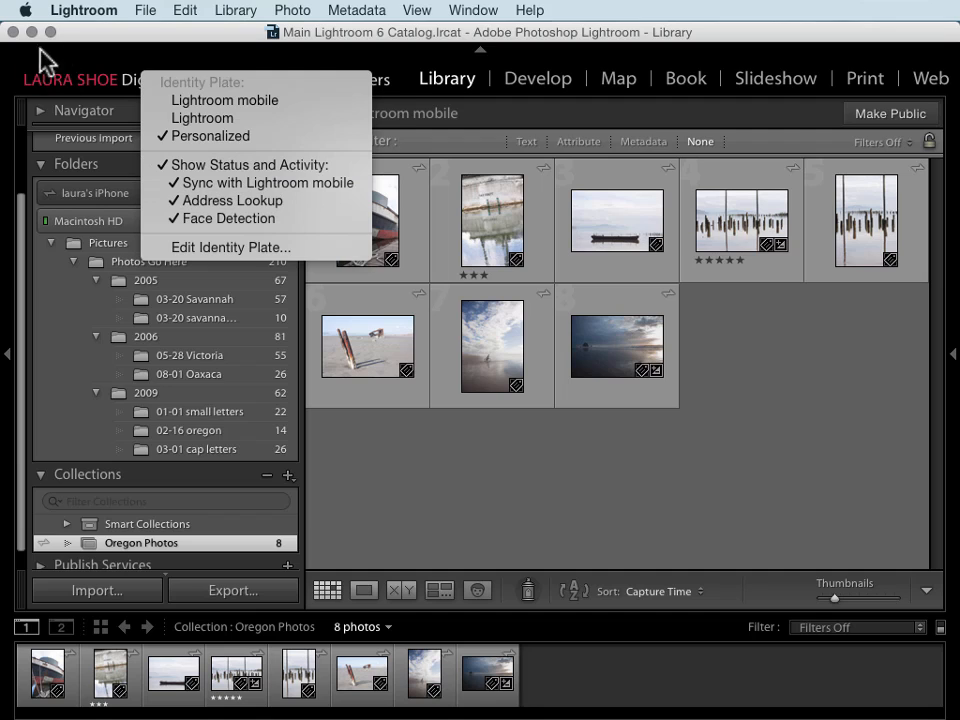
mouse_move(113, 45)
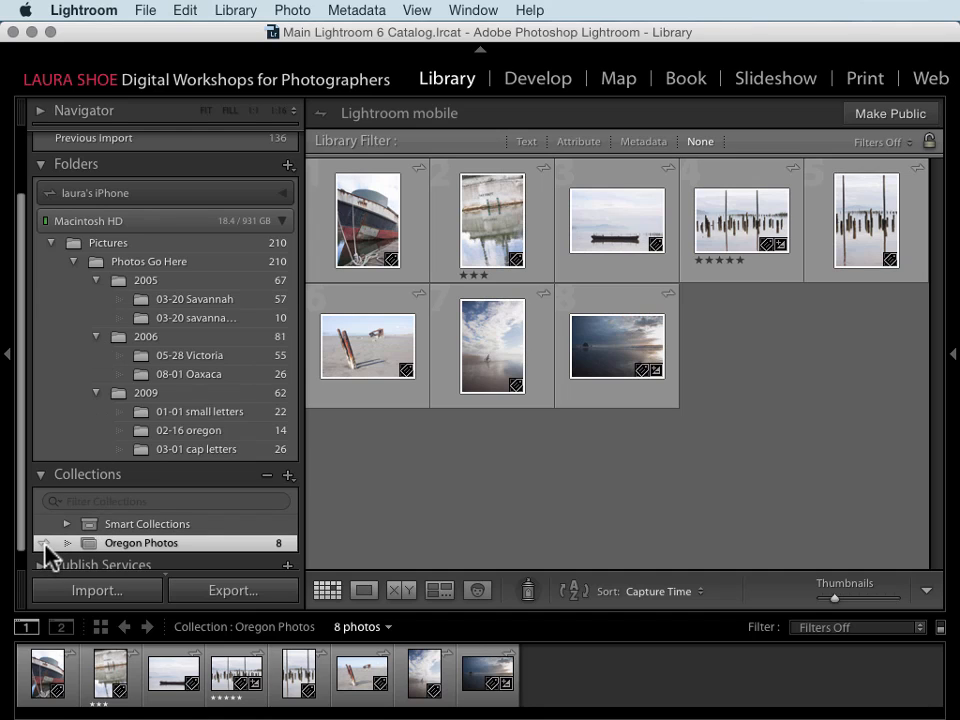
mouse_move(48, 543)
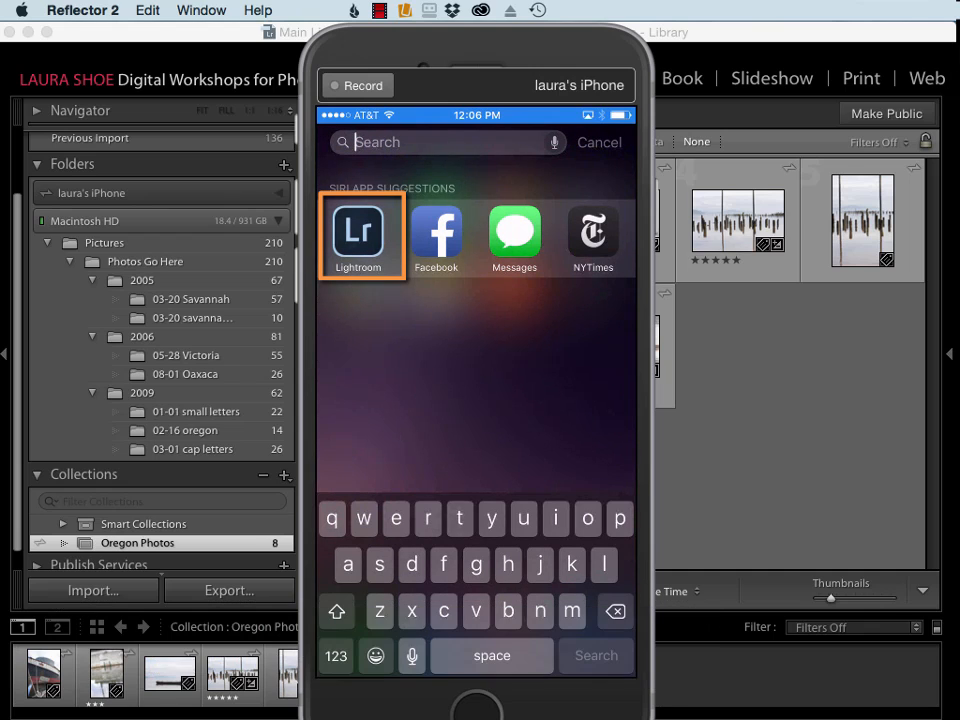
Step: Launch Lightroom mobile and open the rusty beach posts photo from Oregon Photos
click(360, 233)
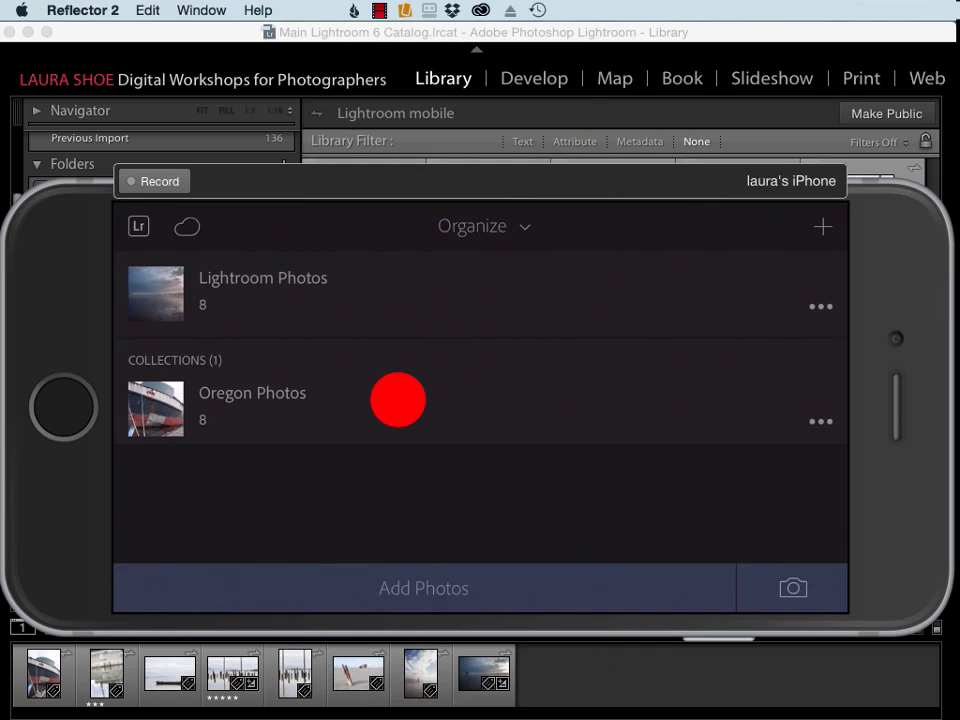
click(252, 392)
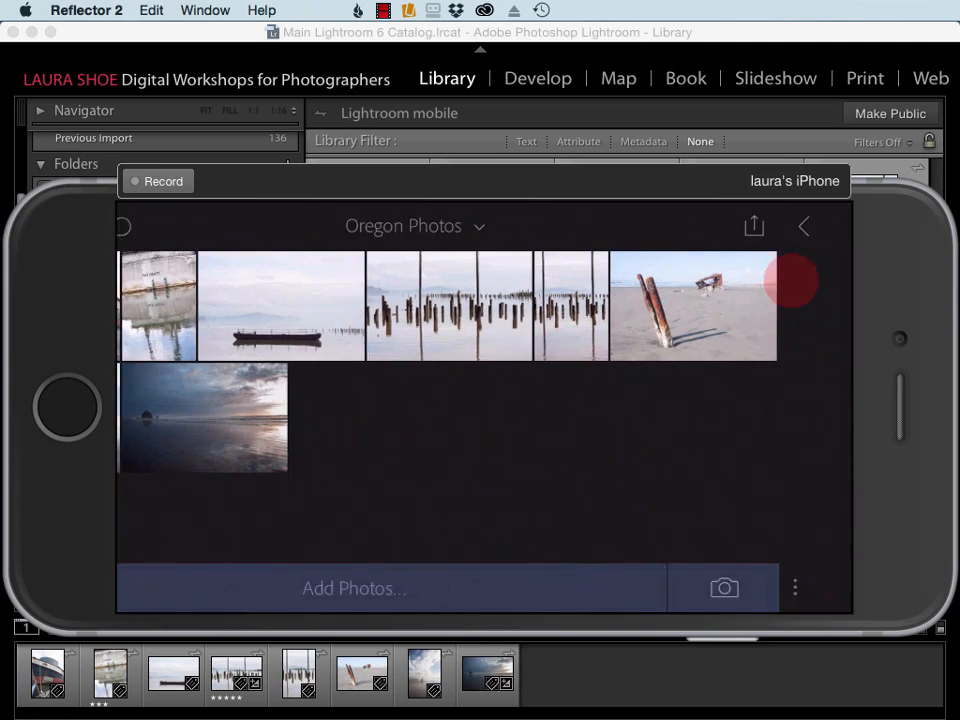
click(692, 305)
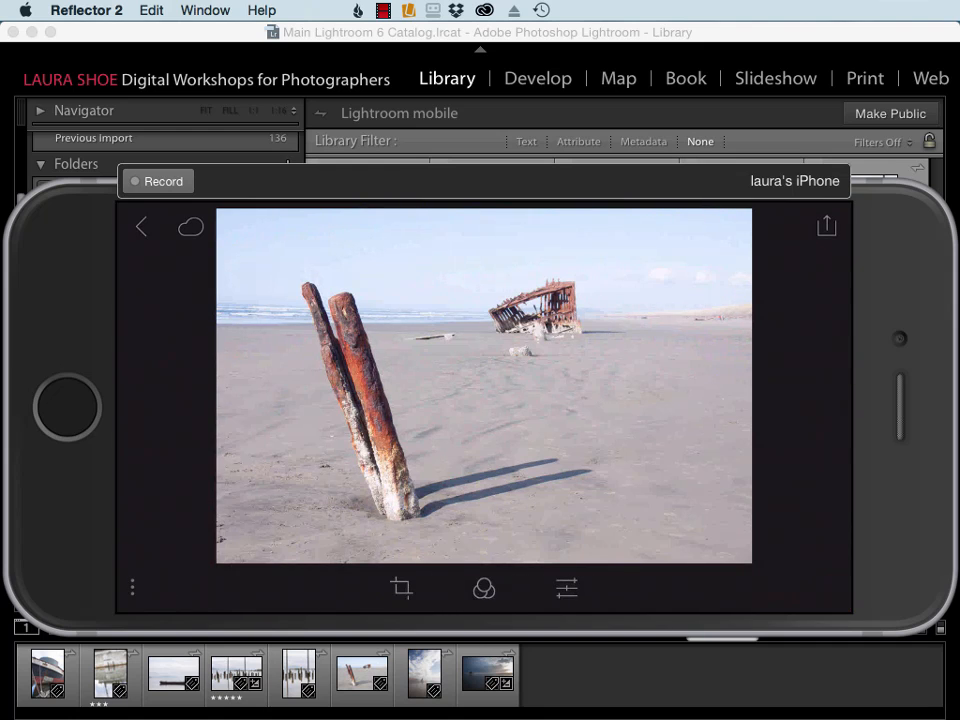
Step: Give the beach posts photo a portrait crop and turn B&W on
click(401, 588)
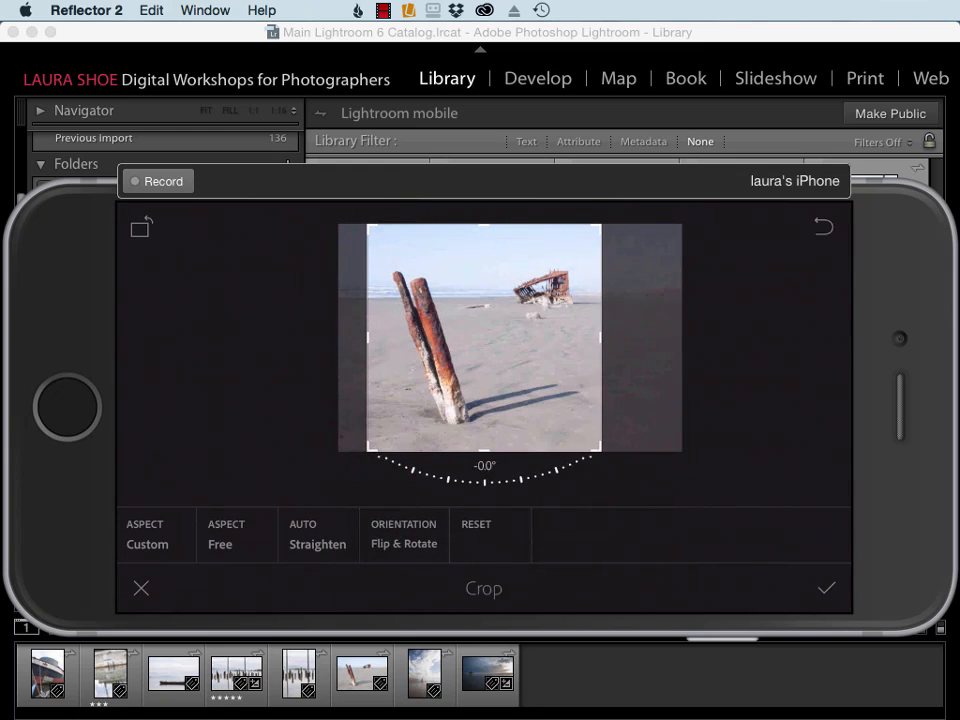
click(826, 588)
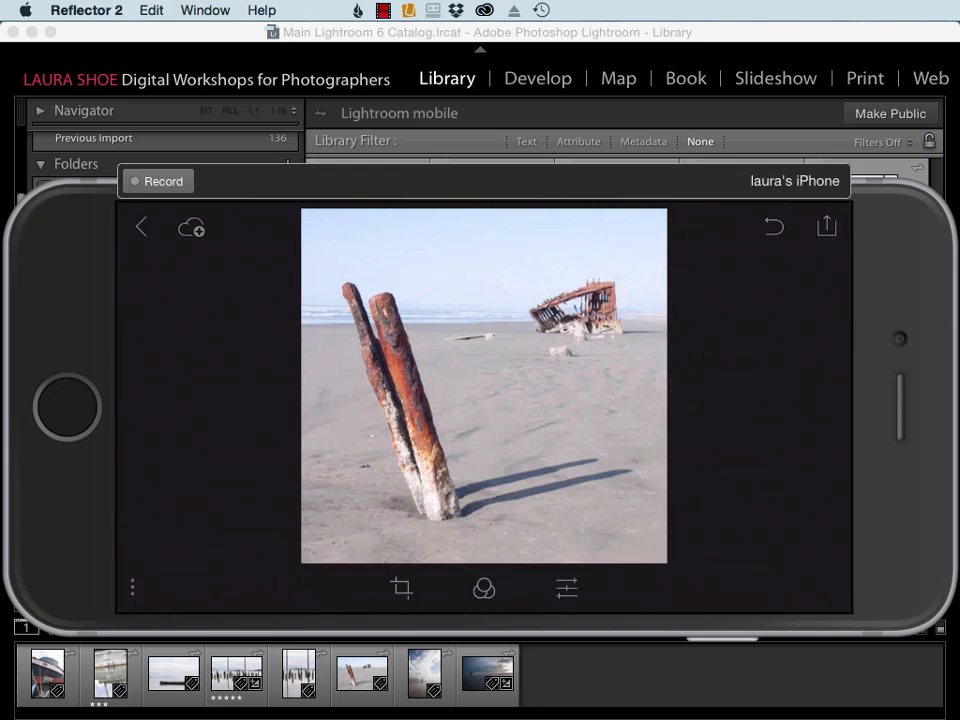
click(566, 588)
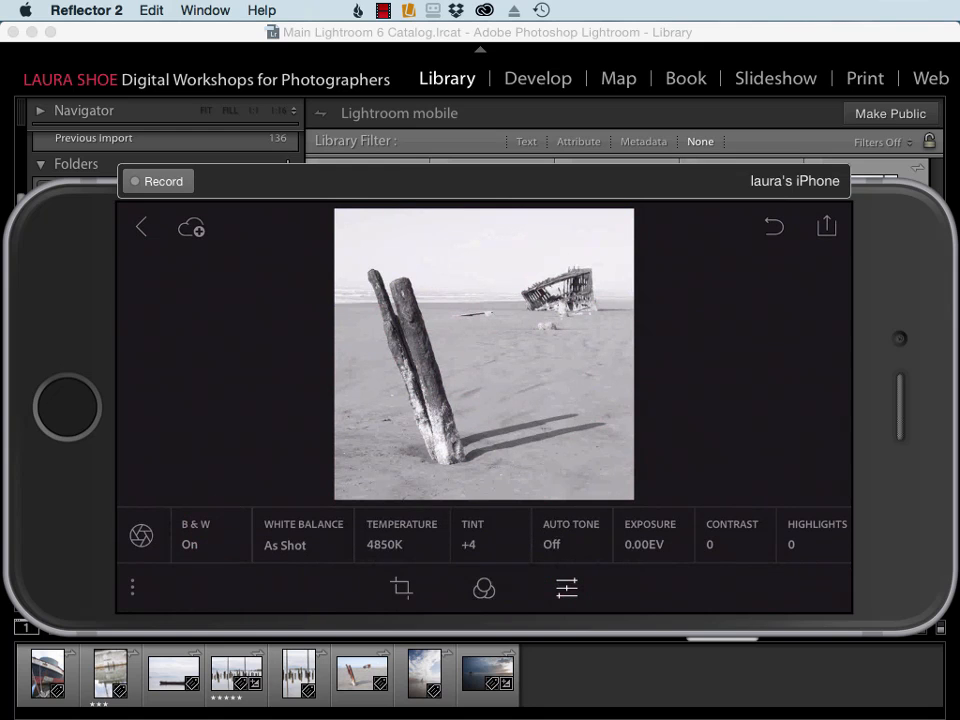
click(140, 226)
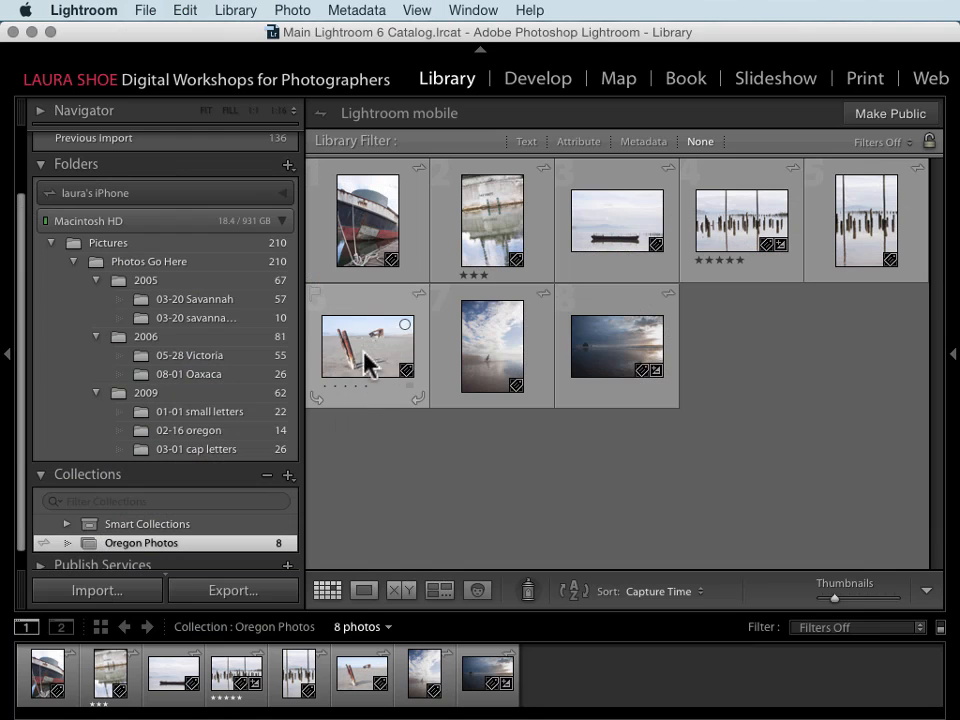
mouse_move(357, 358)
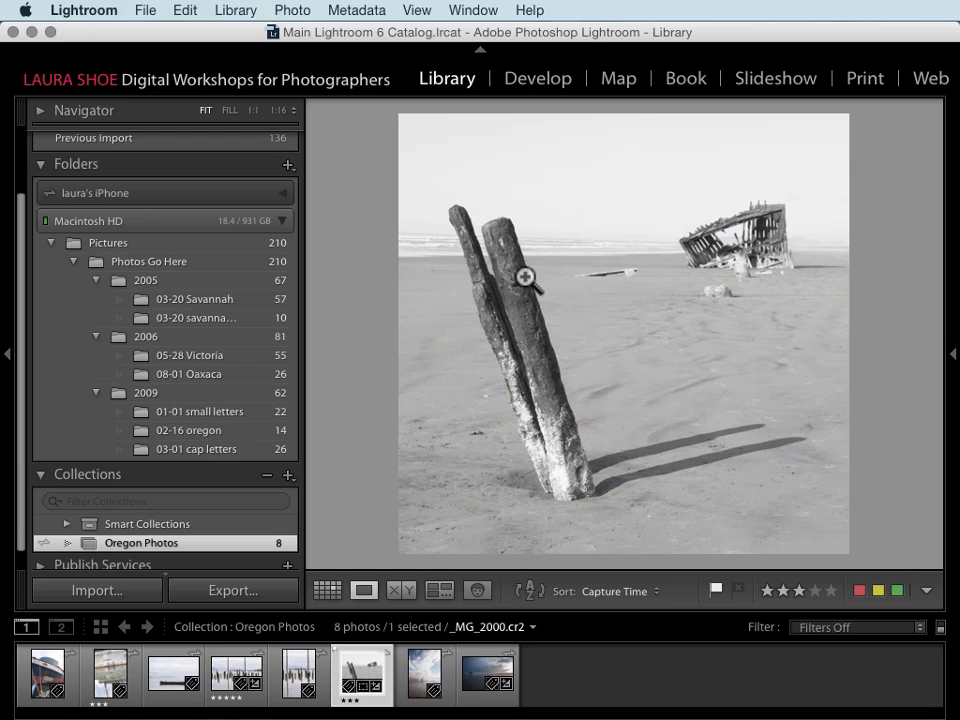
mouse_move(460, 369)
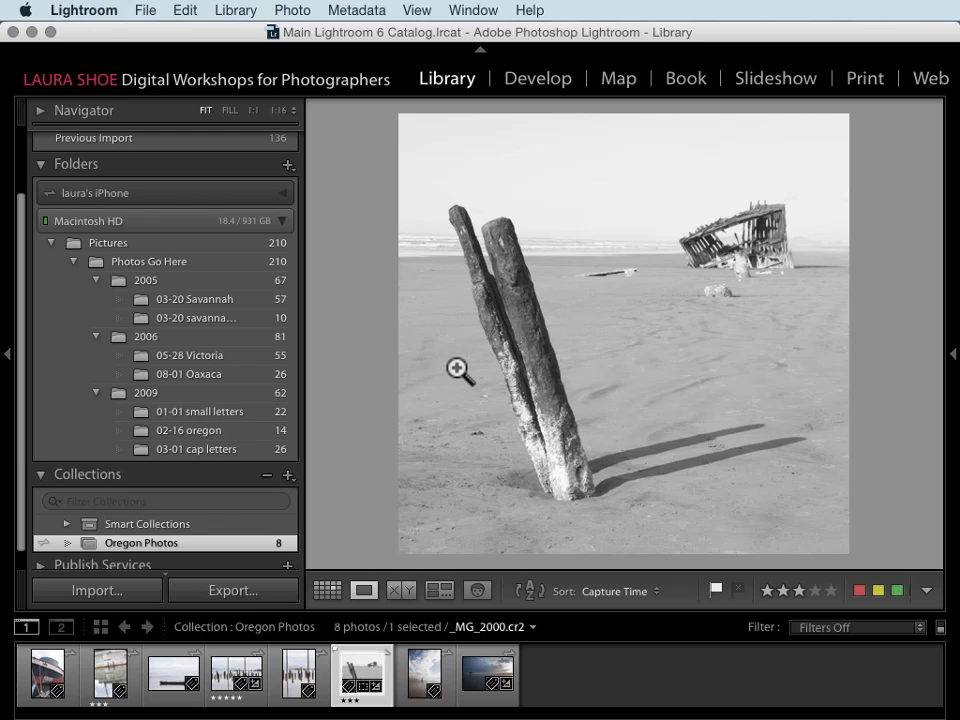
Step: Return to the Oregon Photos grid showing the synced black-and-white cropped posts photo
click(327, 590)
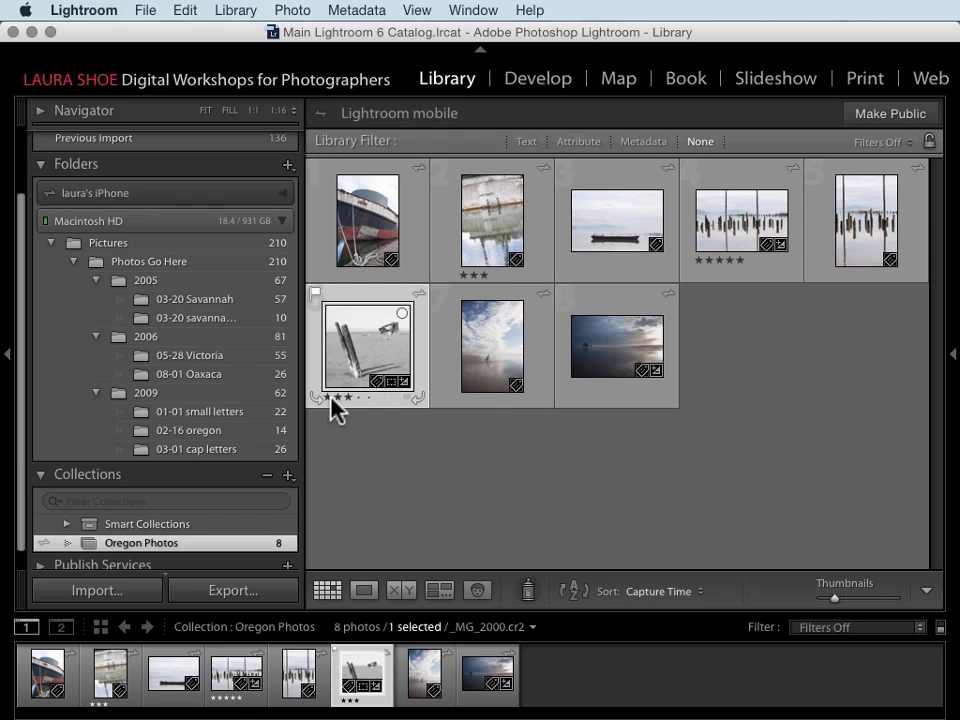
mouse_move(362, 515)
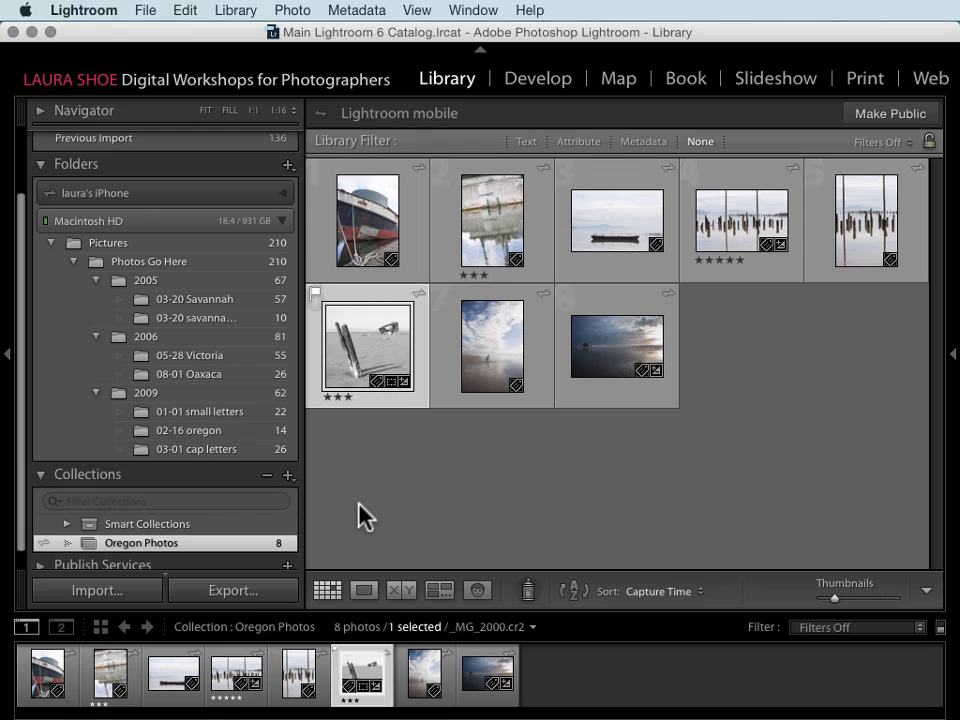
mouse_move(372, 512)
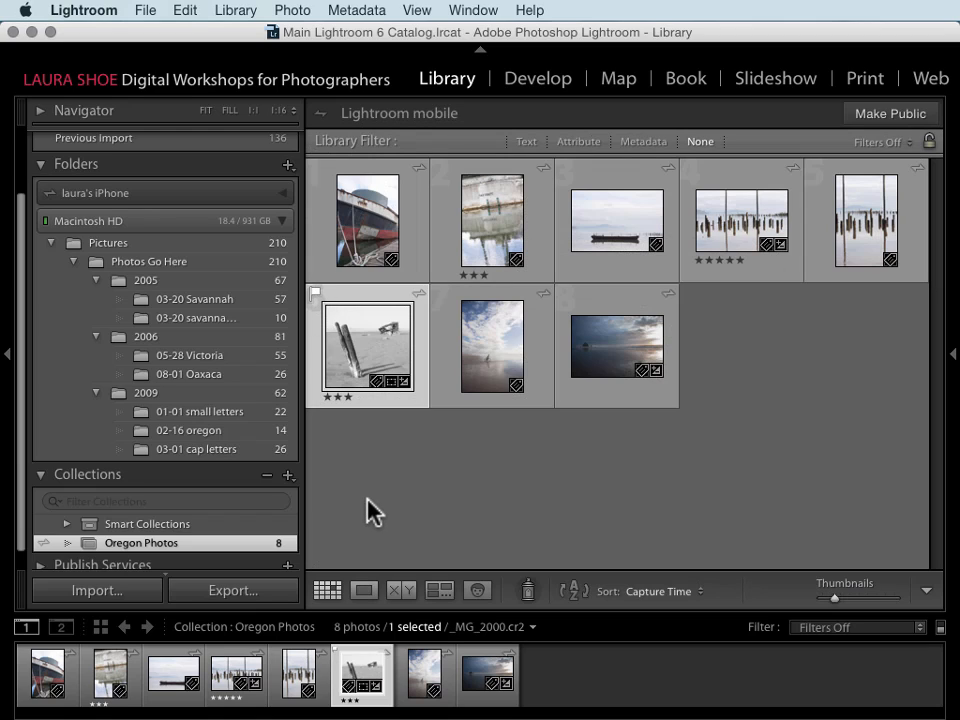
mouse_move(387, 525)
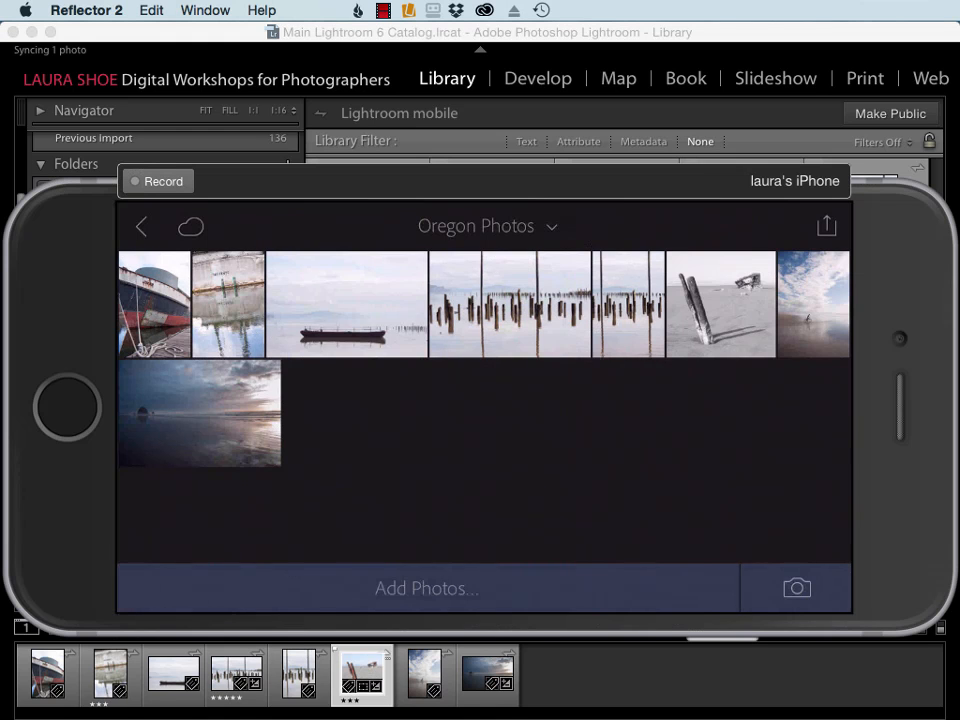
Step: Reset the beach posts photo to colour, then show Camera Roll via Add Photos
click(720, 305)
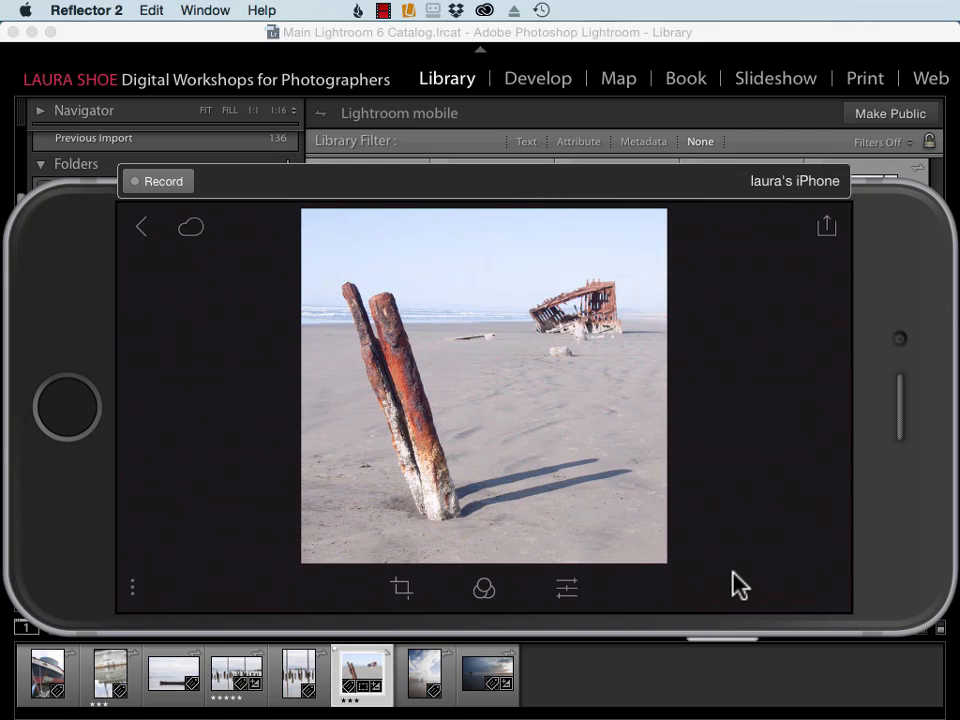
click(140, 226)
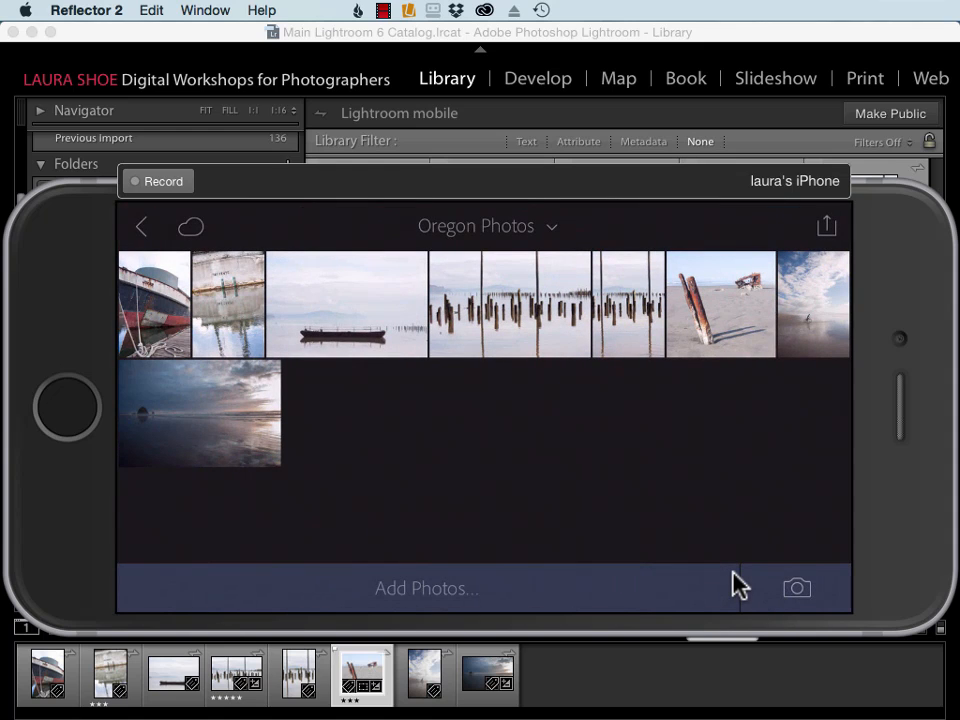
click(140, 226)
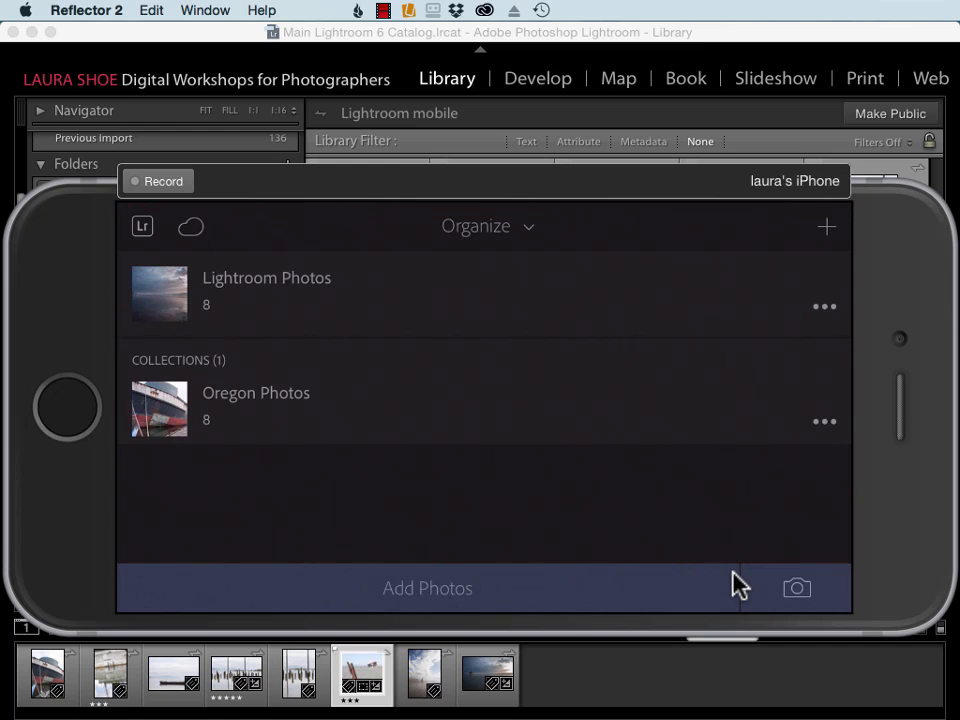
click(266, 277)
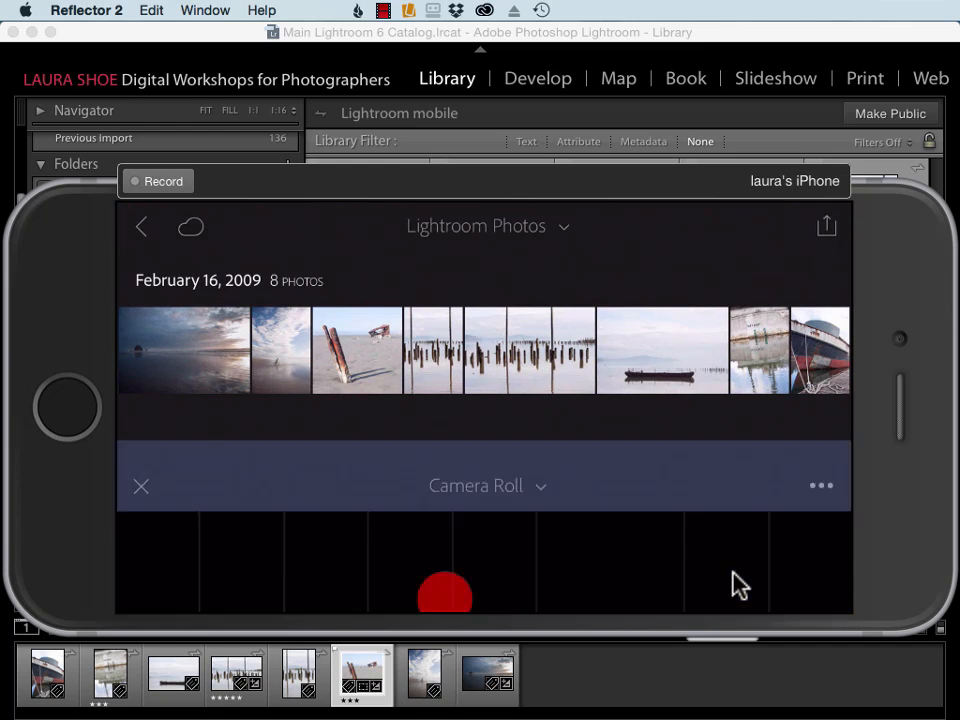
click(487, 485)
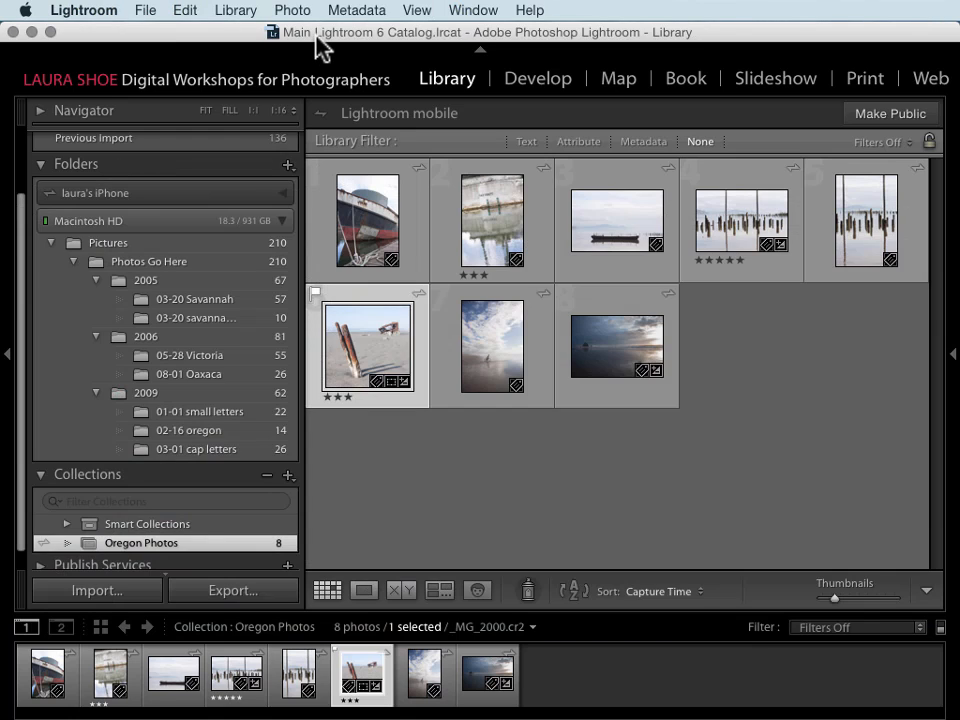
mouse_move(185, 235)
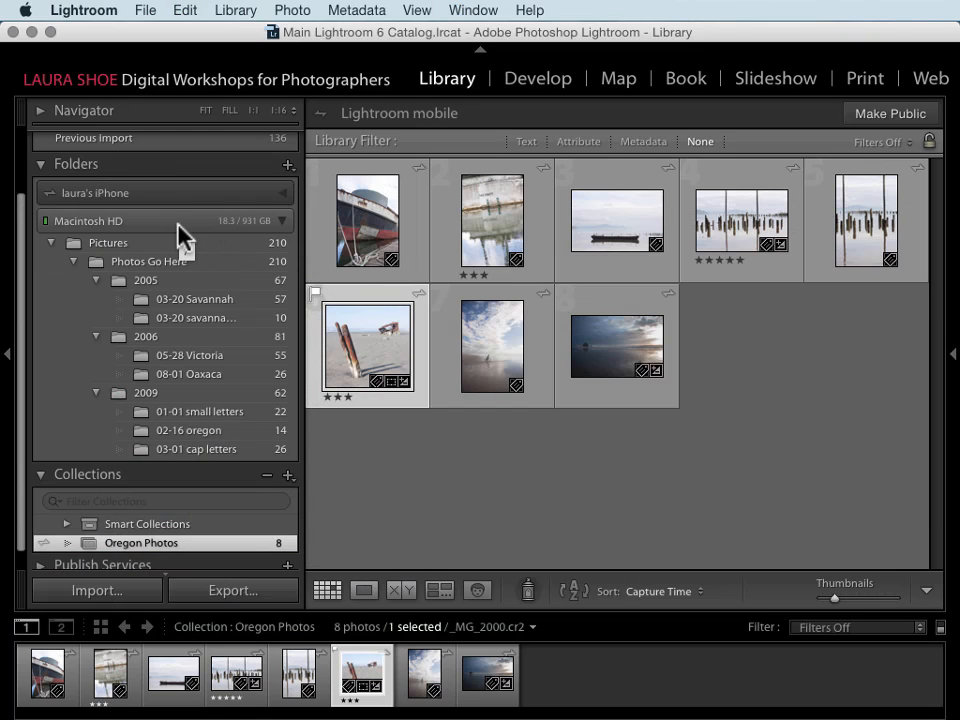
mouse_move(185, 220)
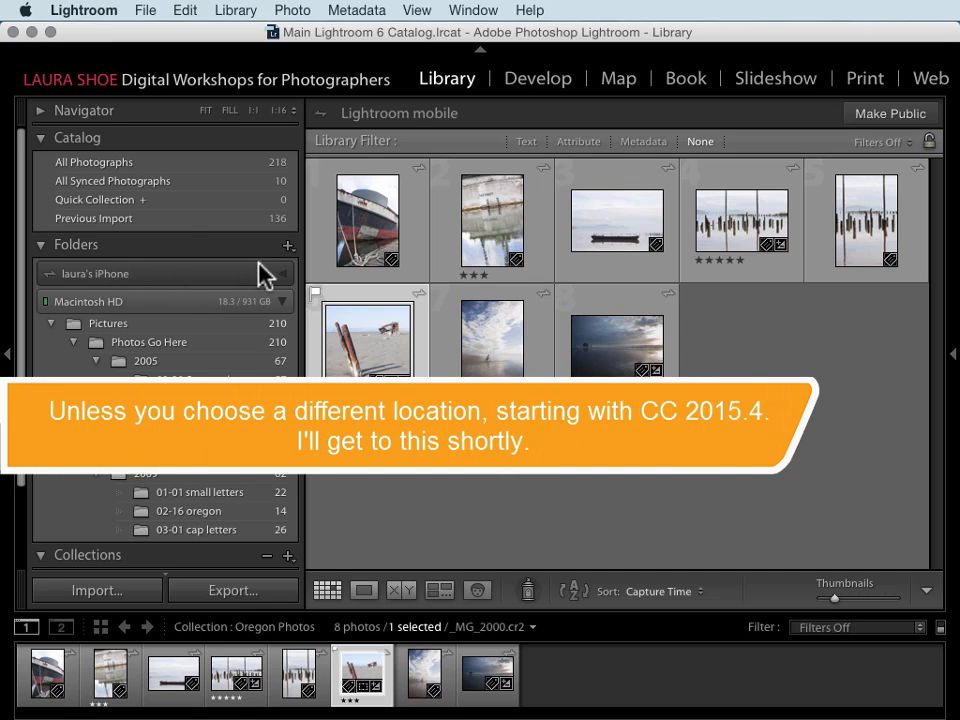
Step: Expand laura's iPhone volume and open its Imported Photos folder of eight dog photos and videos
click(50, 273)
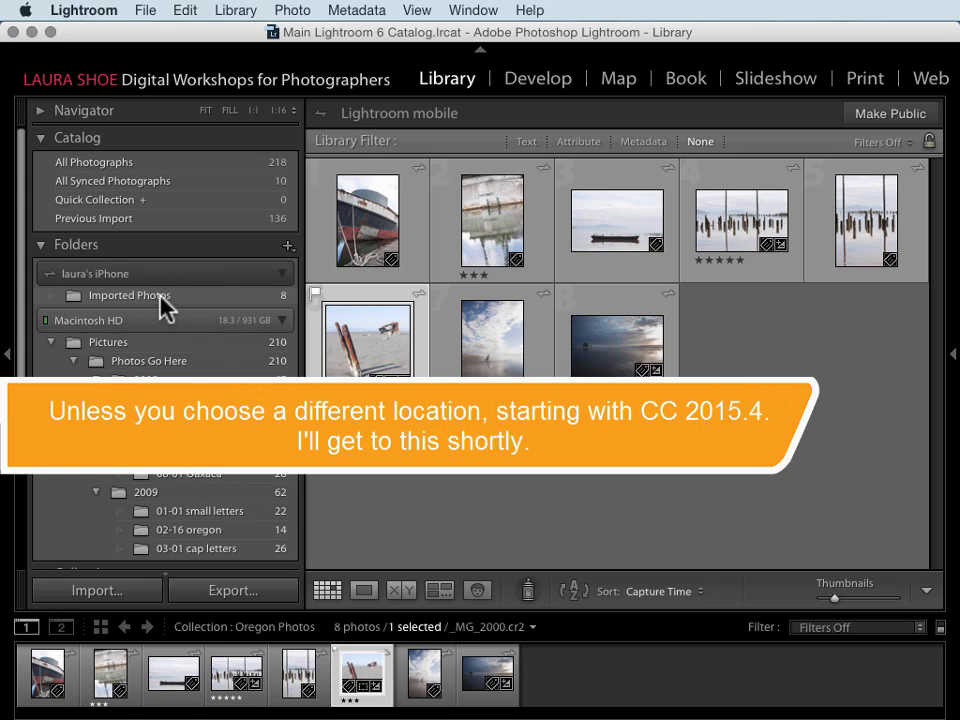
click(129, 295)
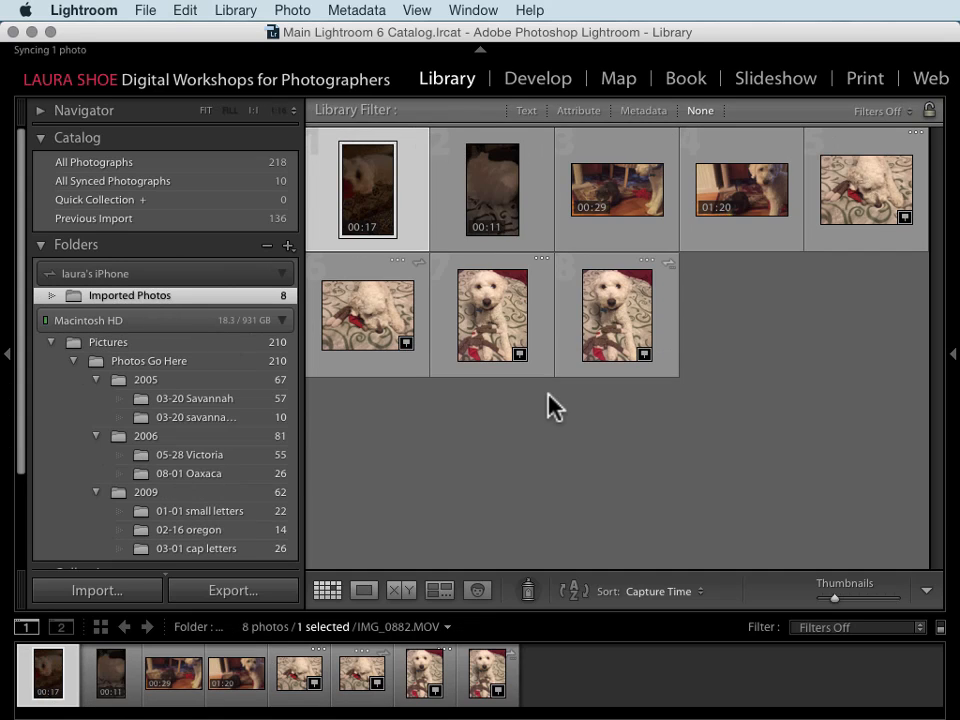
mouse_move(540, 415)
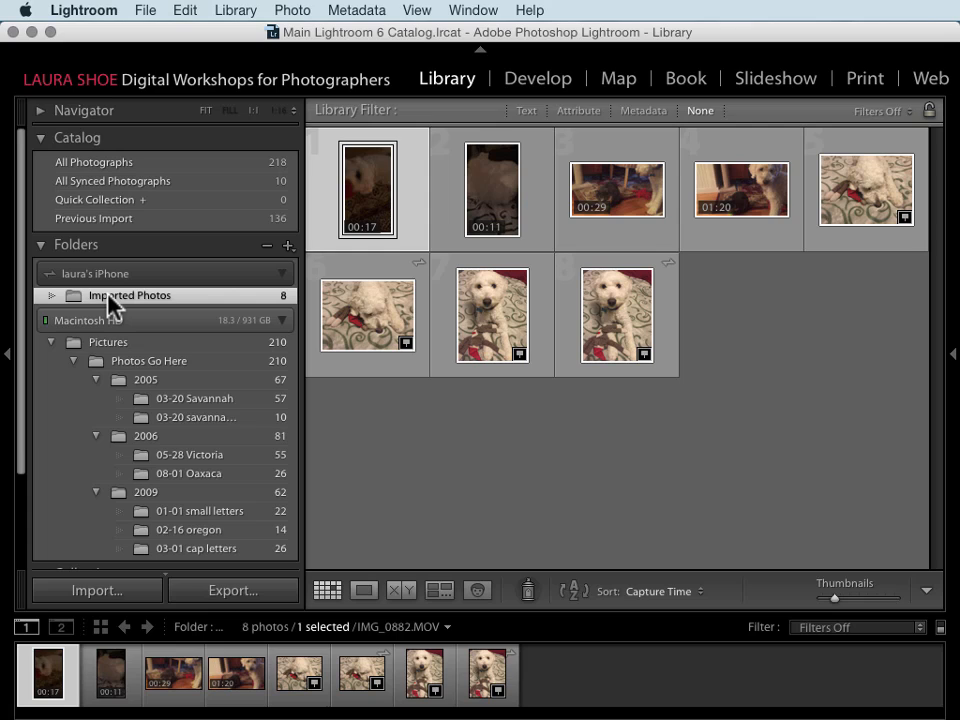
mouse_move(218, 430)
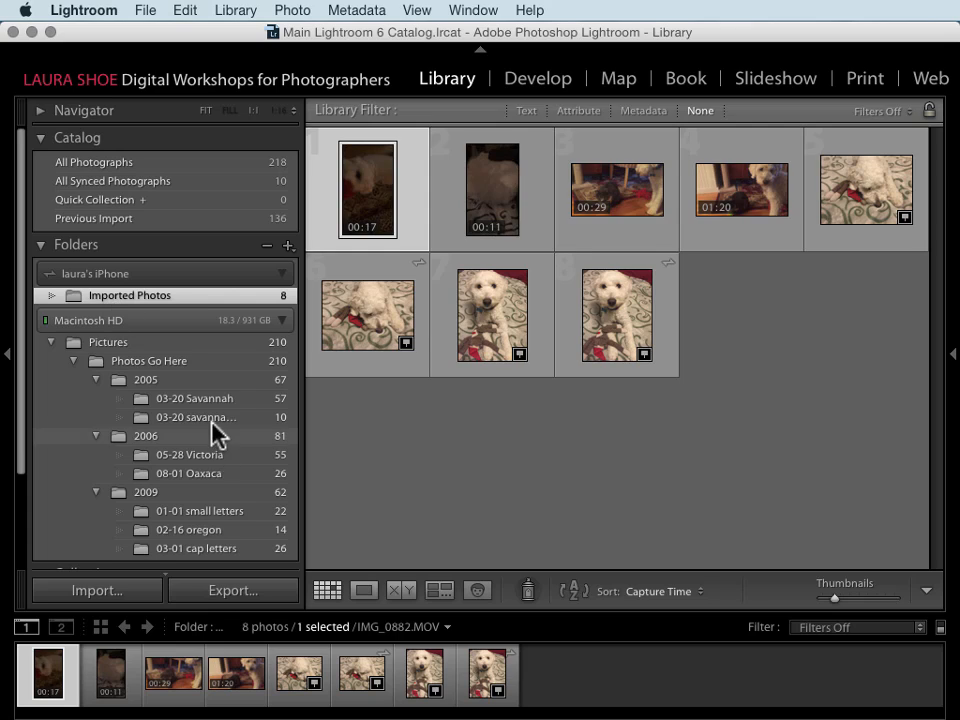
mouse_move(155, 358)
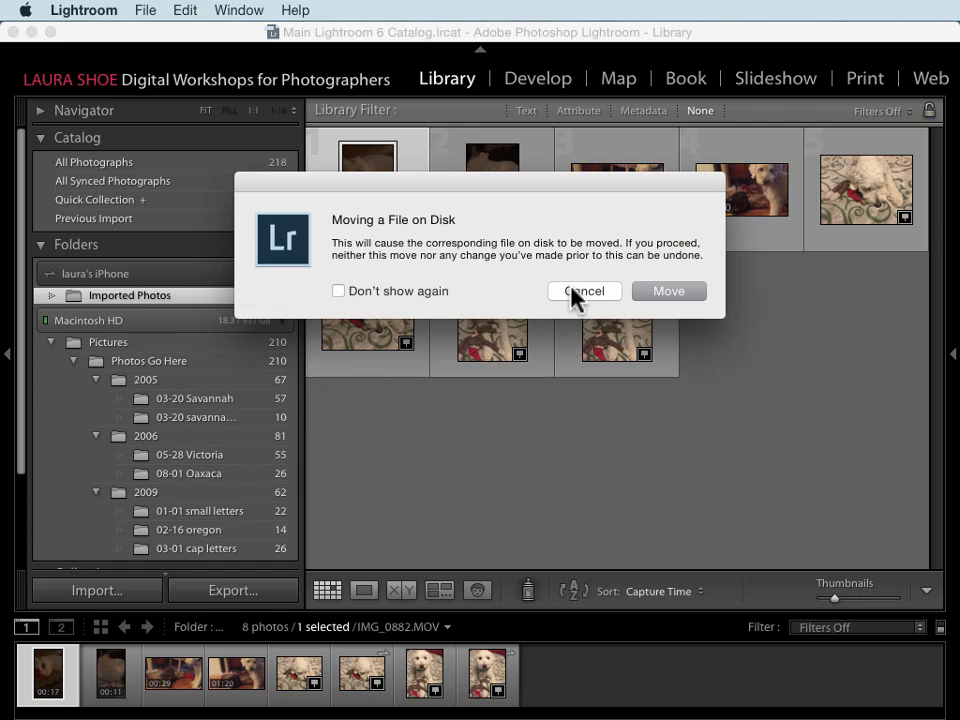
Step: Cancel moving the Imported Photos folder on disk, leaving it under the phone volume
click(584, 291)
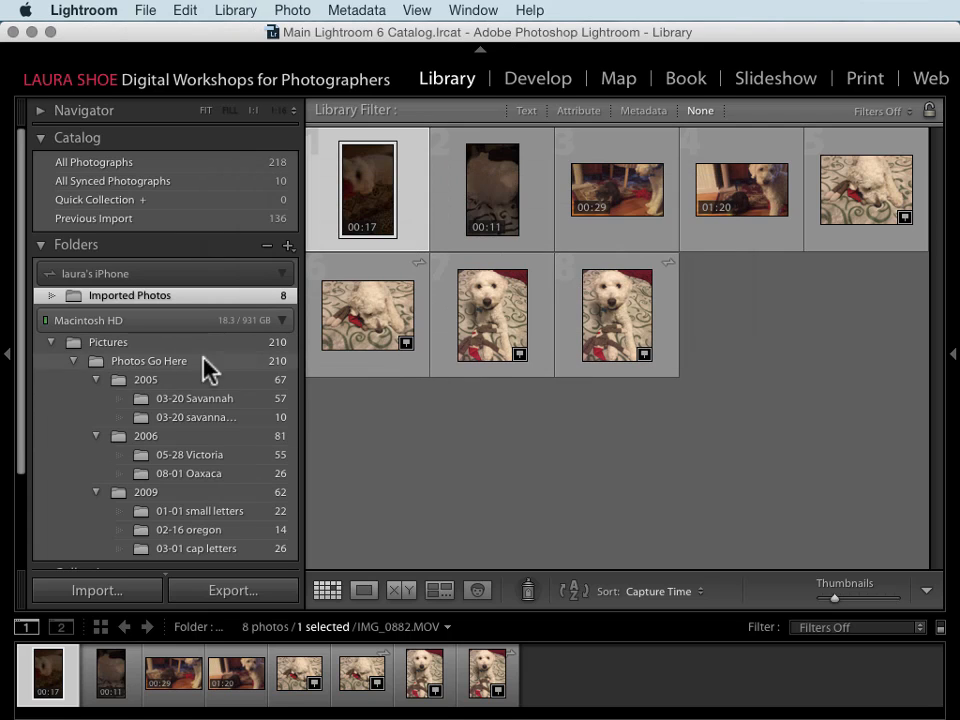
mouse_move(435, 442)
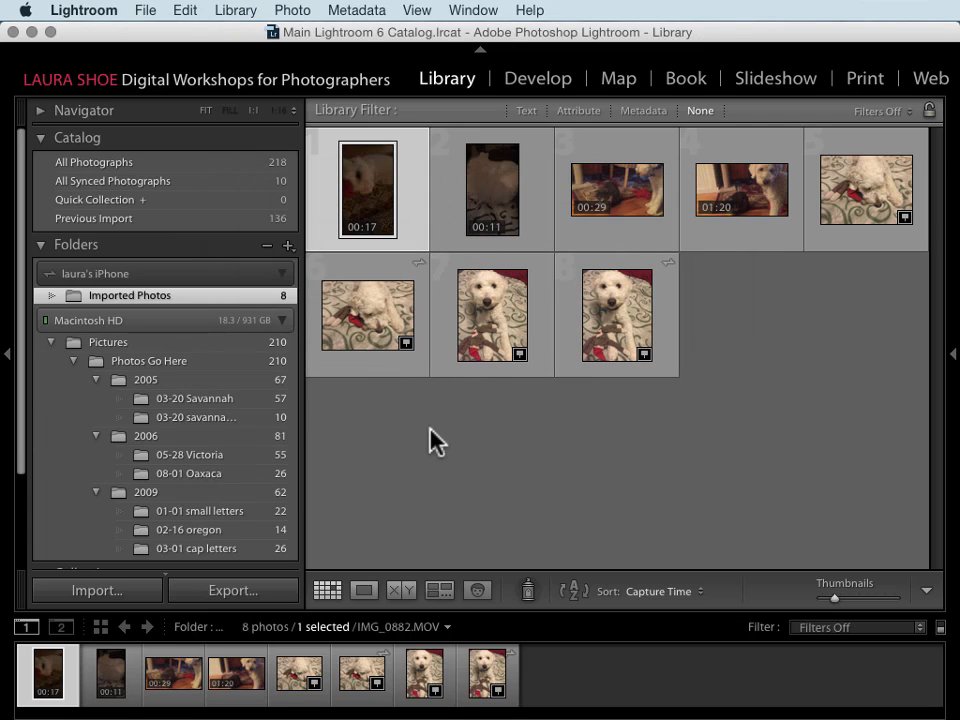
mouse_move(355, 350)
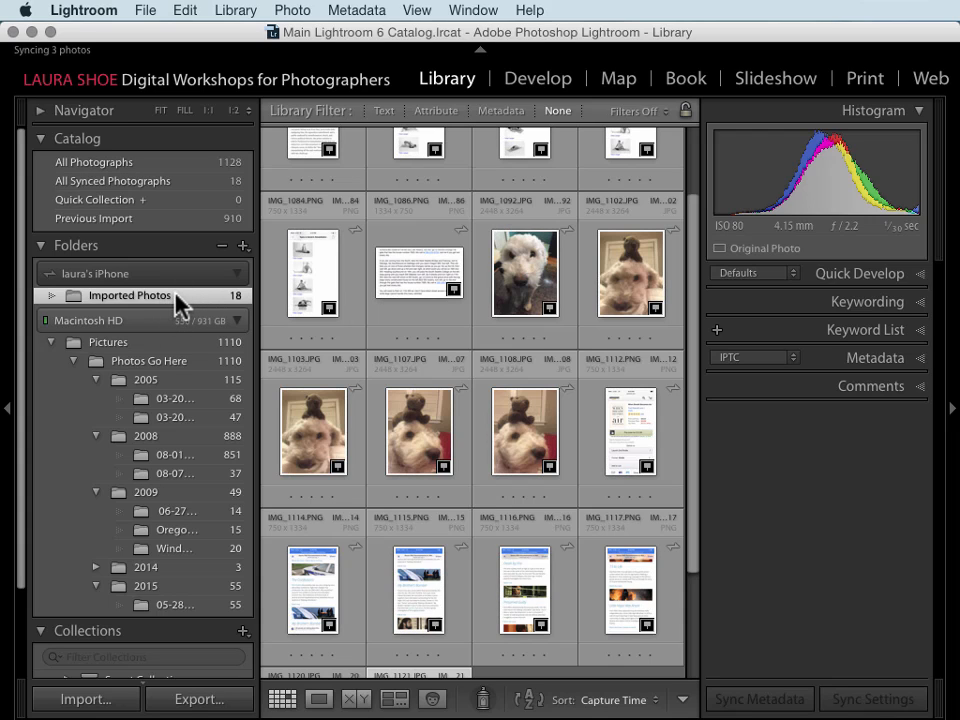
mouse_move(178, 283)
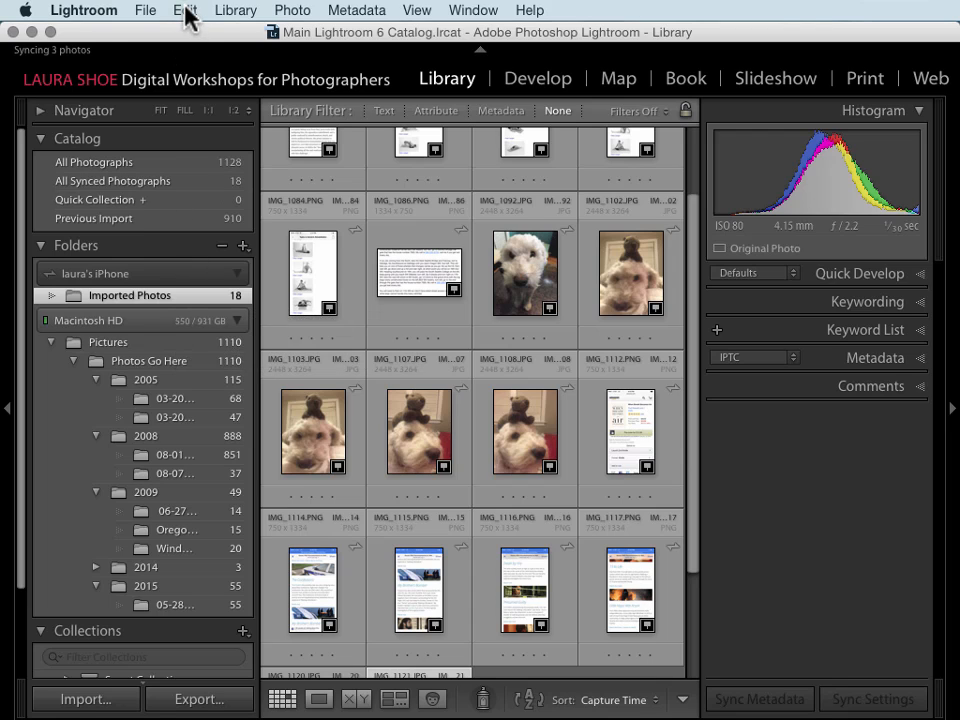
Step: In mobile Preferences, enable 'Specify location for Lightroom mobile images' and browse for a folder
click(83, 10)
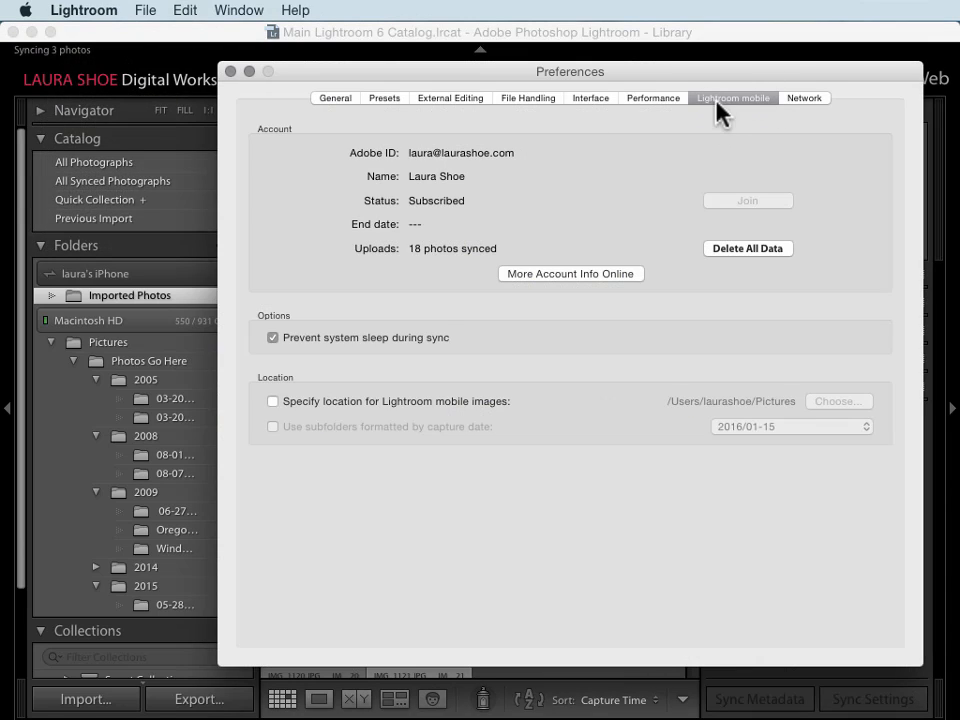
mouse_move(293, 458)
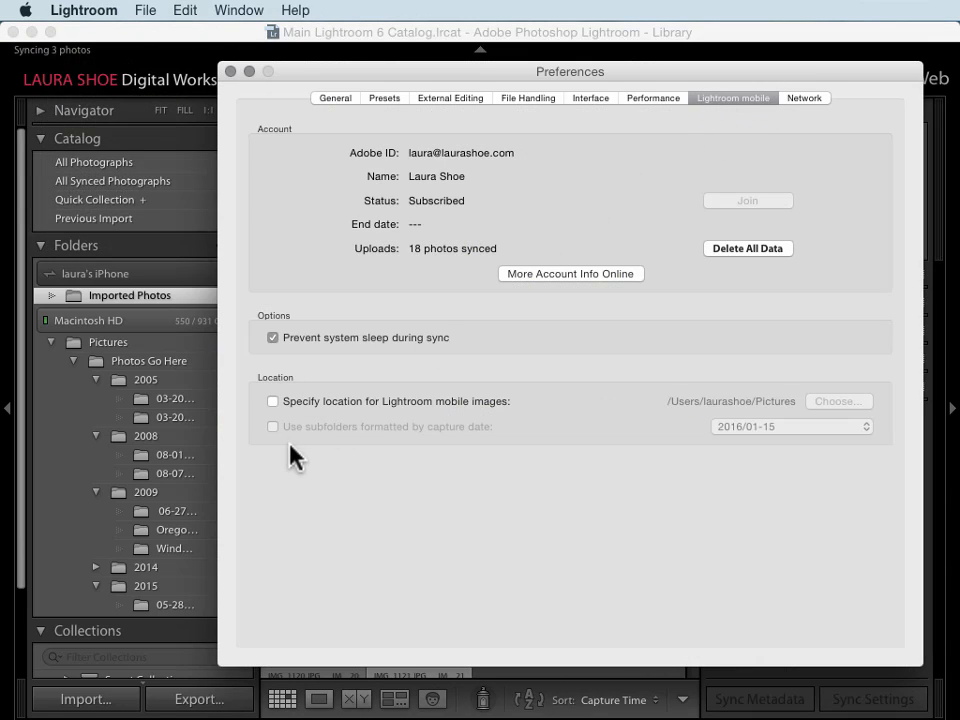
click(272, 401)
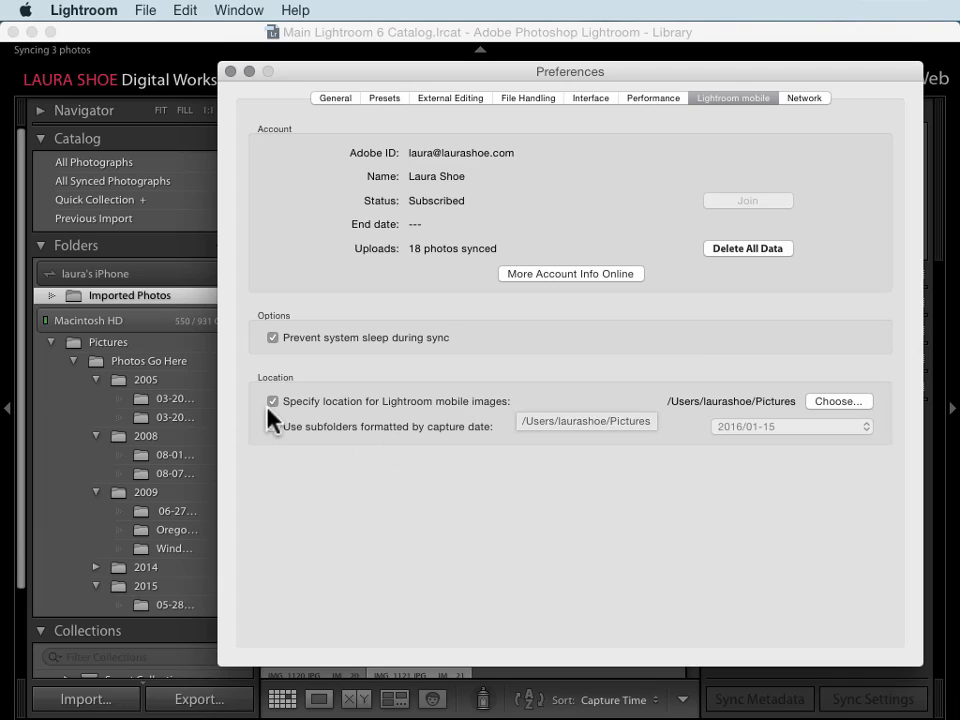
click(272, 426)
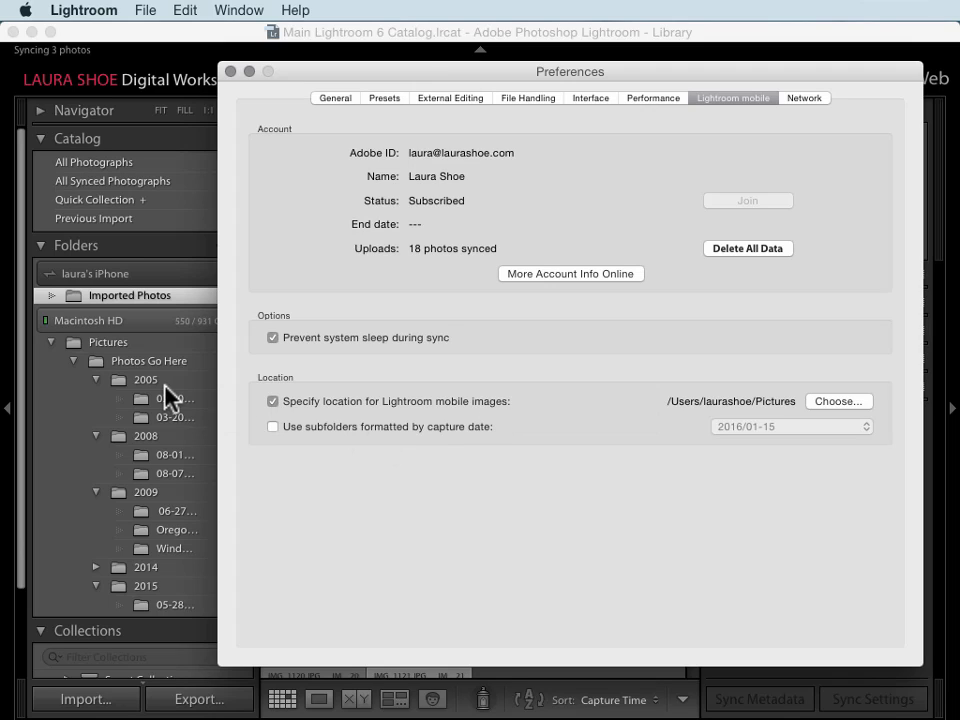
mouse_move(149, 361)
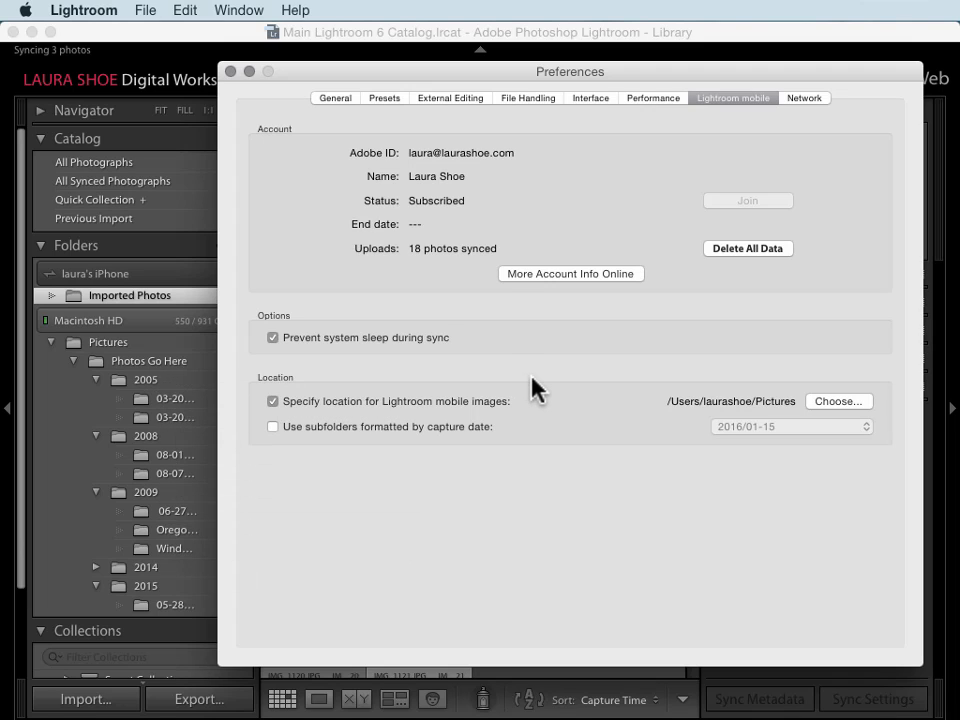
mouse_move(805, 408)
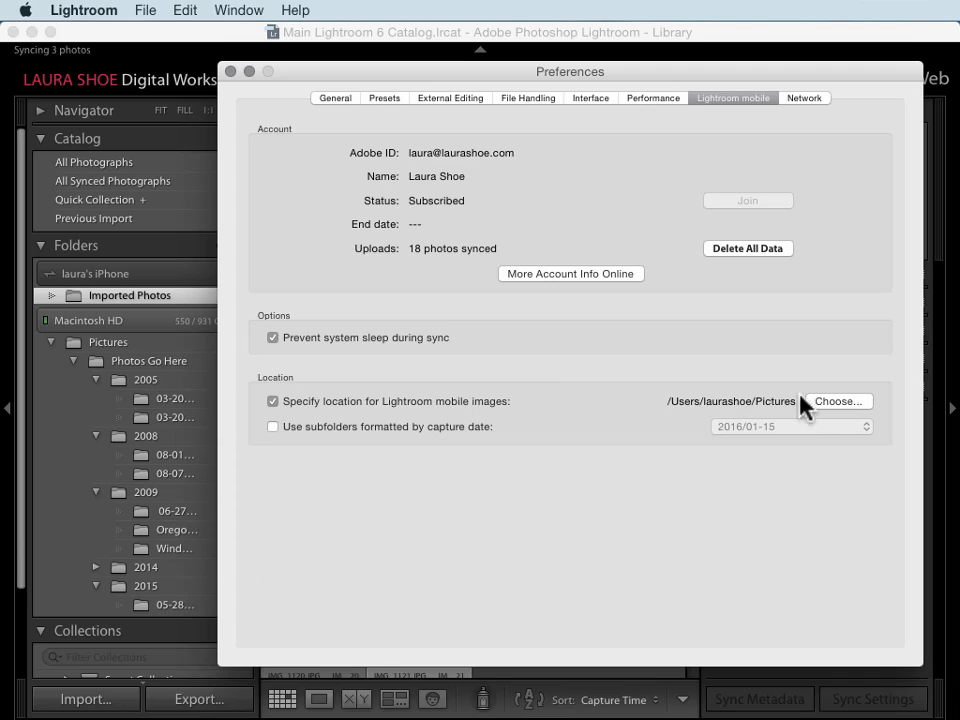
click(838, 401)
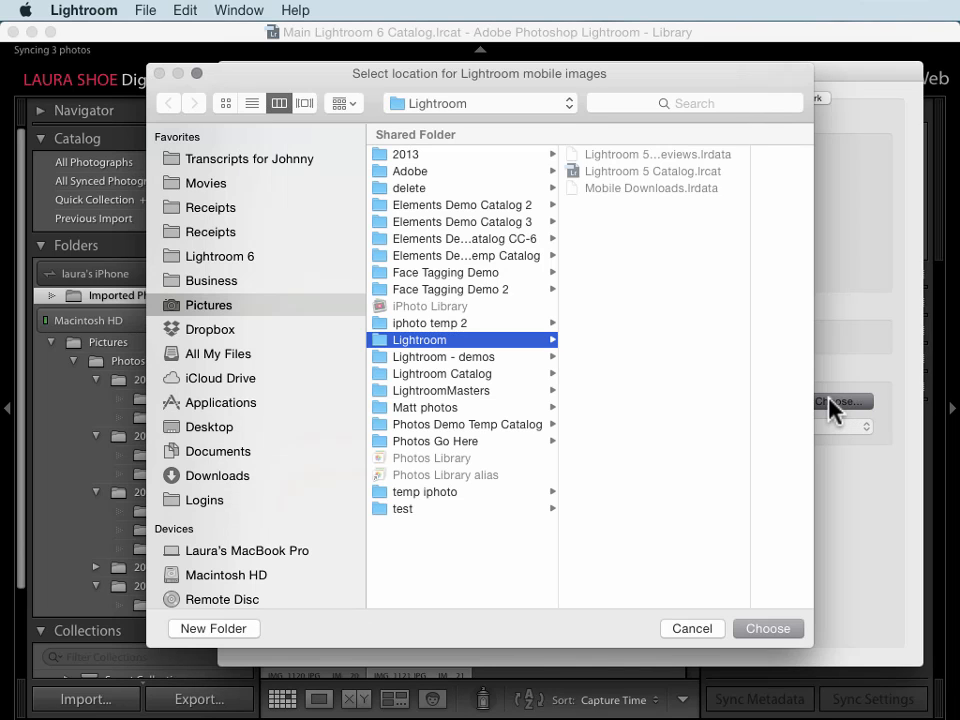
mouse_move(527, 135)
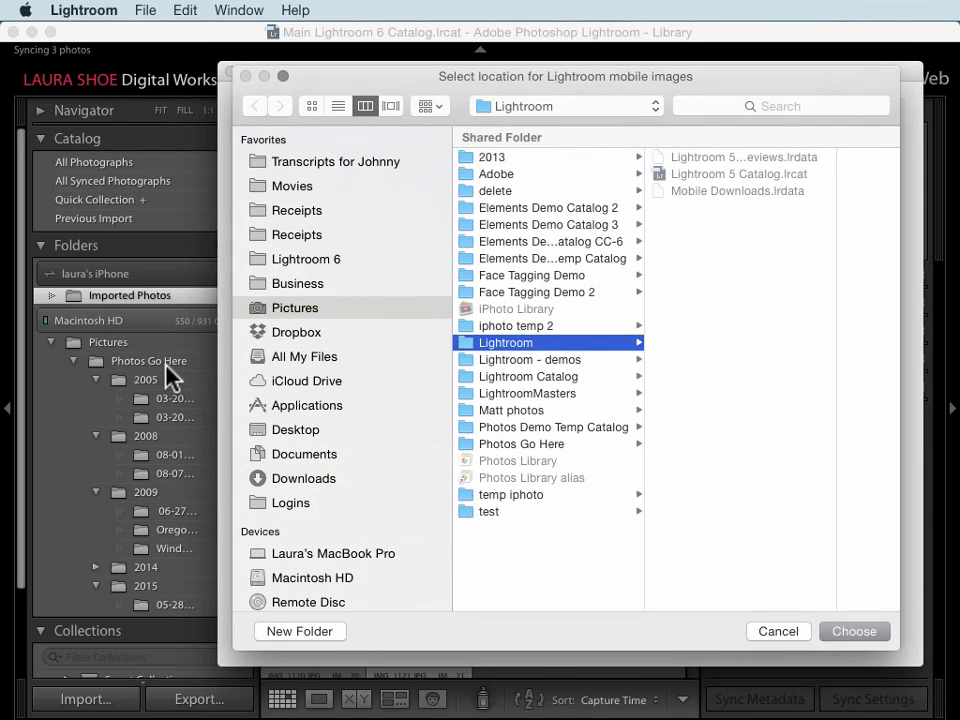
Step: Pick the Photos Go Here folder, review date formats, and leave capture-date subfolders off
click(521, 443)
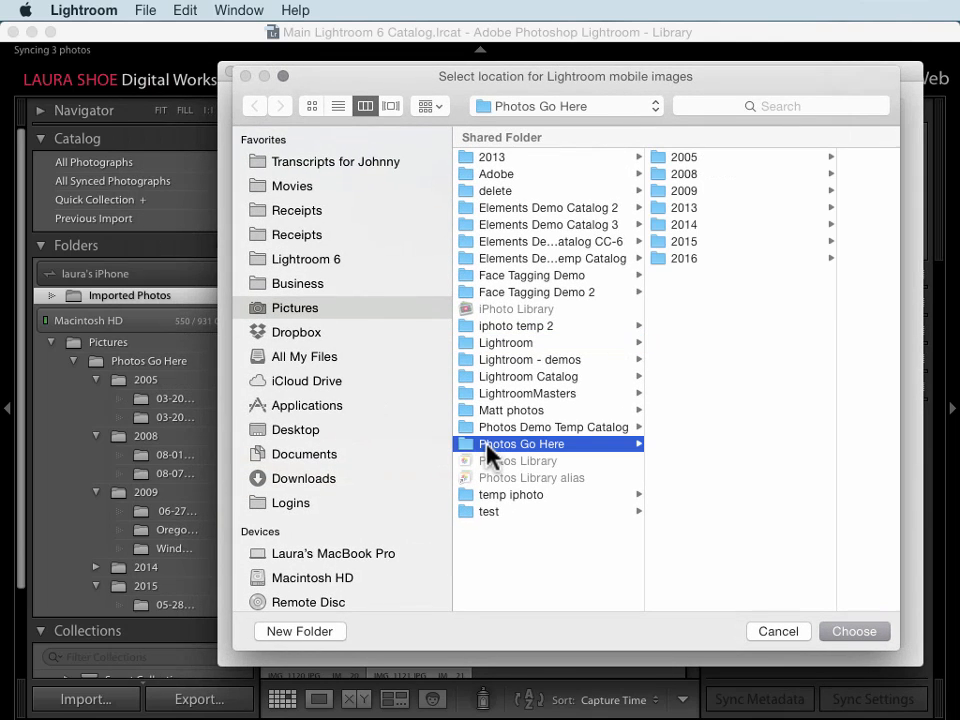
mouse_move(310, 315)
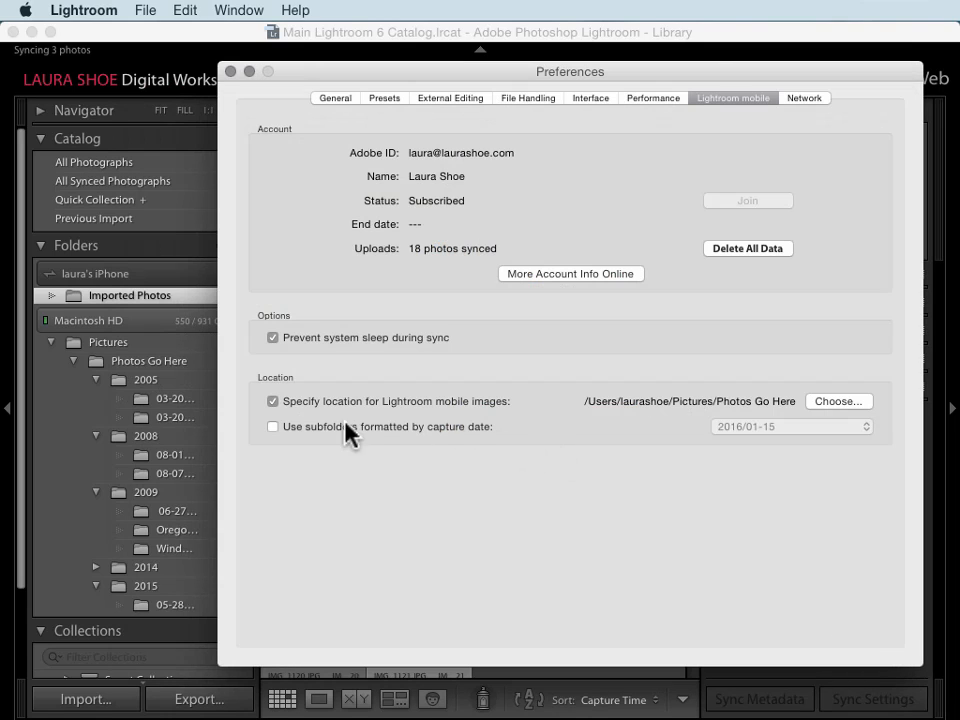
click(272, 426)
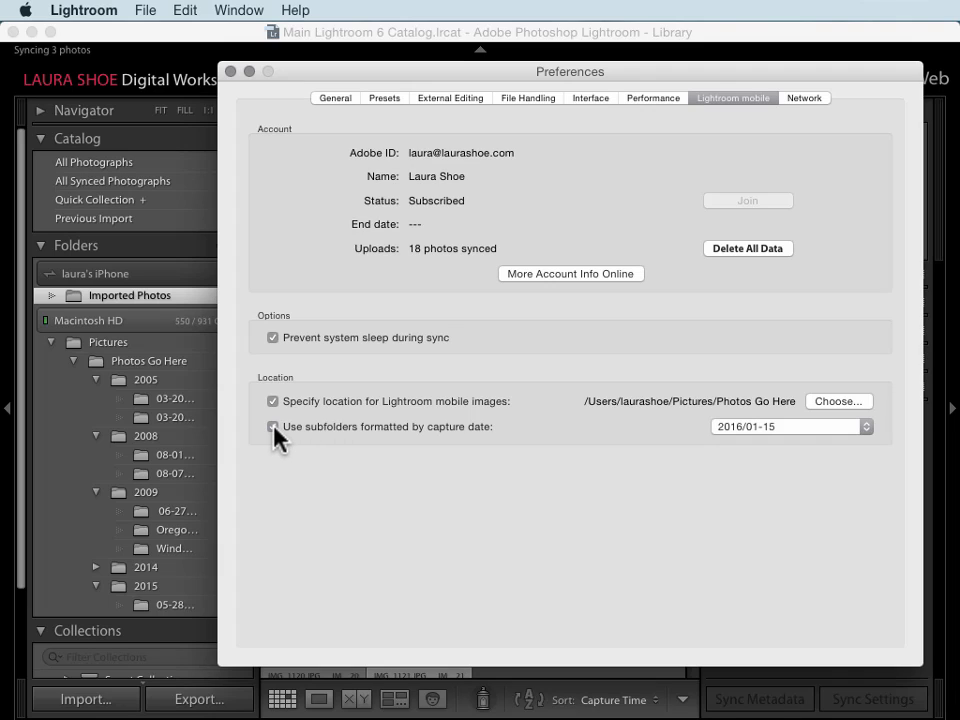
click(273, 426)
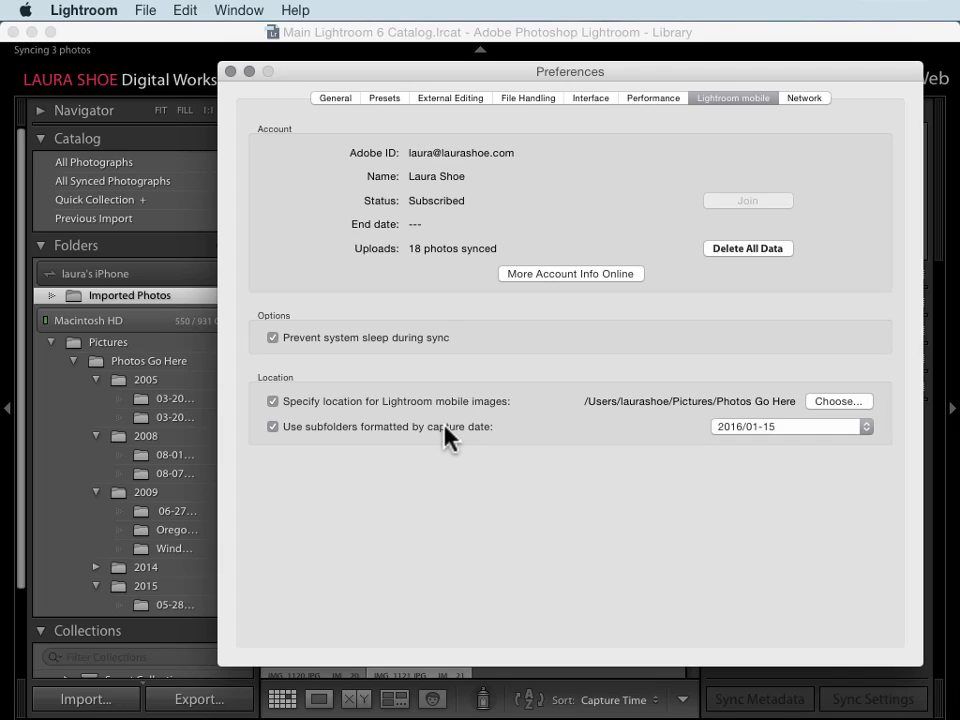
mouse_move(798, 443)
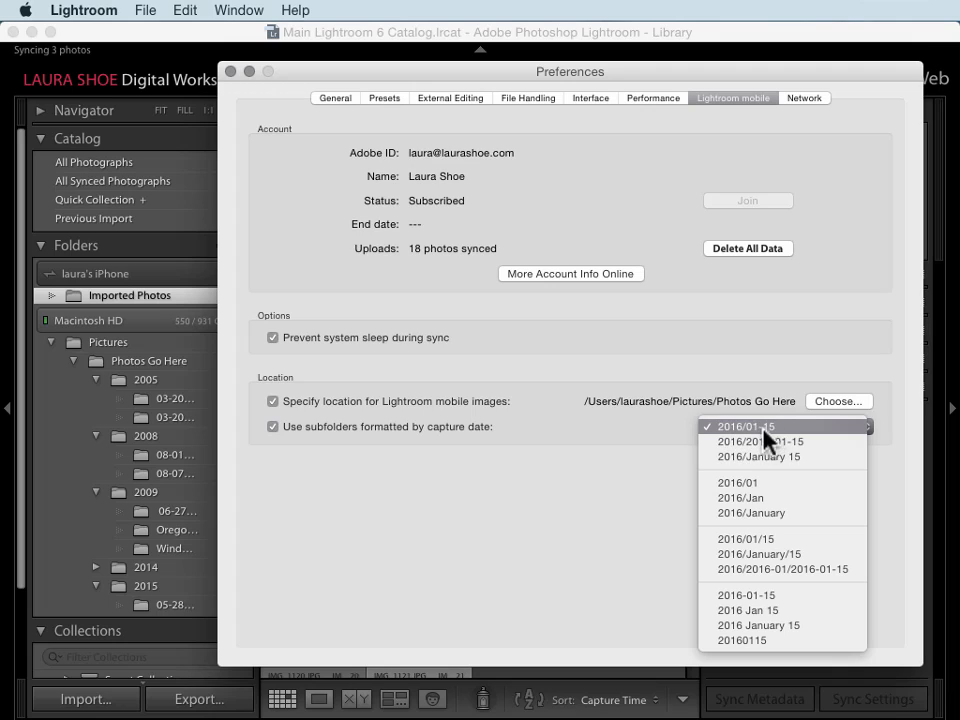
mouse_move(665, 432)
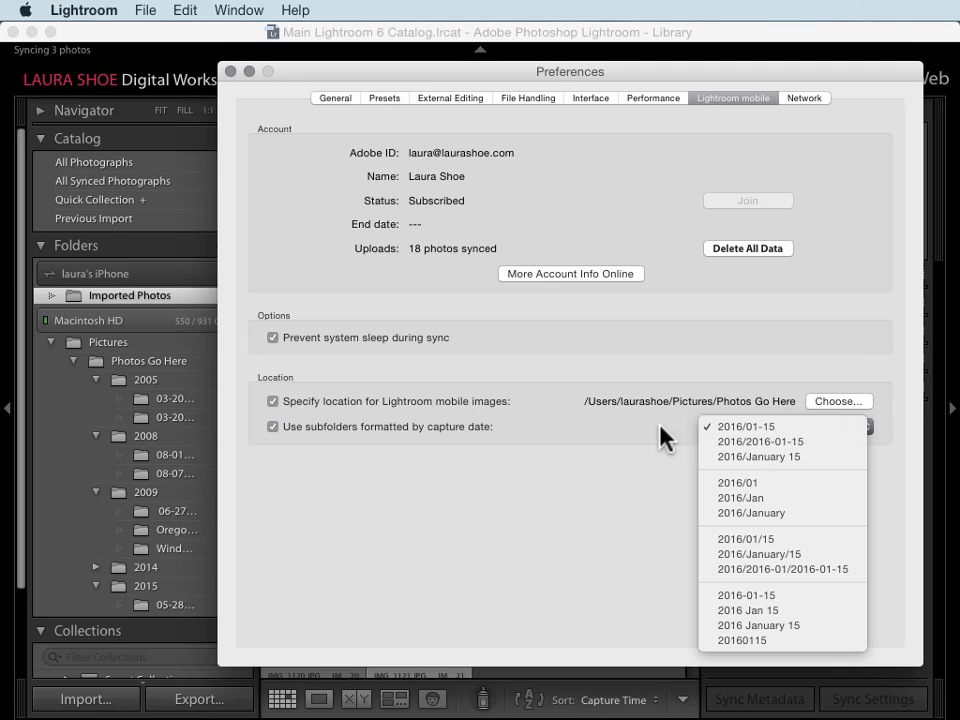
click(746, 425)
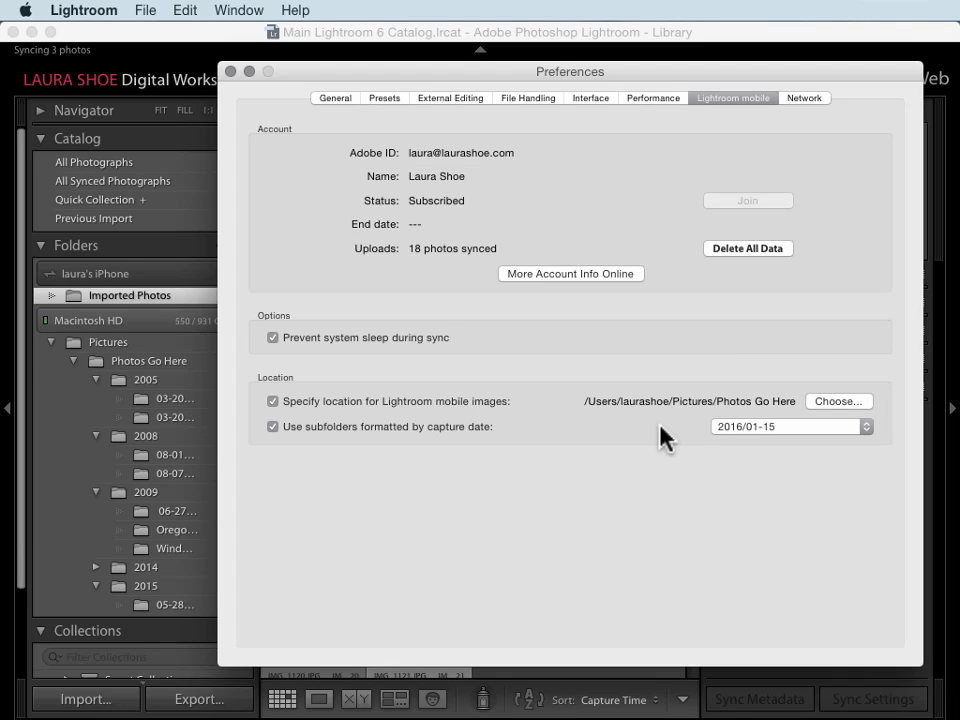
mouse_move(280, 438)
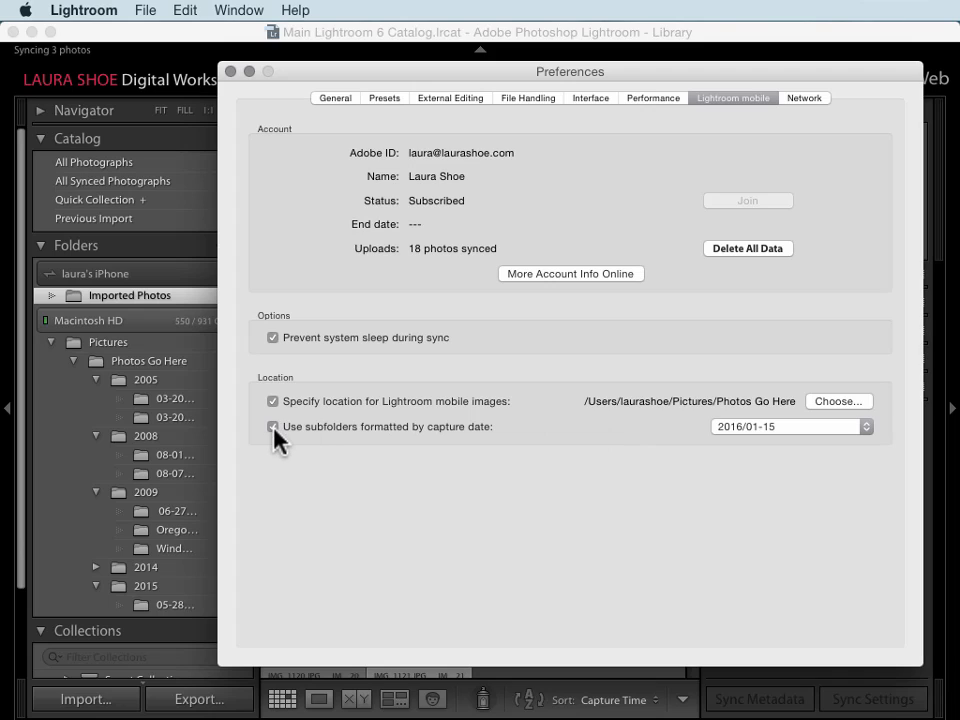
click(273, 426)
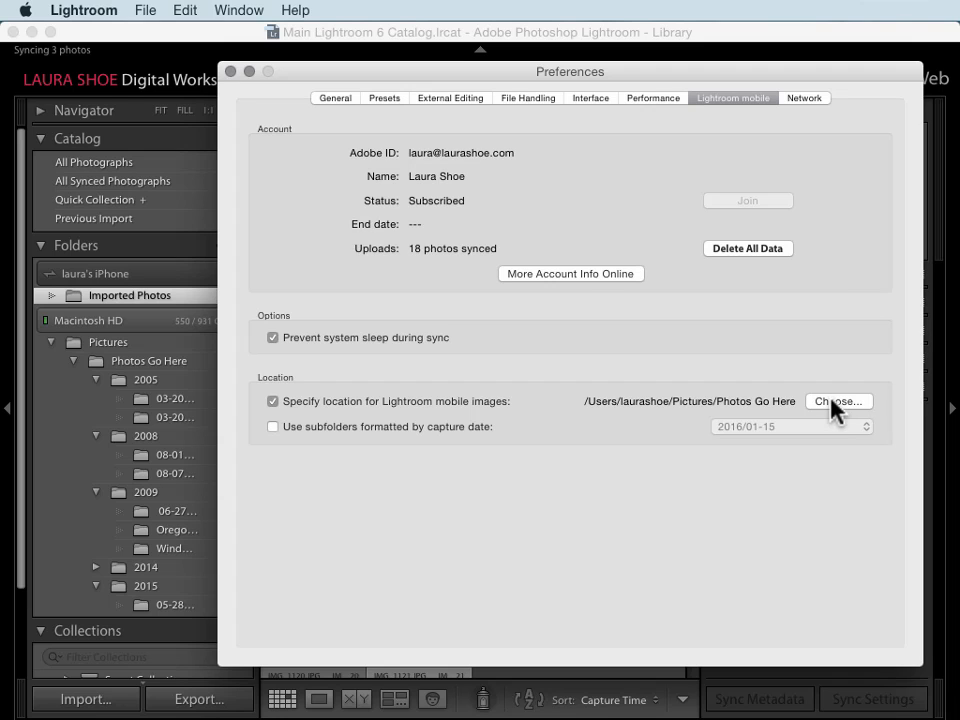
Step: Create an 'iPhone Photos' folder in Photos Go Here/2016 and set it as the mobile images location
click(838, 400)
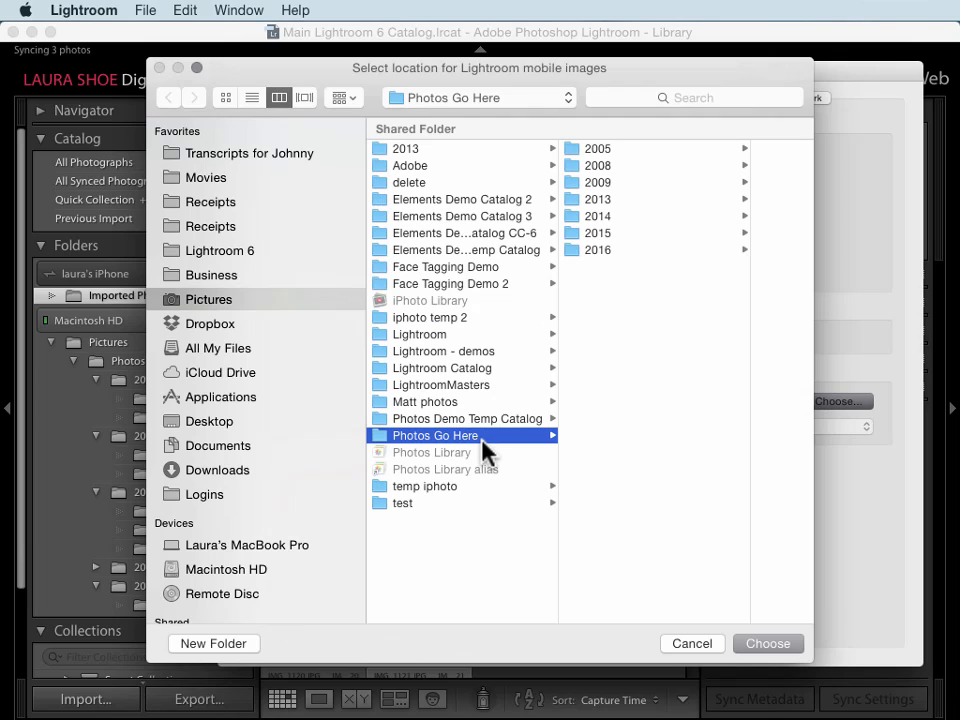
mouse_move(608, 258)
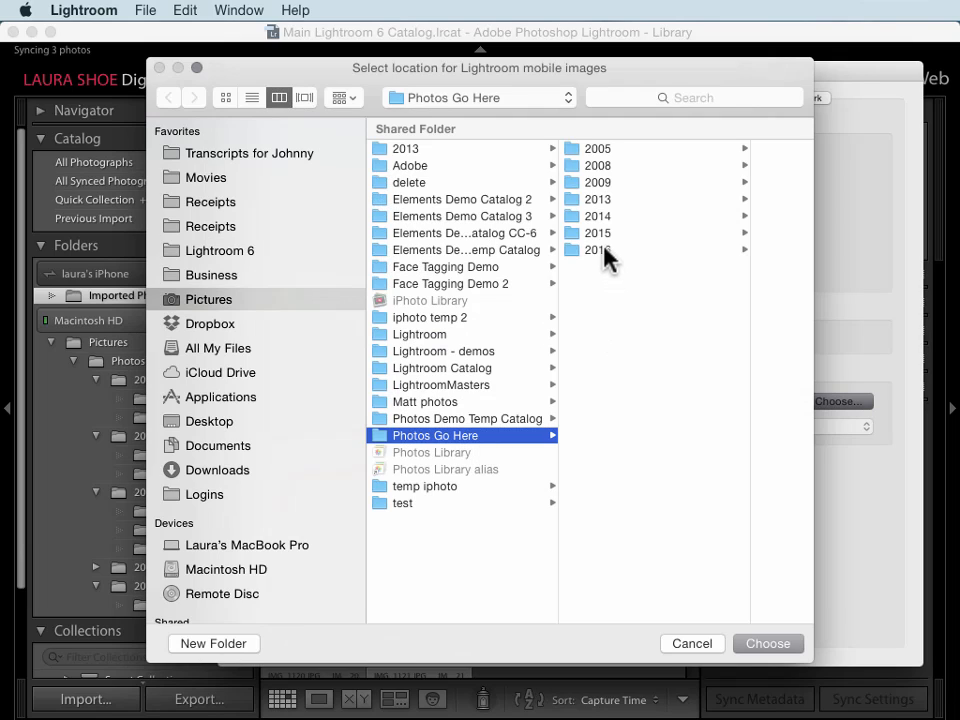
click(597, 249)
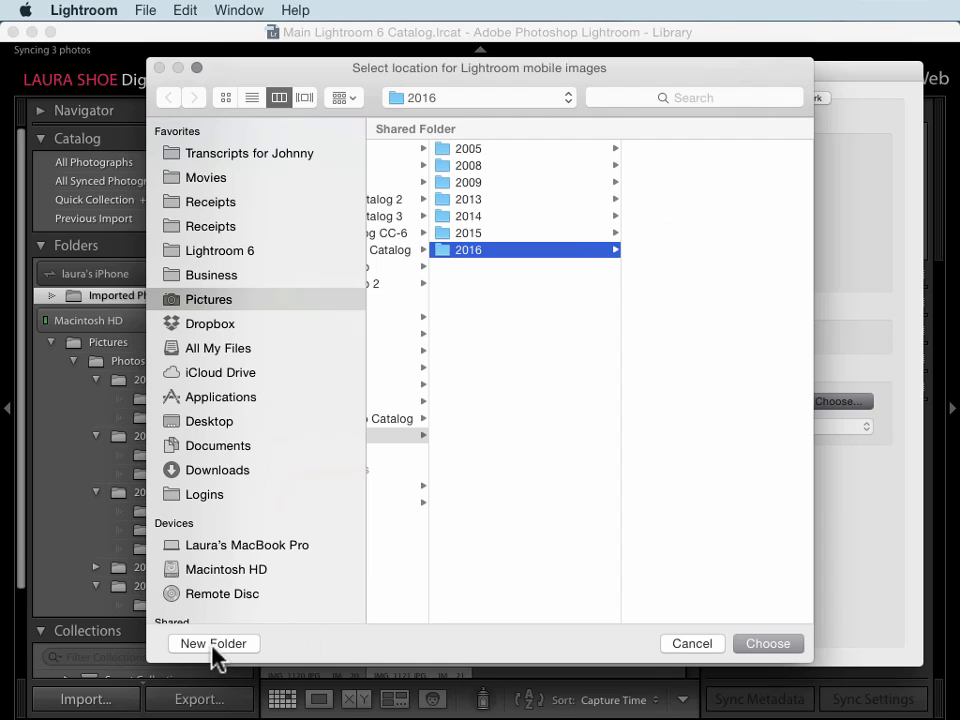
click(213, 643)
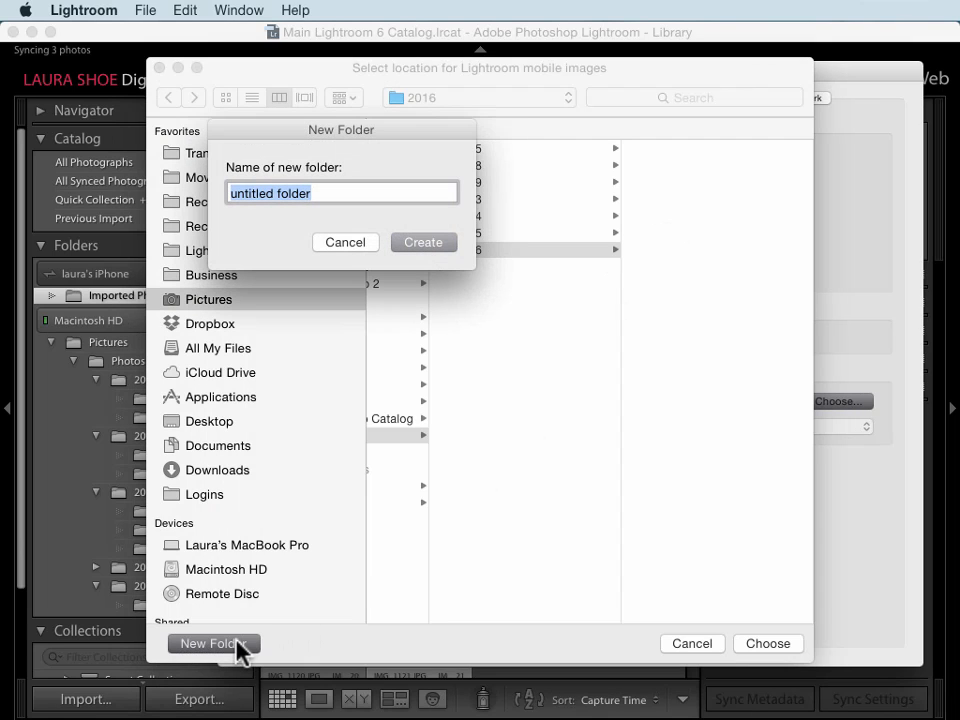
text(iPhone Ph)
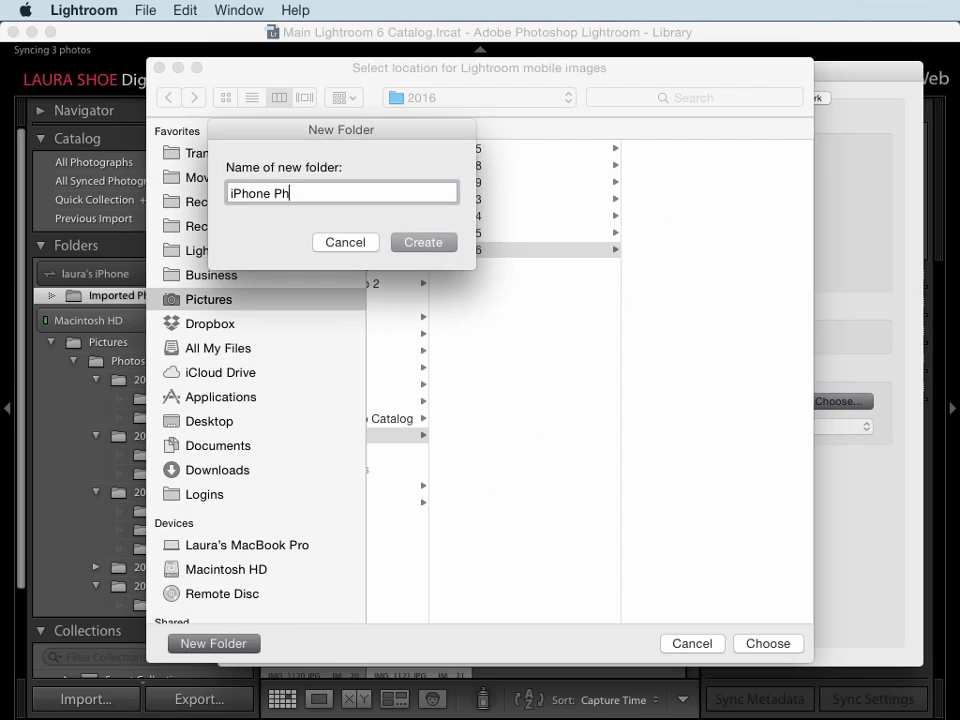
click(422, 242)
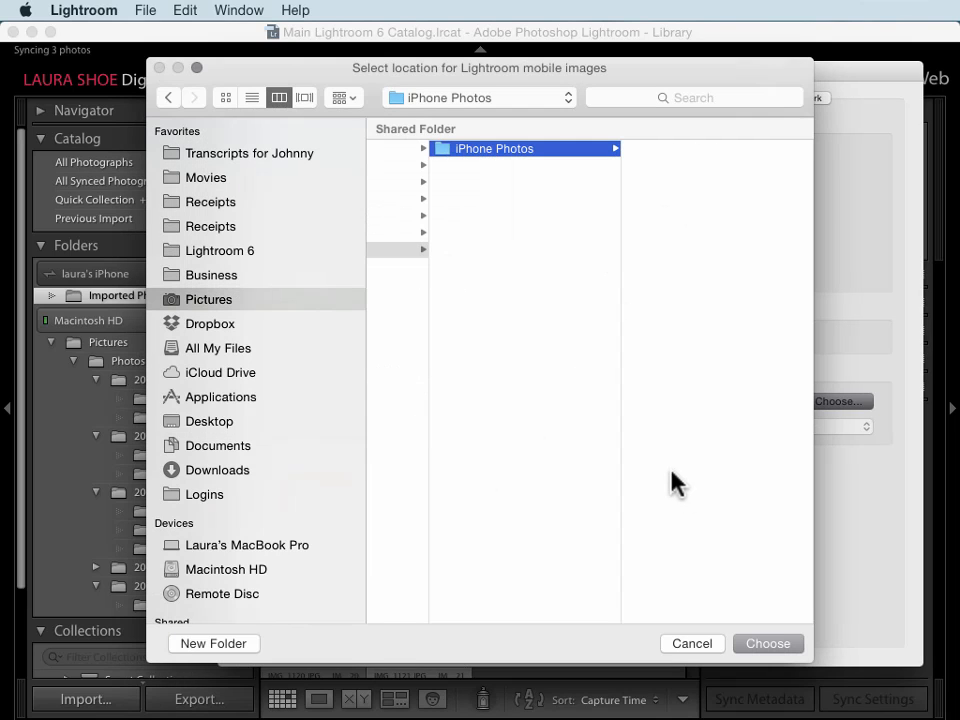
click(768, 643)
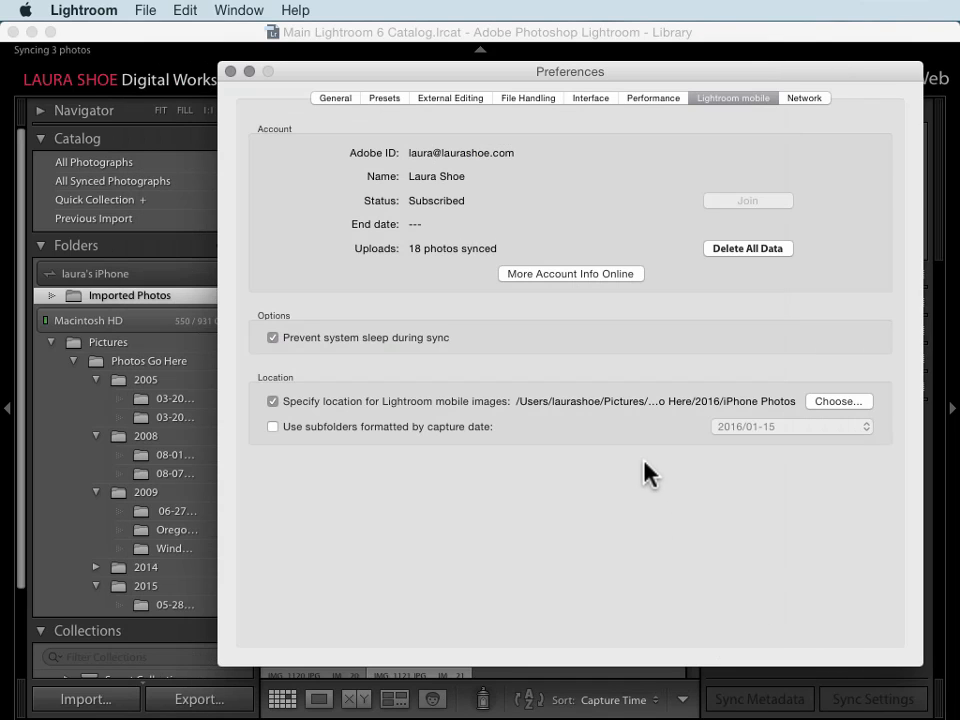
mouse_move(335, 378)
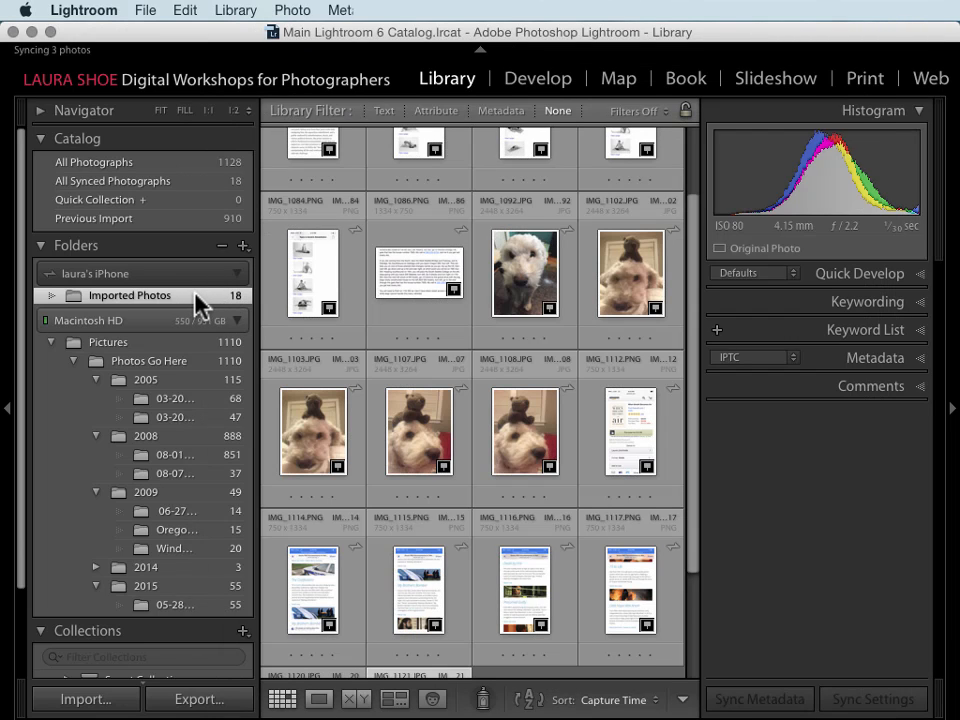
mouse_move(260, 350)
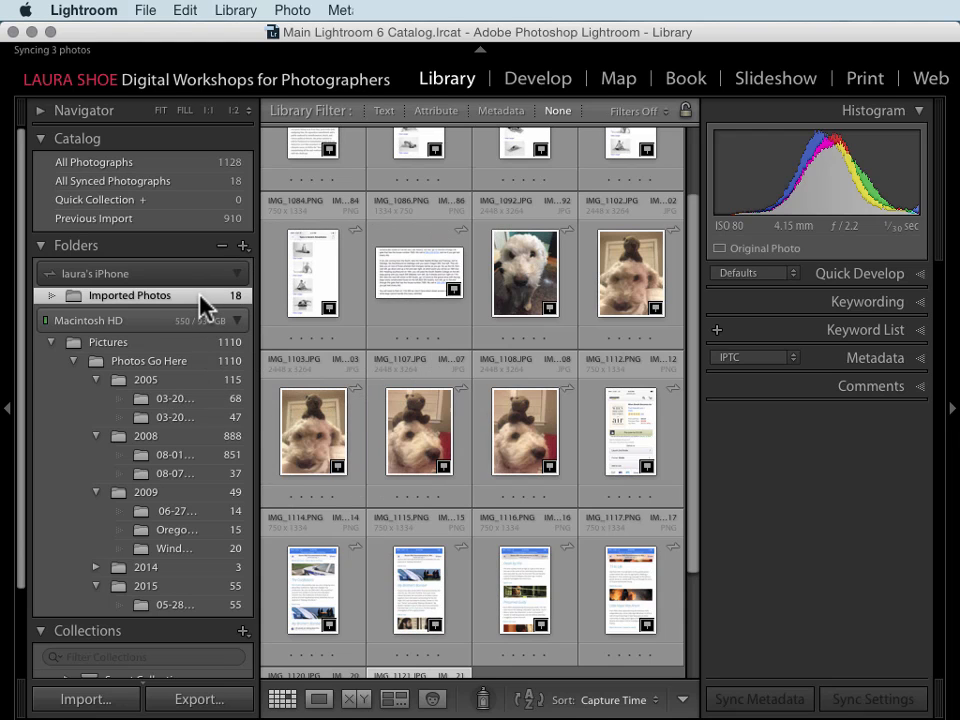
Step: Show the iPhone's Imported Photos folder with its eight dog photos and videos
click(129, 295)
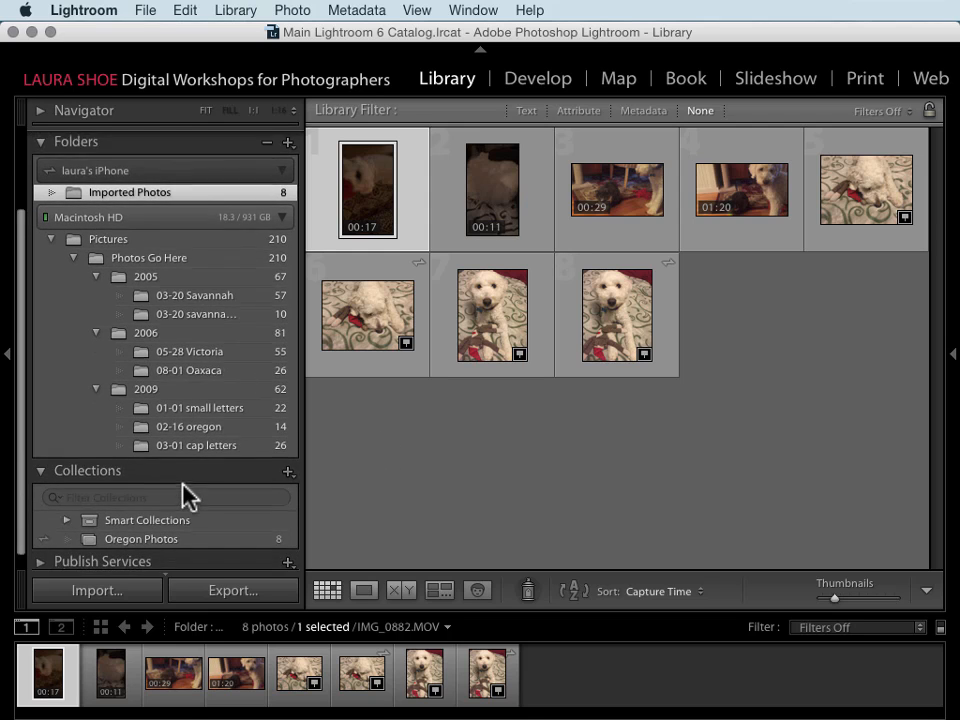
Step: Select Oregon Photos and choose Make Collection Public from its Lightroom mobile Links menu
click(141, 524)
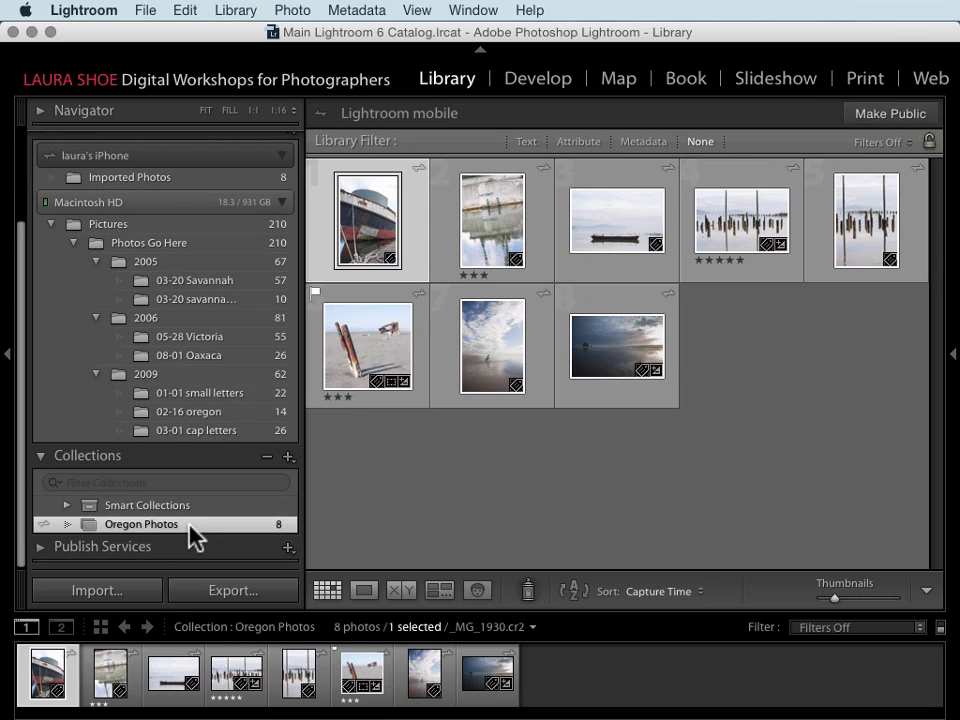
mouse_move(120, 535)
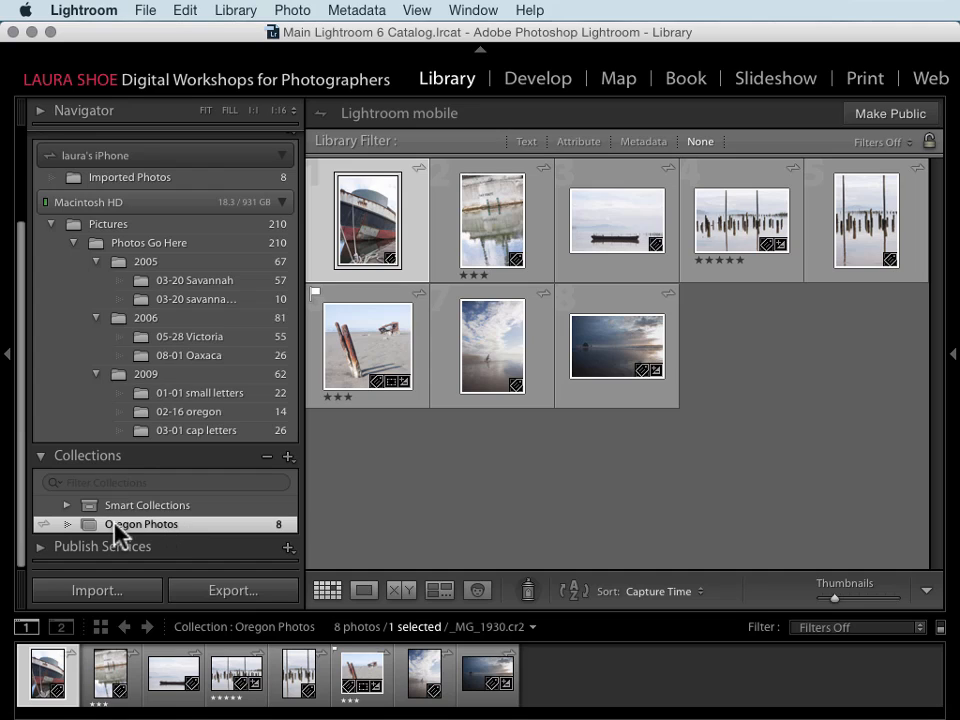
mouse_move(48, 537)
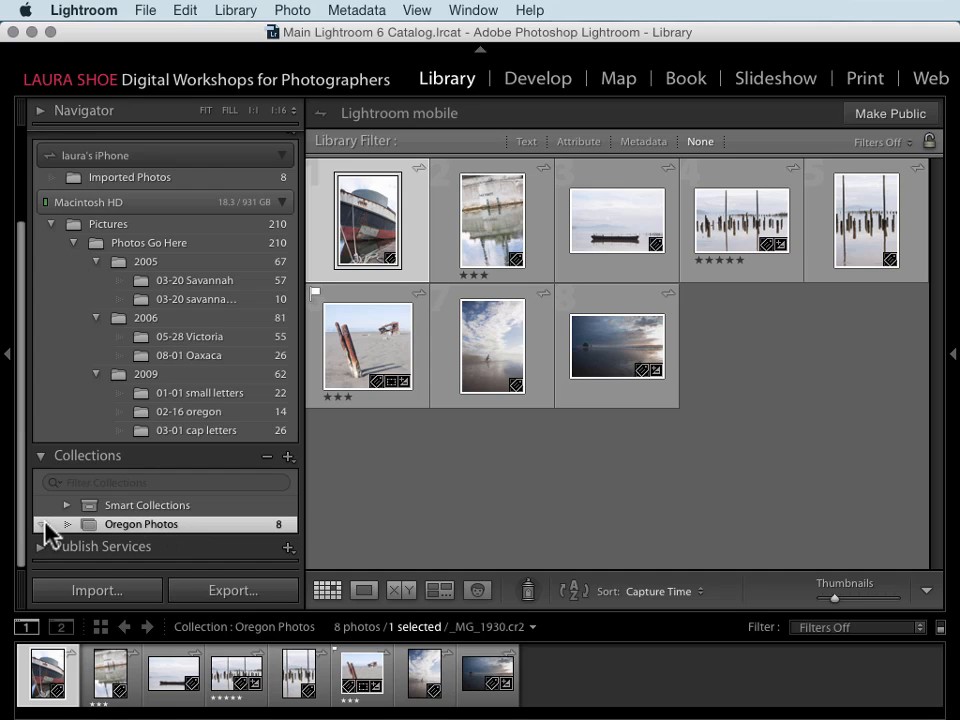
mouse_move(267, 535)
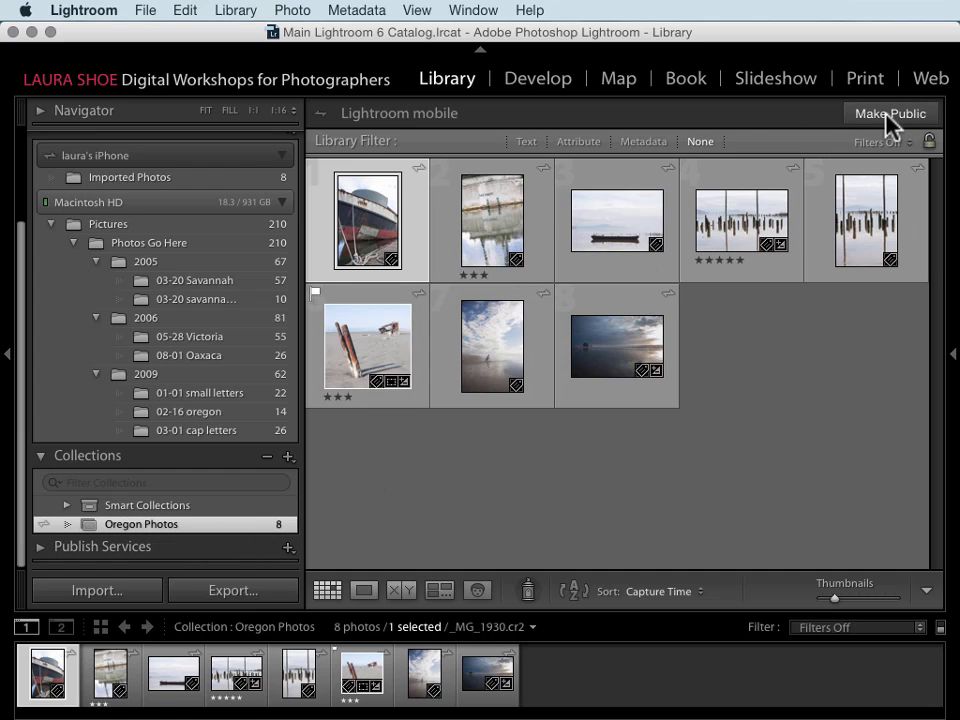
mouse_move(200, 540)
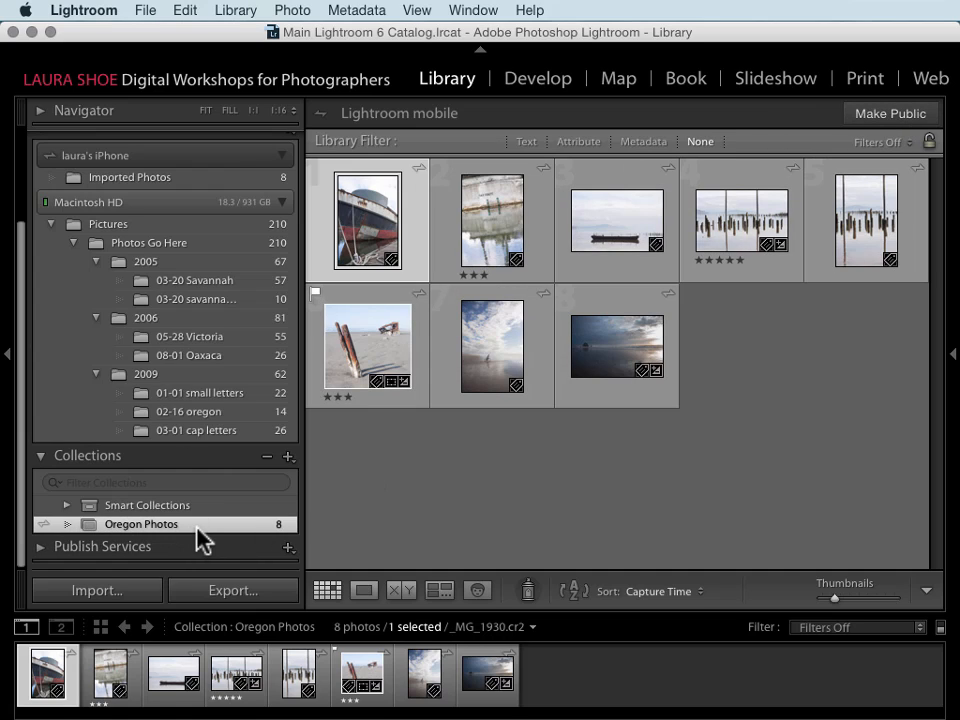
right_click(141, 523)
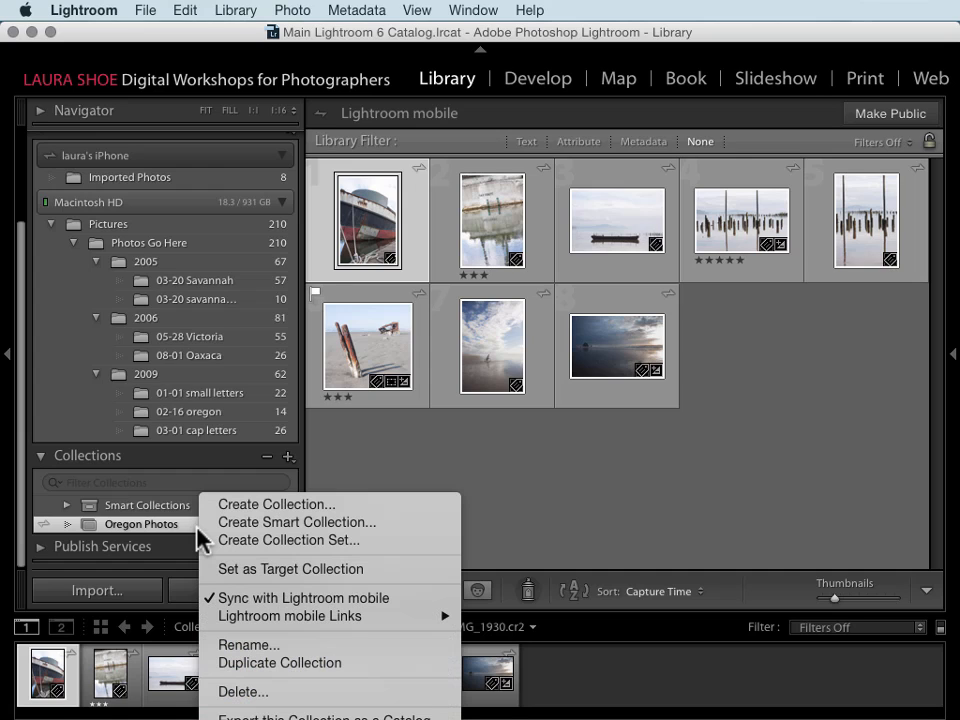
mouse_move(290, 615)
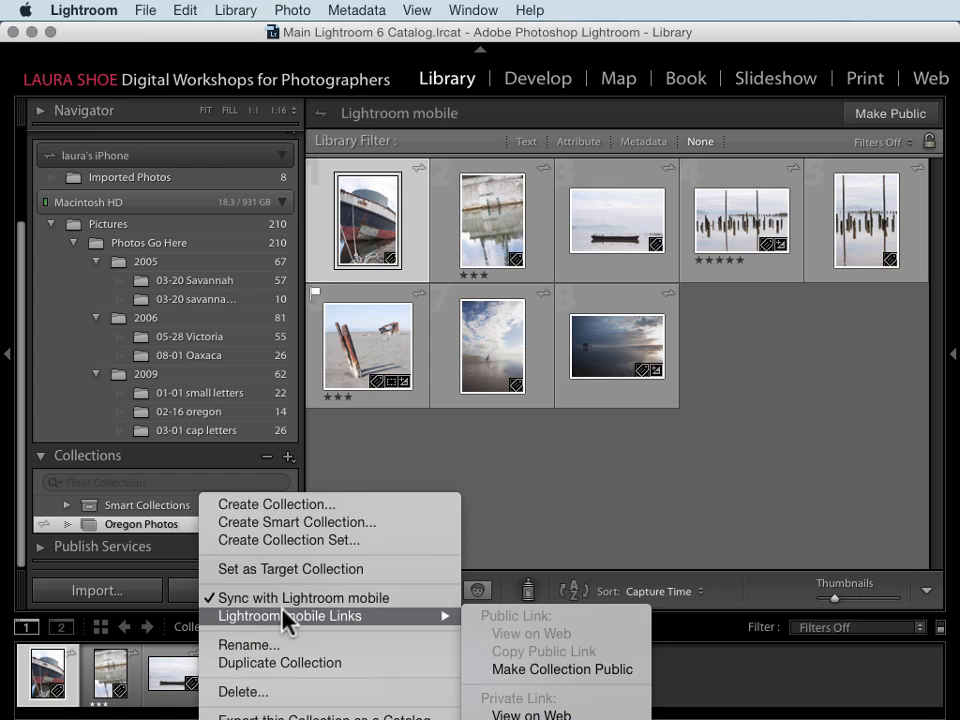
mouse_move(540, 669)
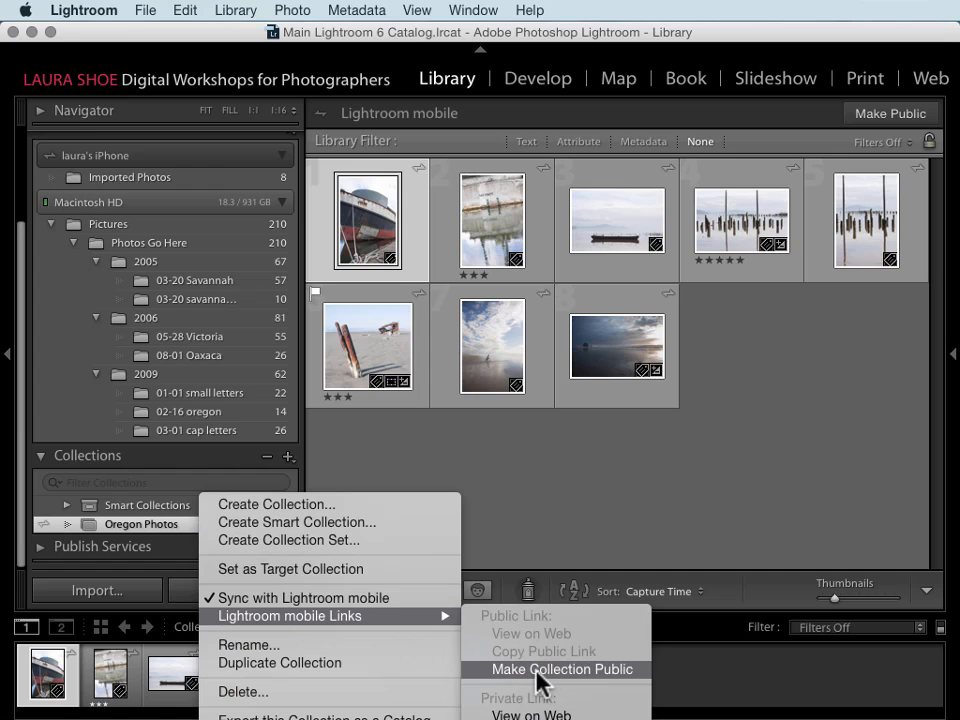
click(561, 669)
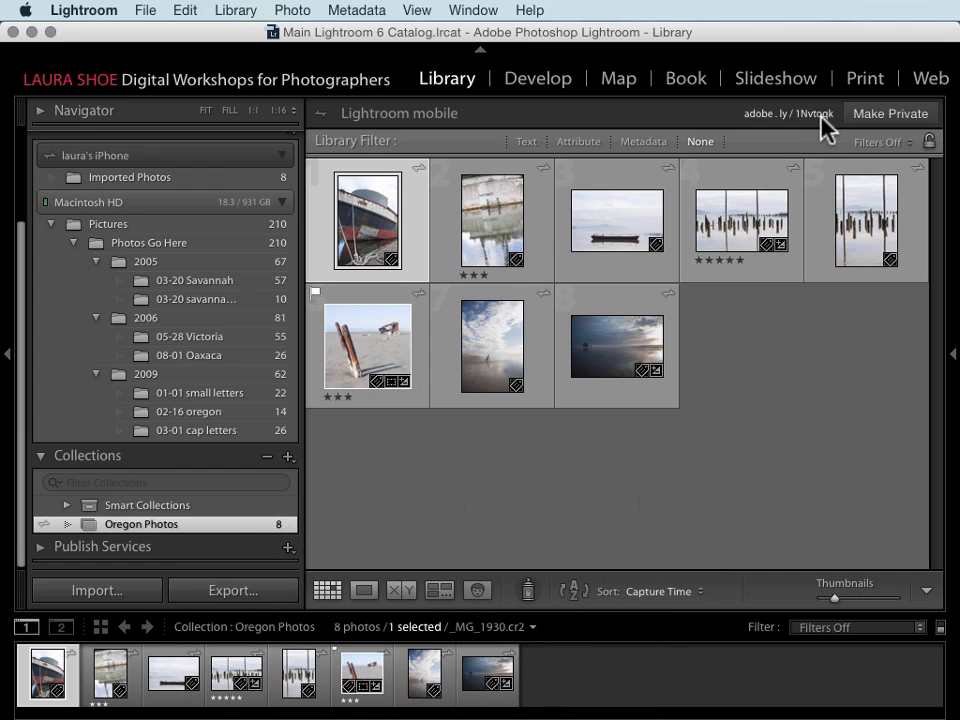
mouse_move(795, 130)
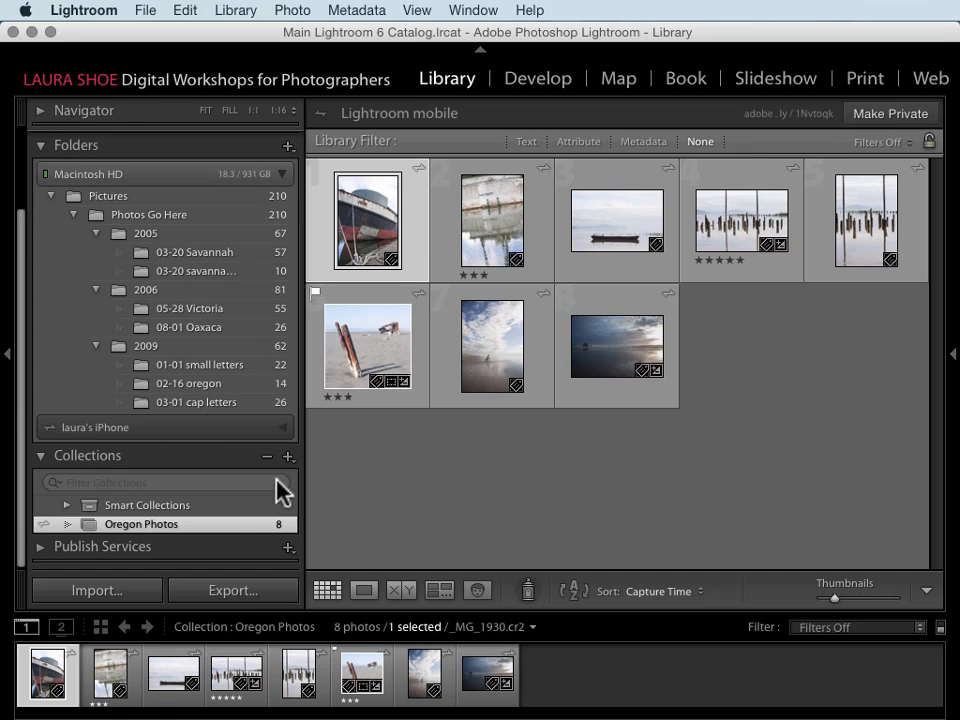
right_click(141, 523)
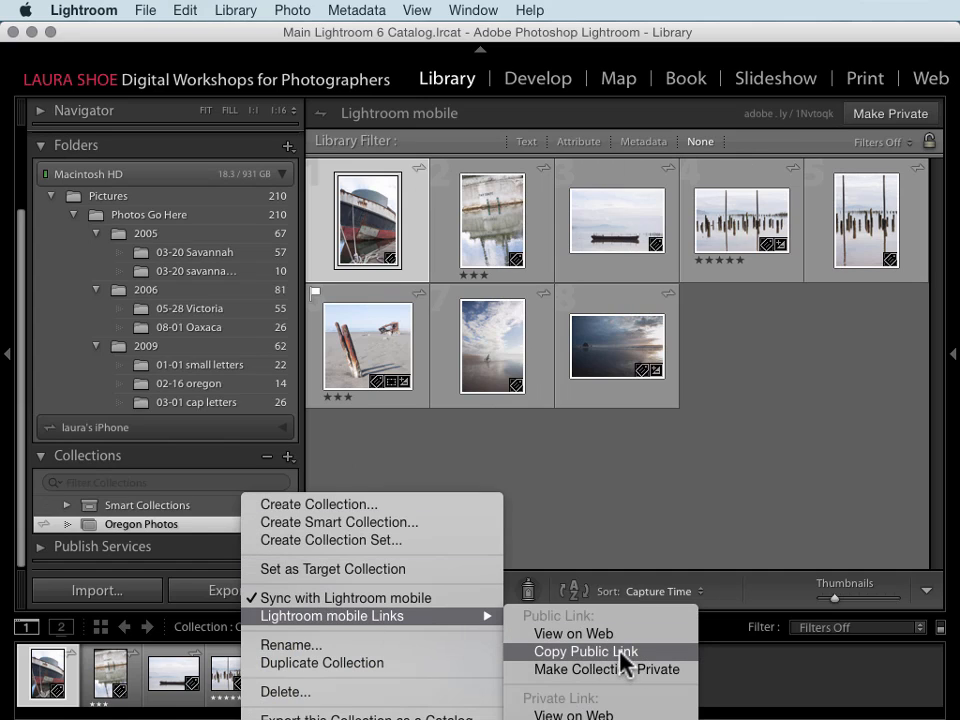
click(586, 651)
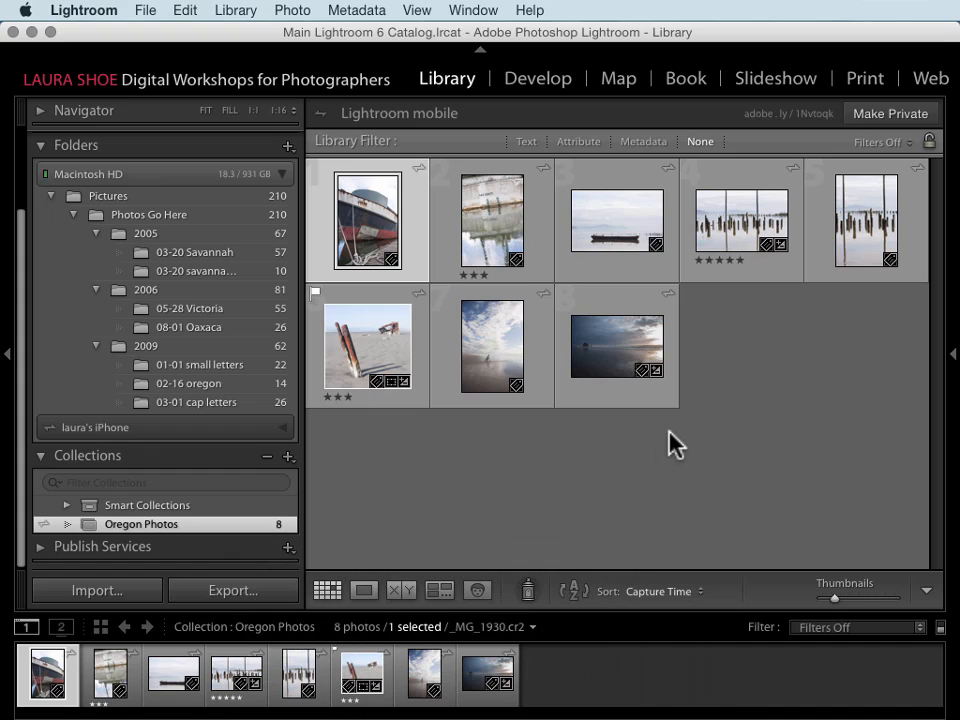
mouse_move(700, 440)
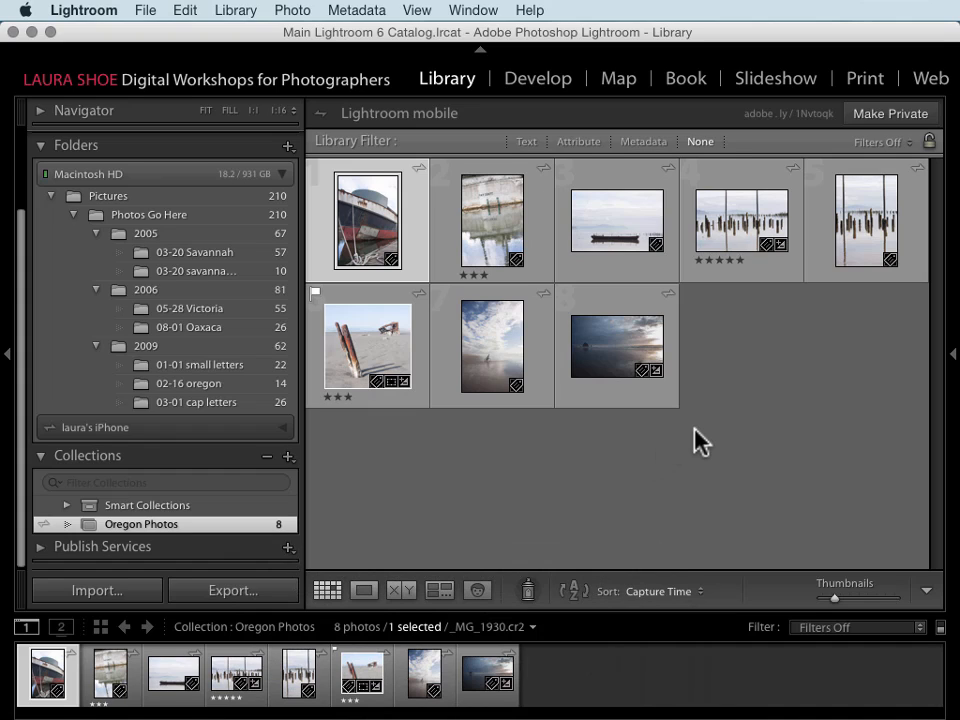
mouse_move(723, 420)
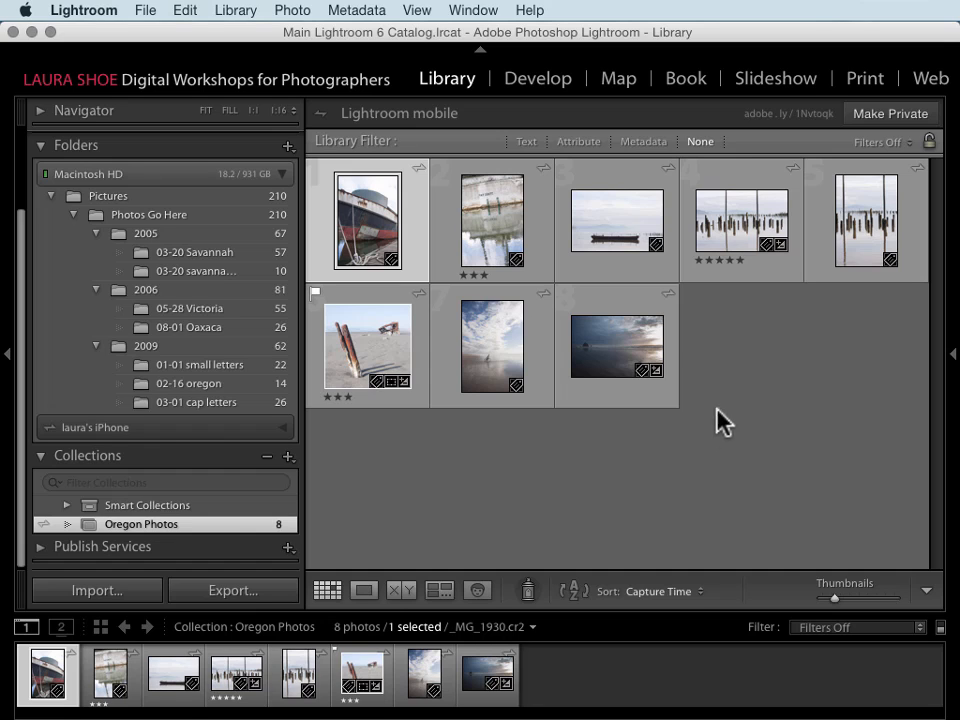
mouse_move(785, 125)
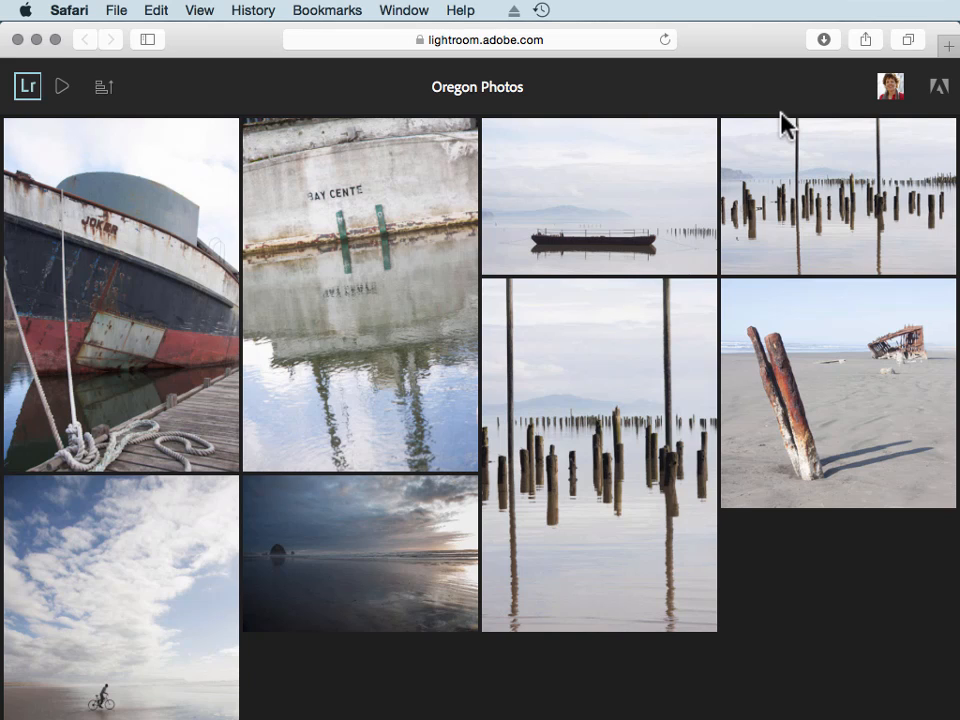
mouse_move(448, 92)
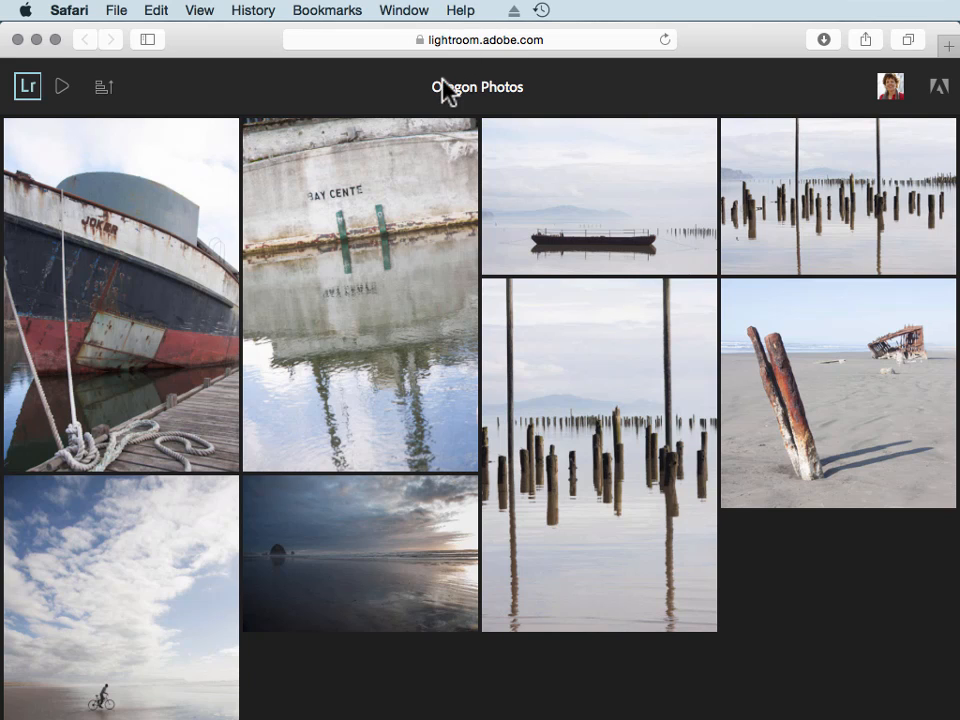
mouse_move(140, 245)
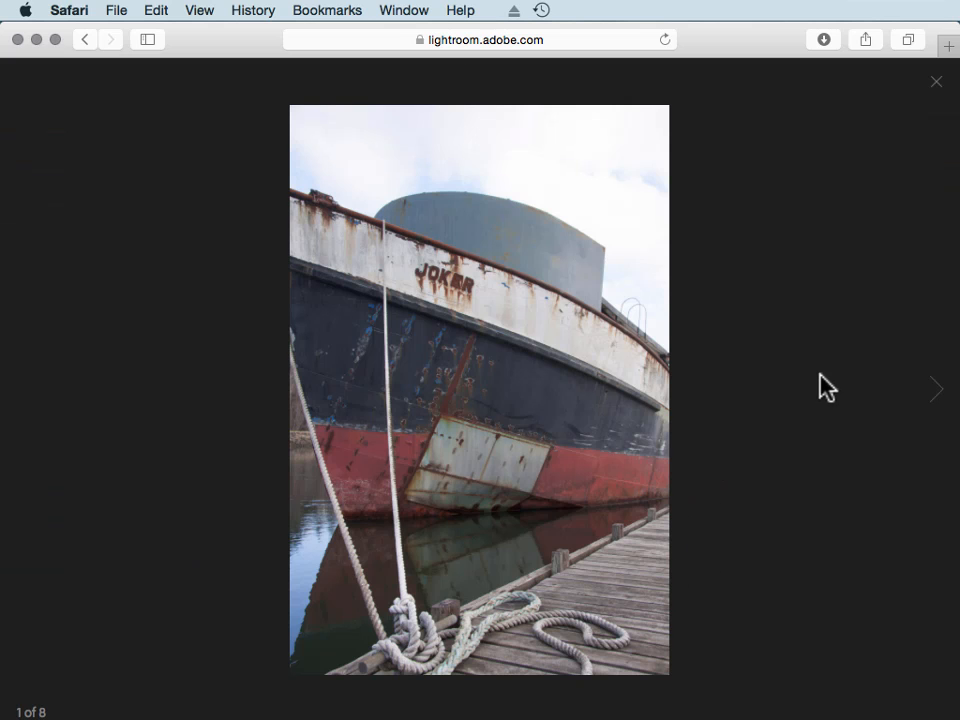
Step: Post the comment "This isn't my favorite." on the second Oregon photo
click(937, 389)
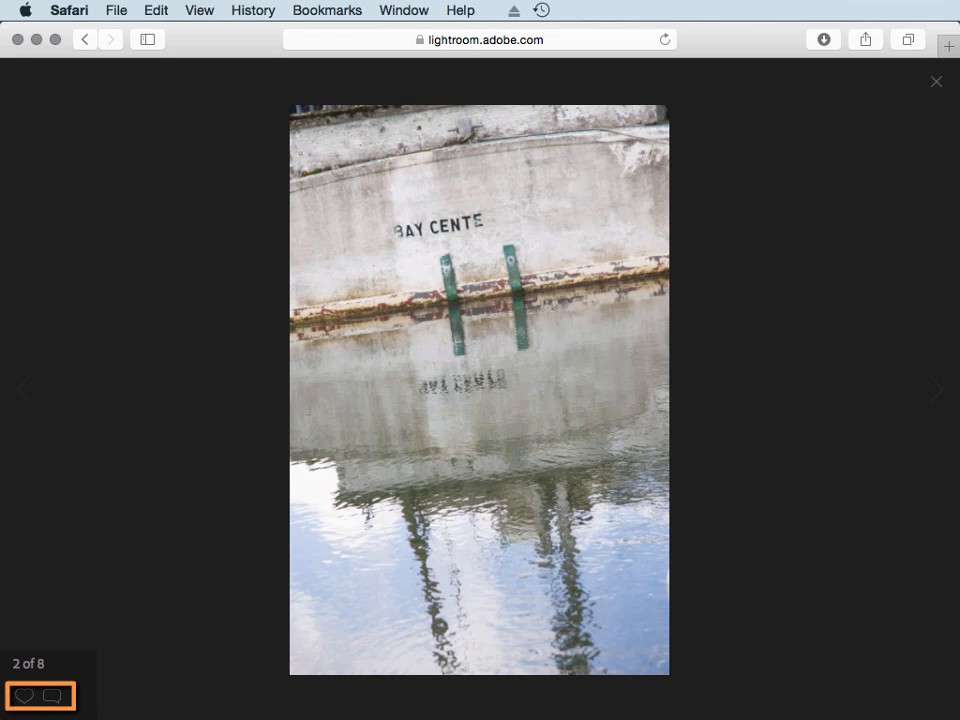
click(51, 696)
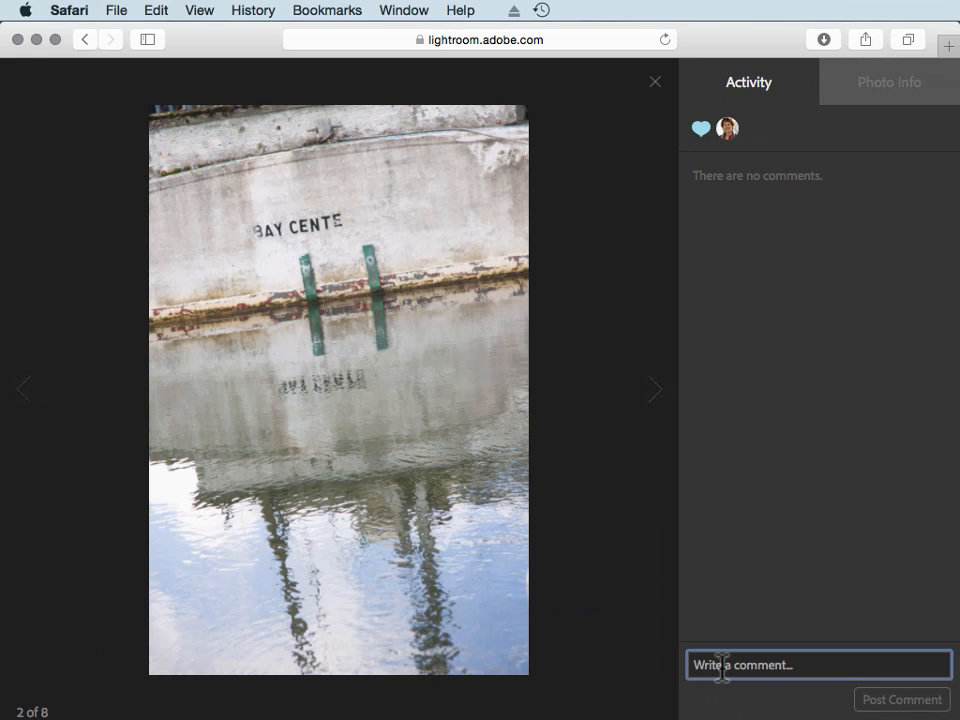
text(This isn't m)
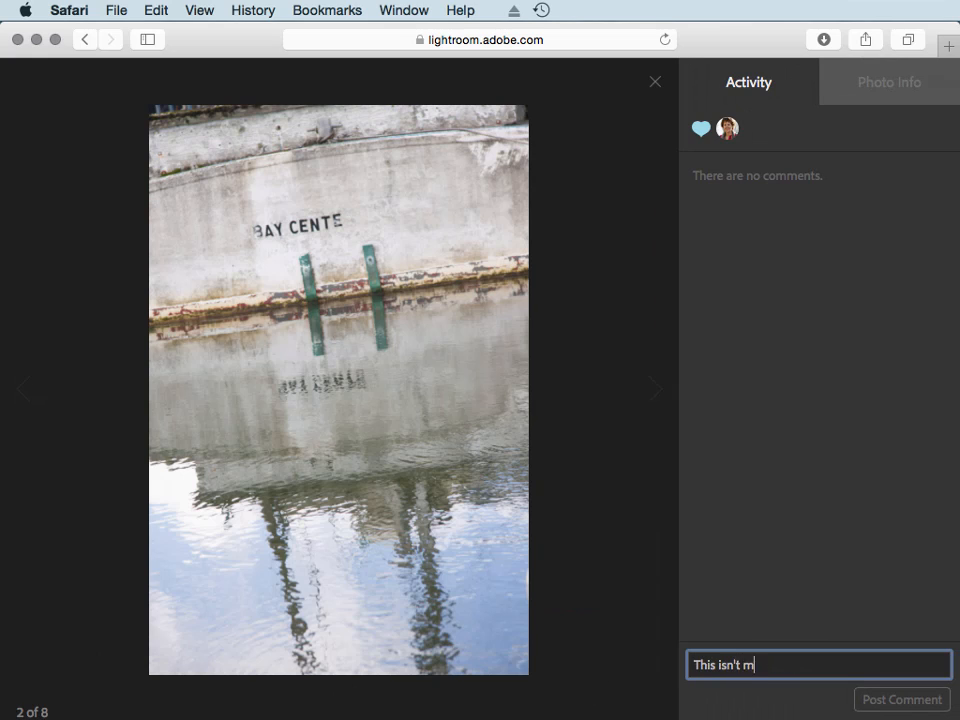
text(y favorite.)
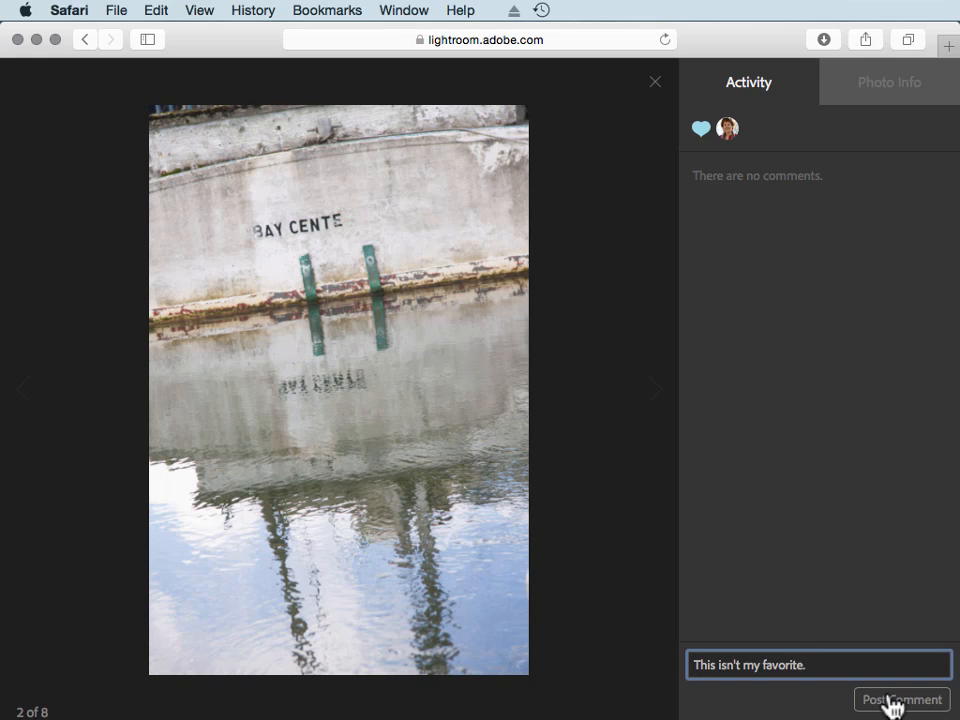
click(901, 699)
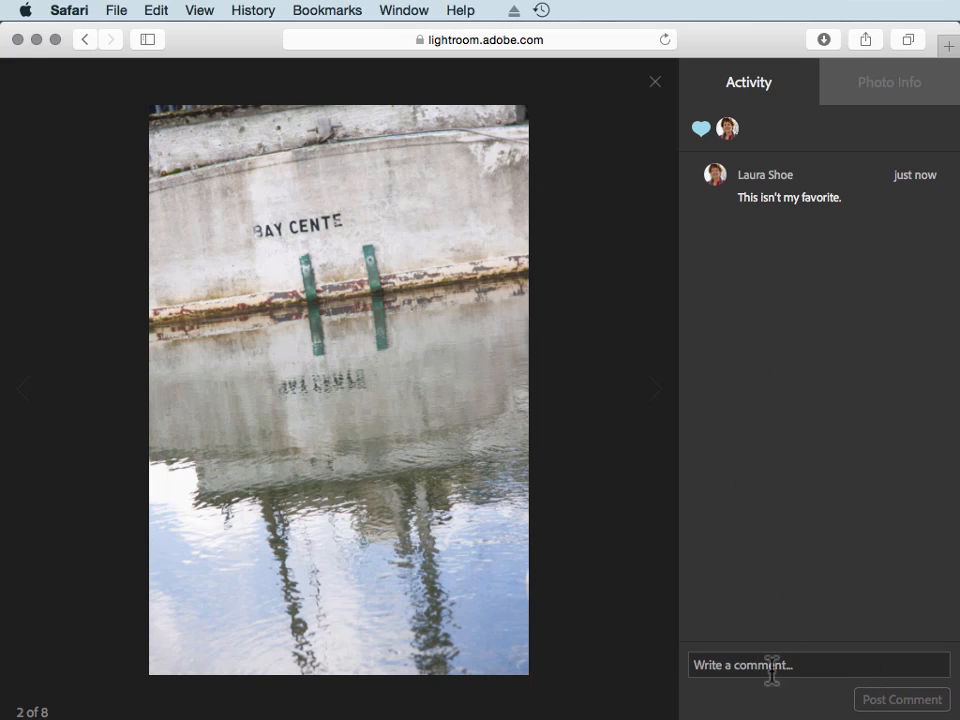
mouse_move(771, 303)
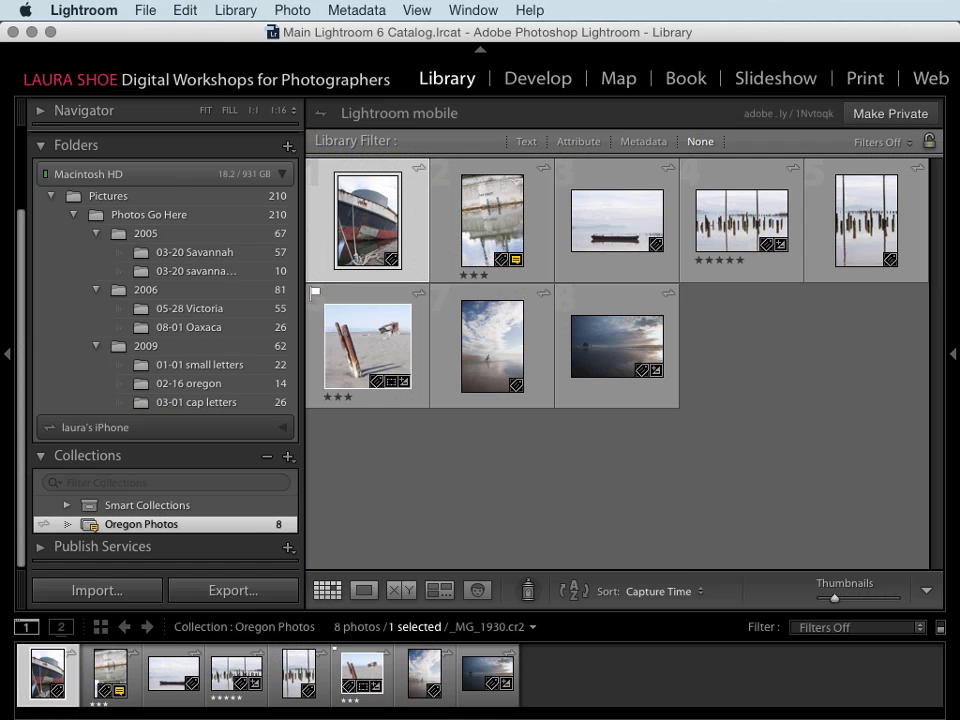
mouse_move(755, 405)
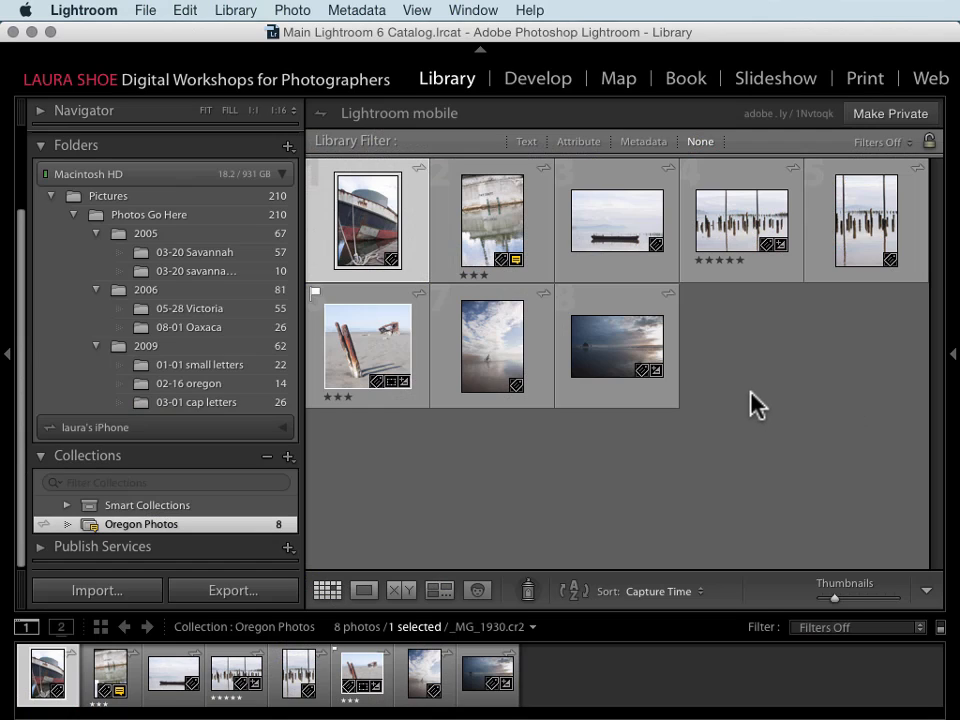
mouse_move(517, 277)
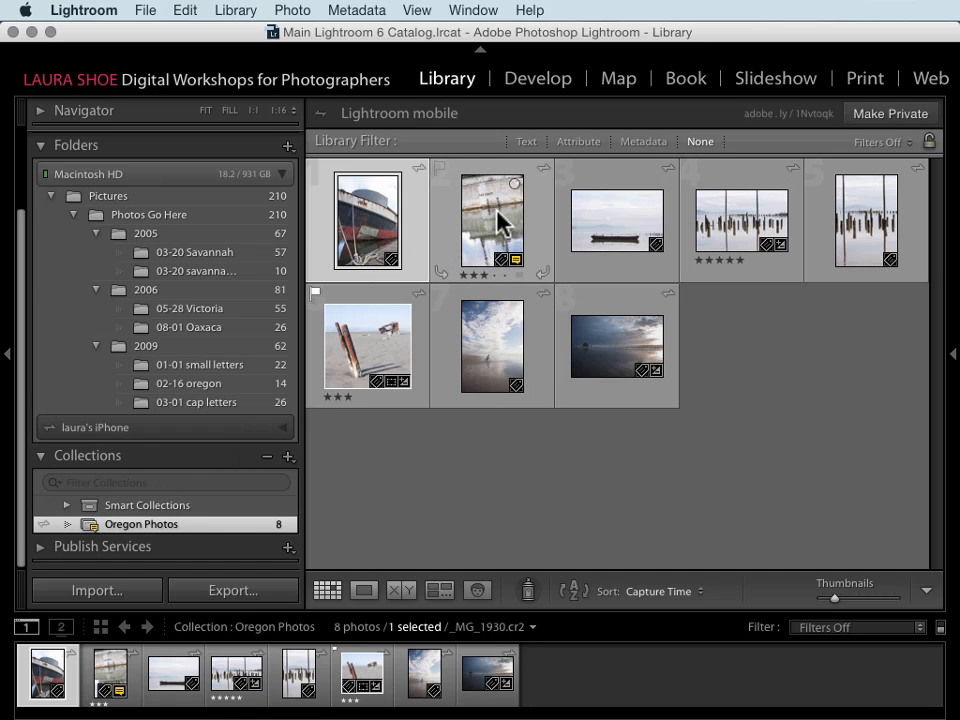
Step: Select the second thumbnail, the boat-hull reflection photo with the comment badge
click(491, 220)
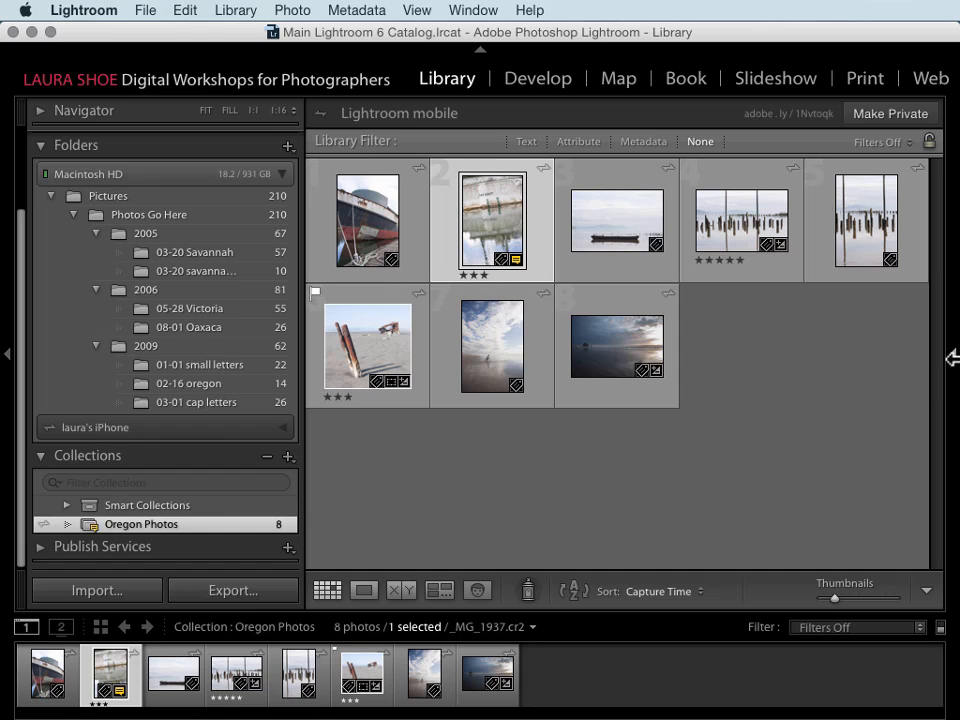
Step: Show the Comments panel with the web comment and one like, and begin a reply
click(951, 358)
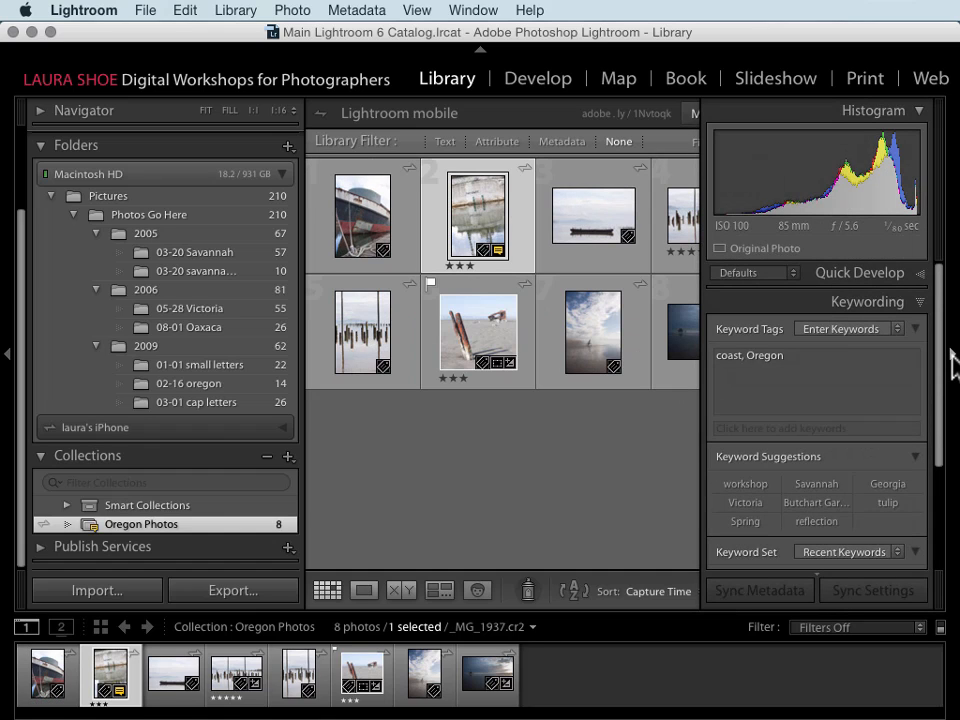
scroll(down, 3)
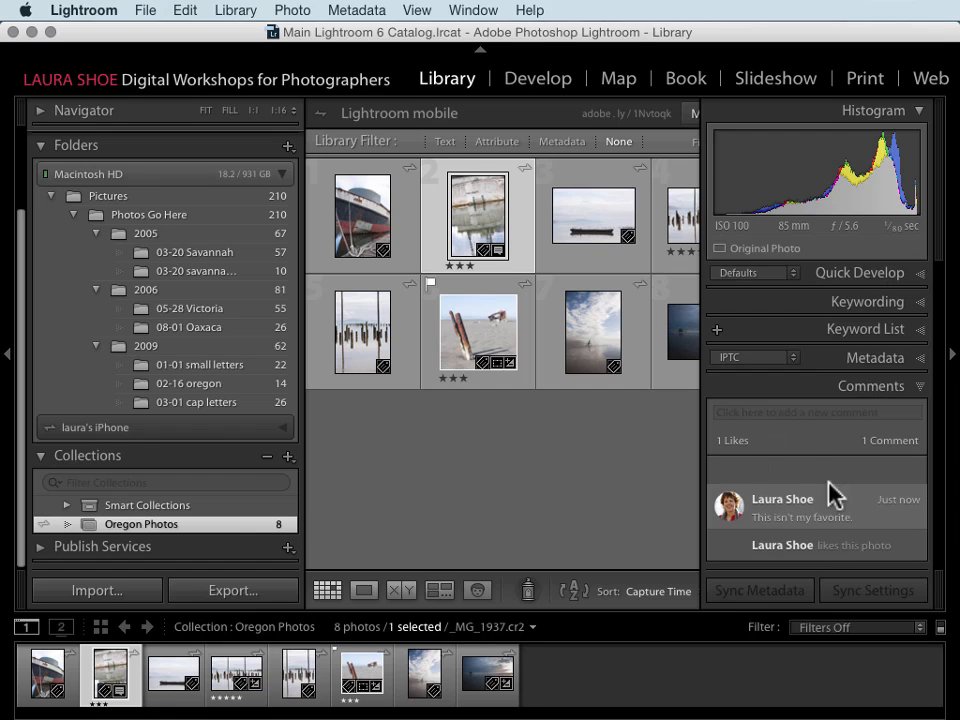
mouse_move(763, 458)
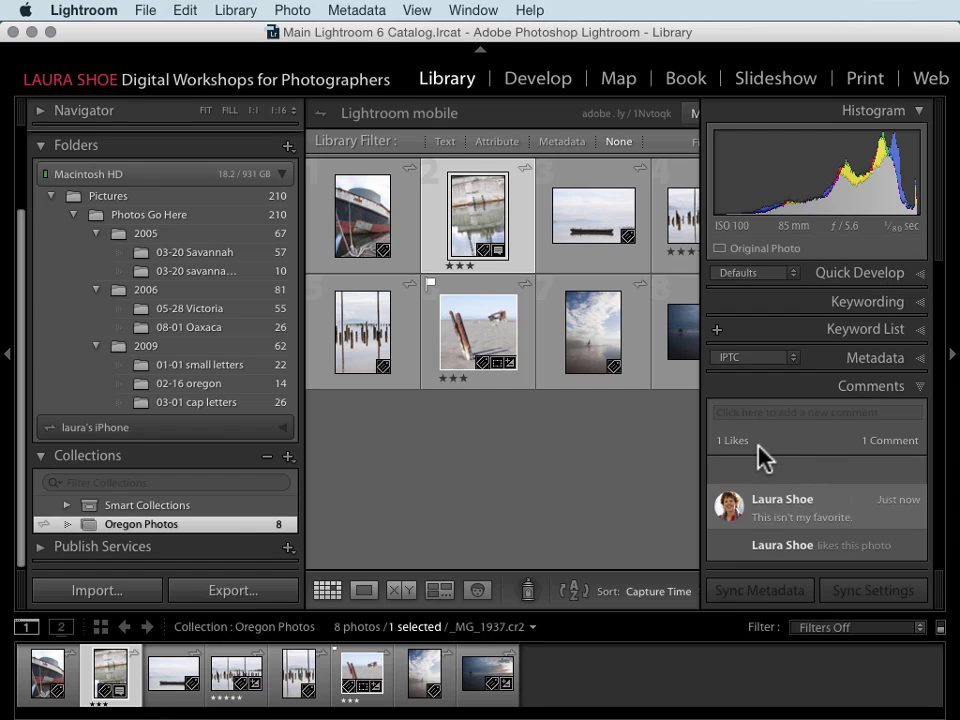
mouse_move(830, 520)
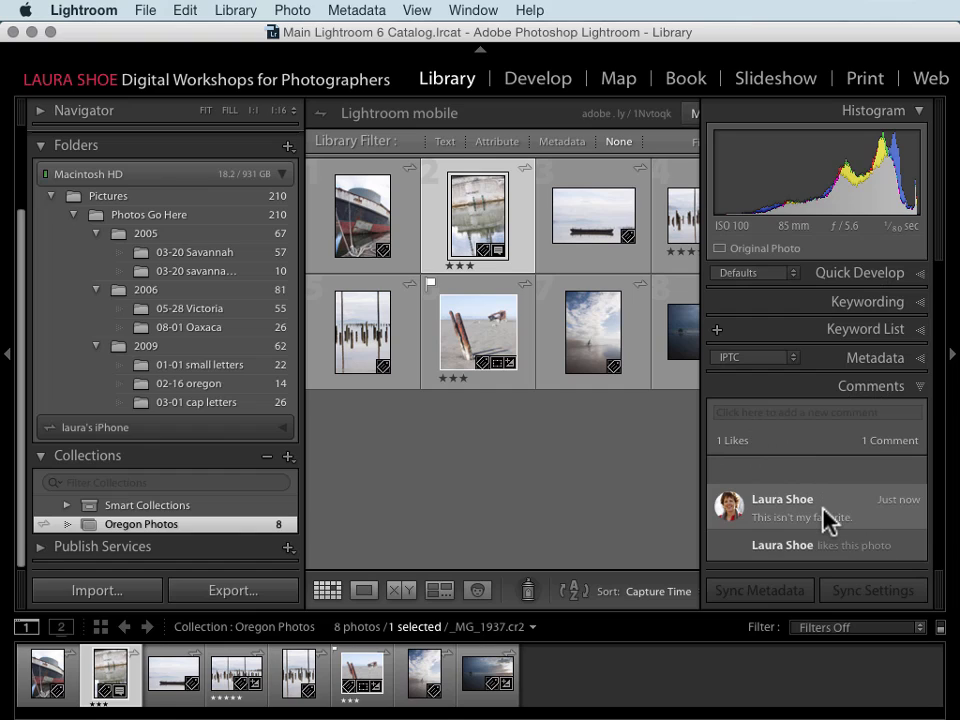
mouse_move(865, 395)
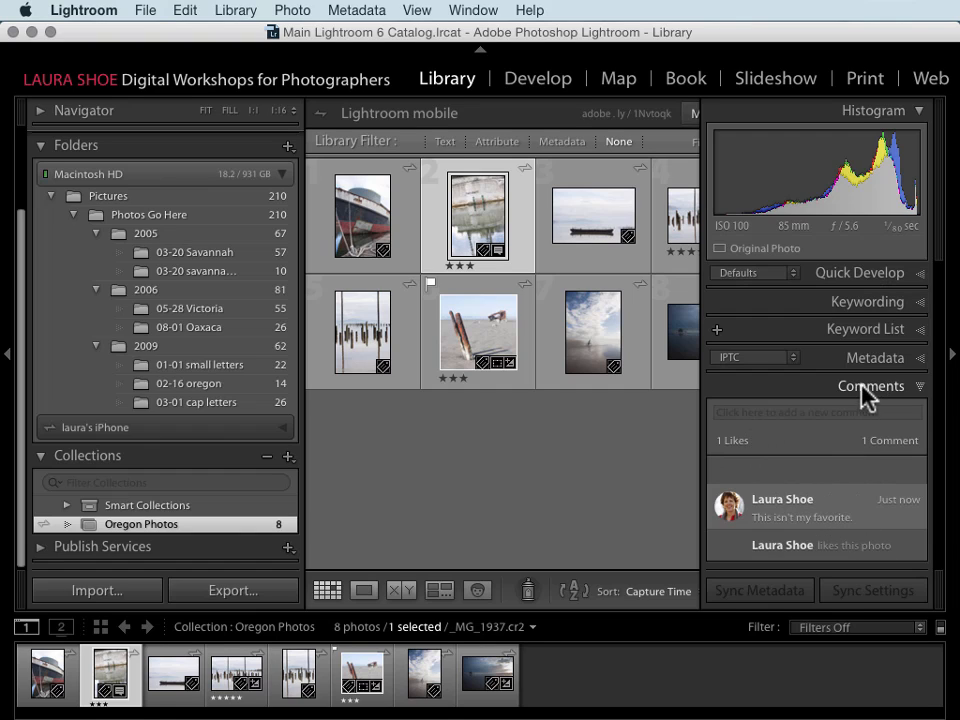
click(815, 412)
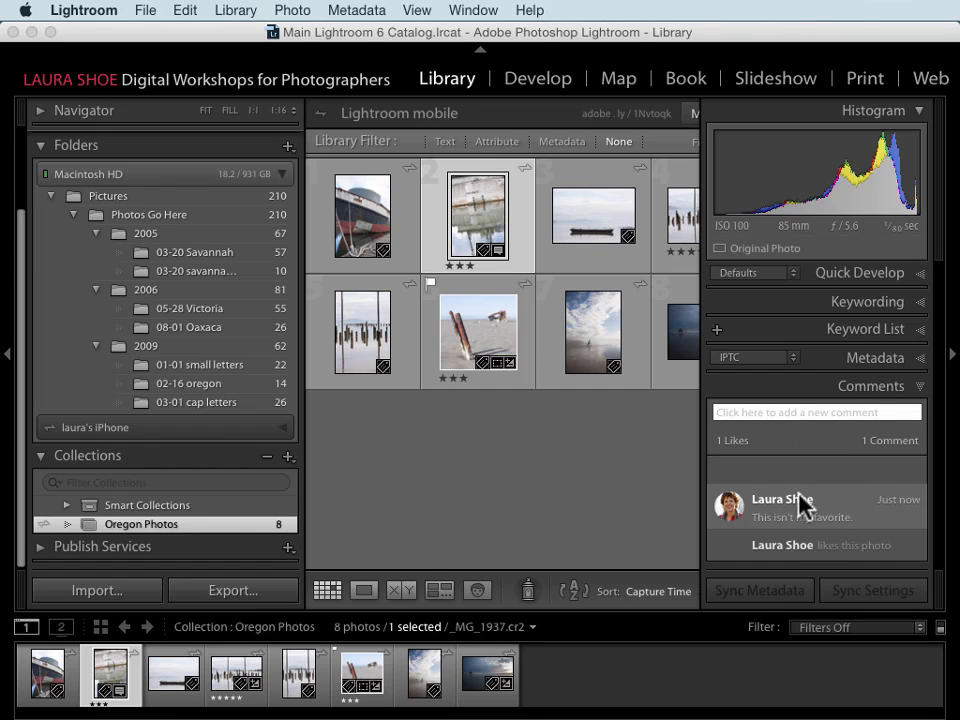
mouse_move(638, 448)
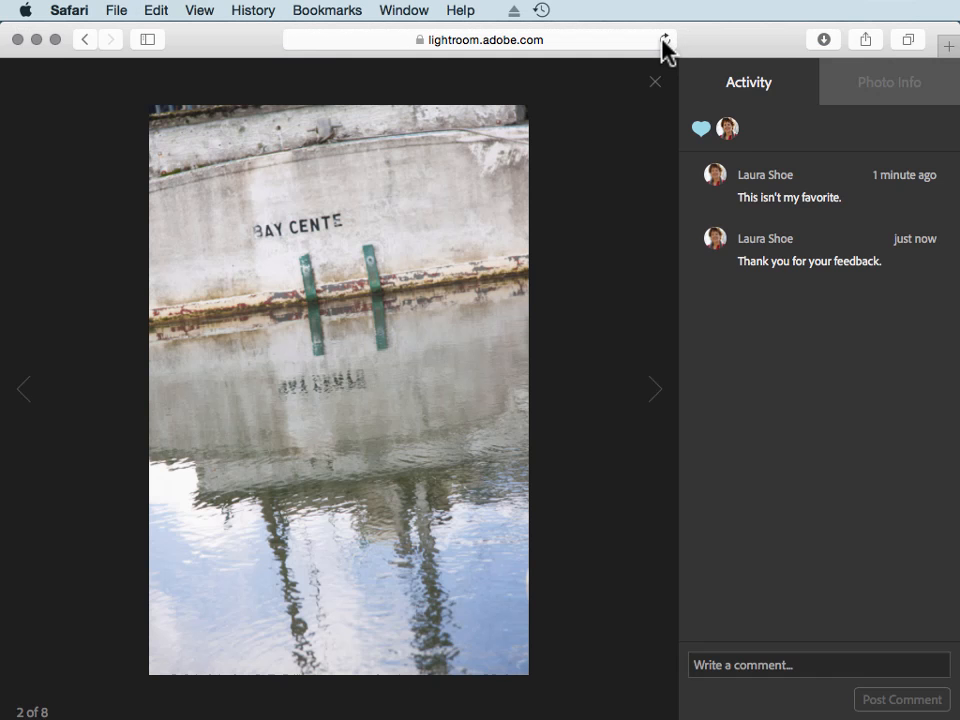
mouse_move(765, 300)
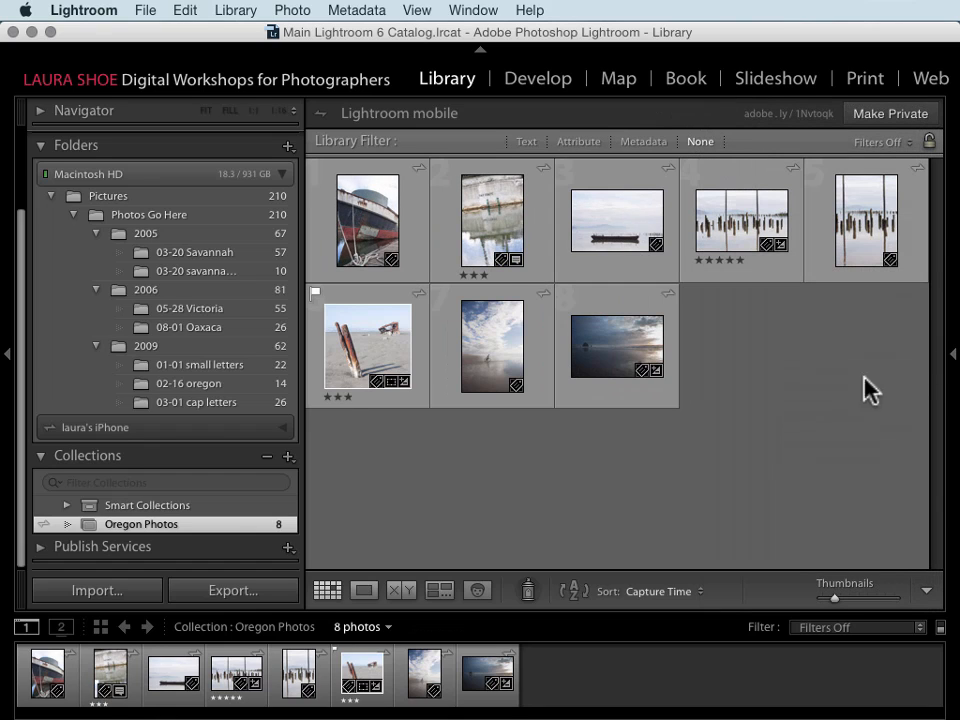
mouse_move(815, 152)
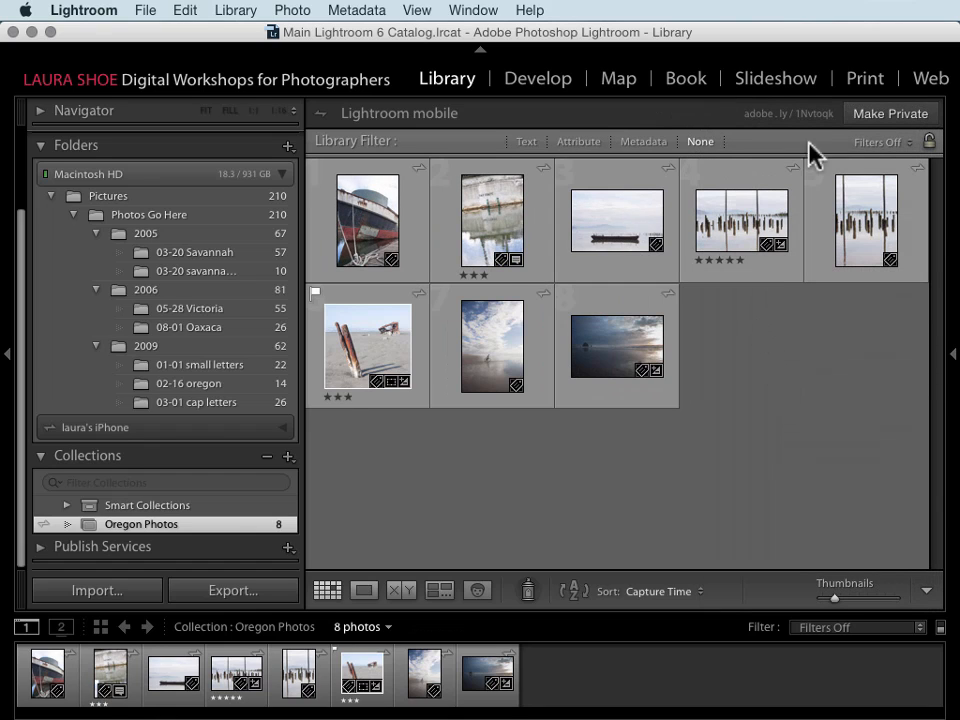
mouse_move(888, 113)
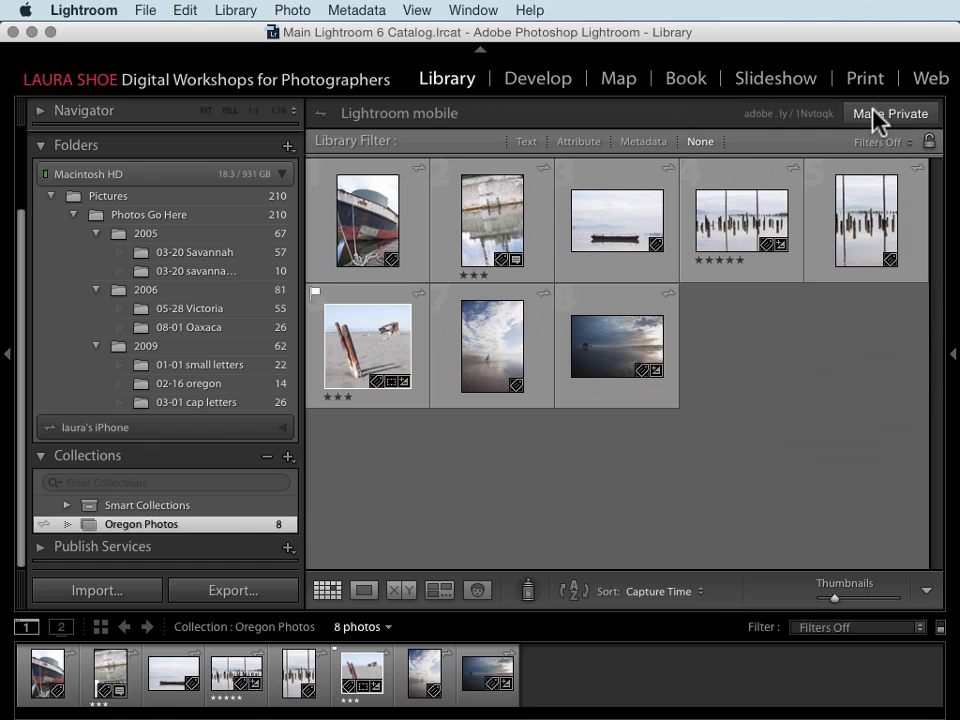
Step: Make the Oregon Photos collection private from the Lightroom mobile header bar
click(889, 113)
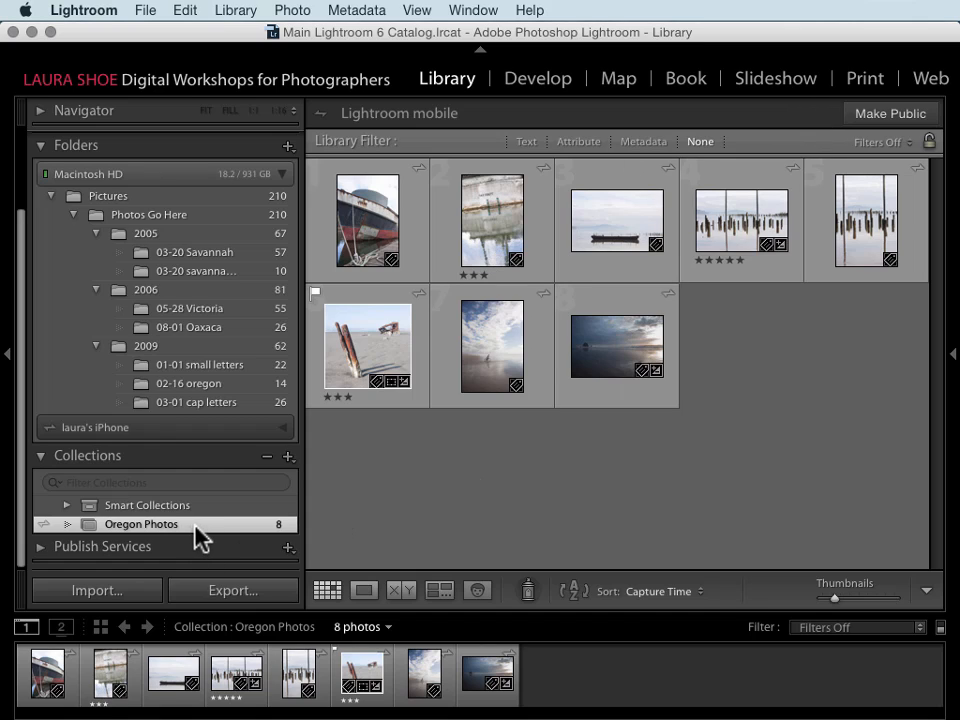
mouse_move(195, 530)
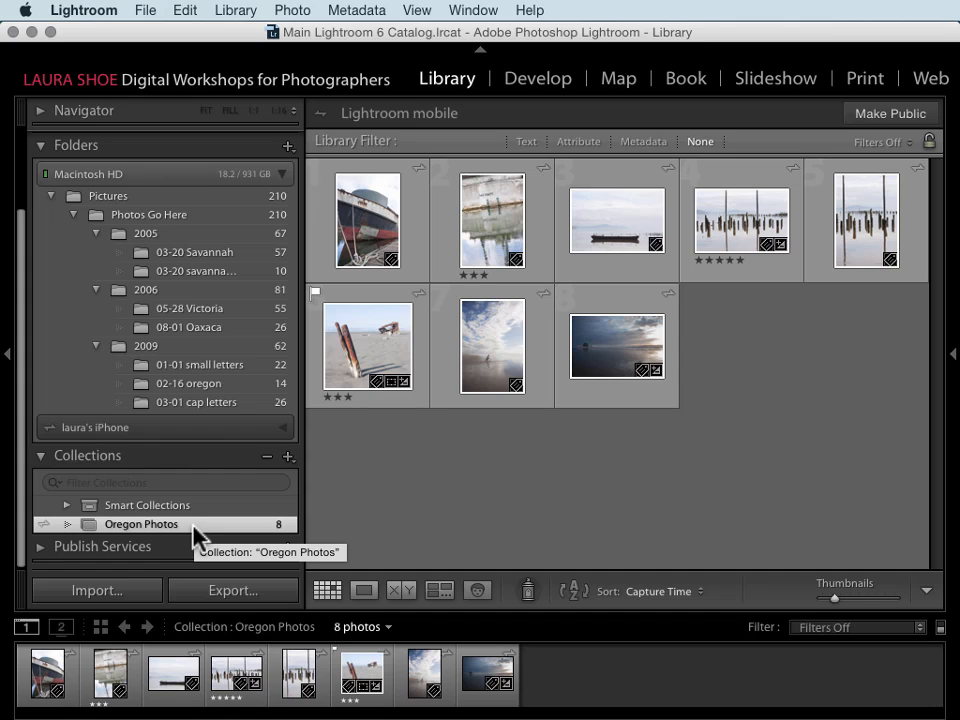
mouse_move(45, 525)
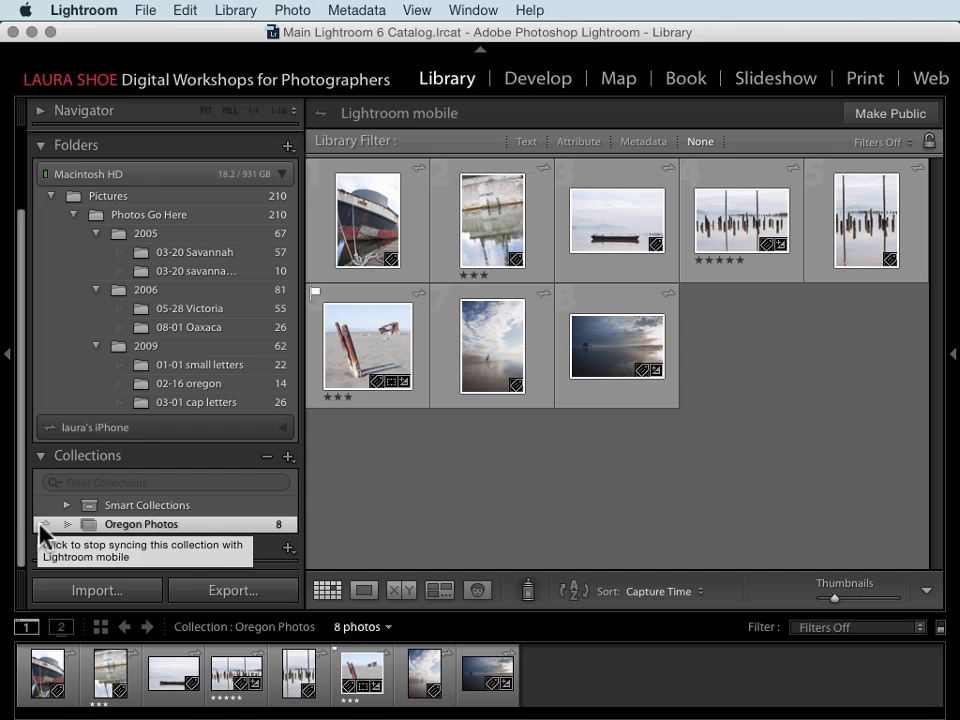
Step: Cancel the 'Stop syncing these photos?' warning so Oregon Photos keeps syncing
click(44, 524)
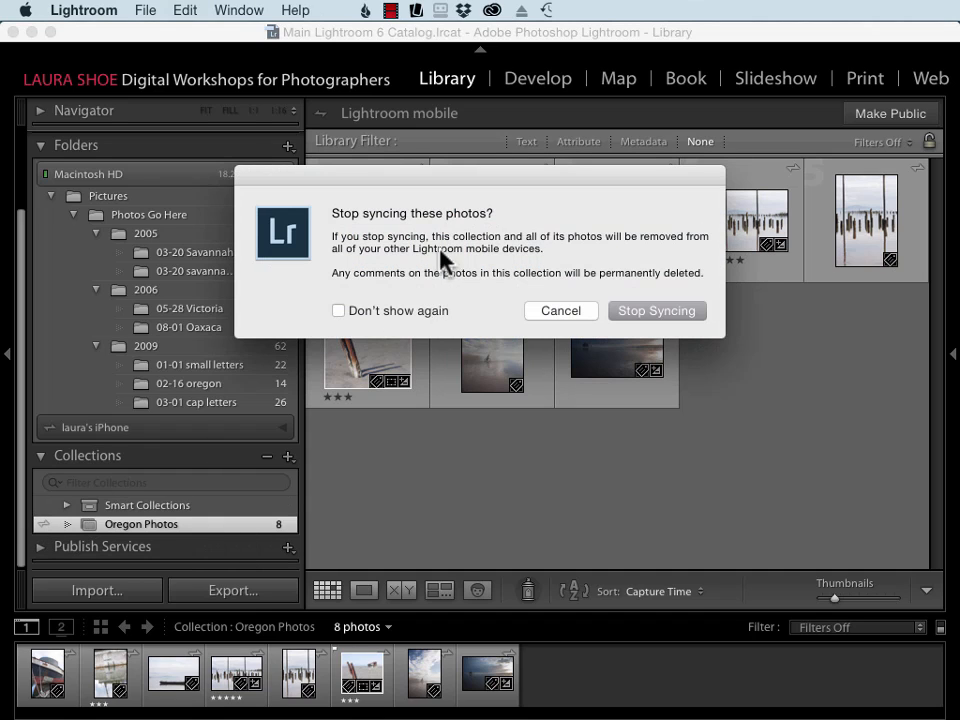
mouse_move(595, 248)
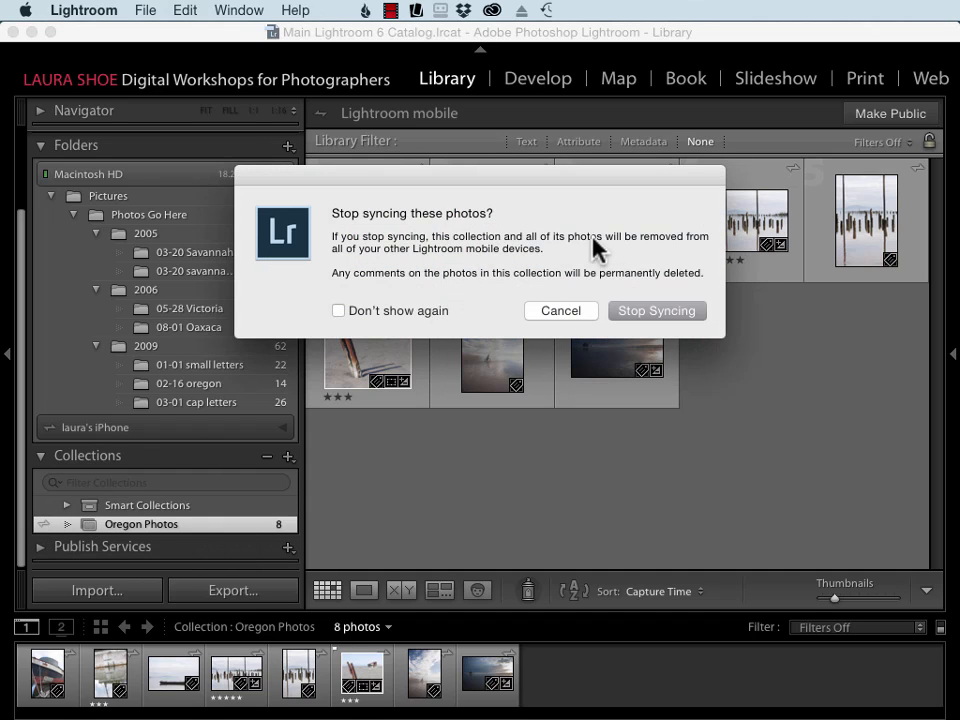
mouse_move(507, 268)
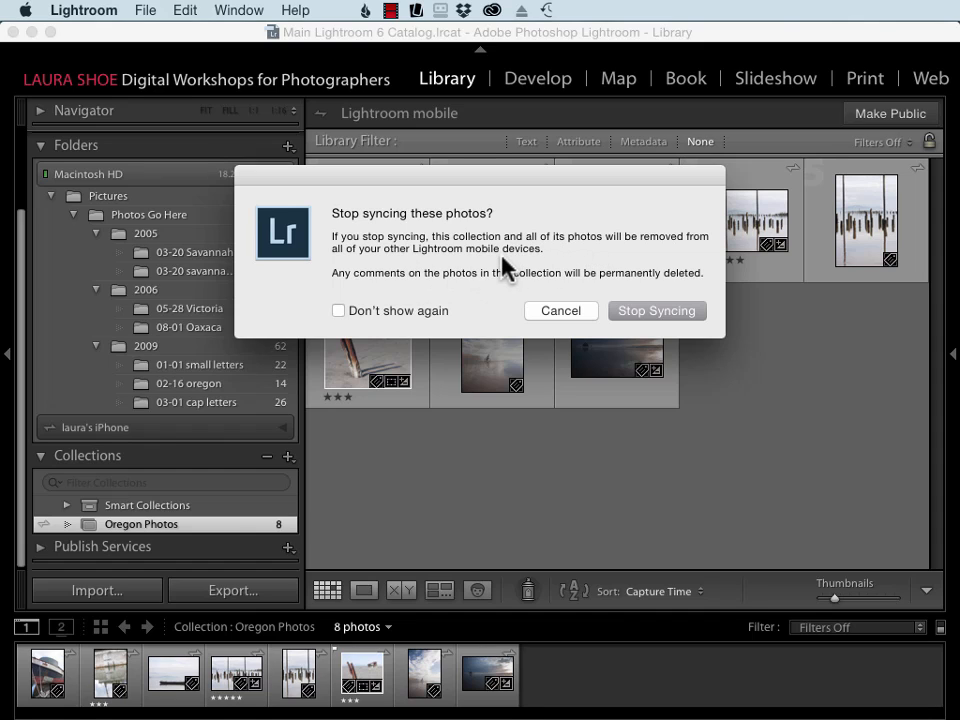
mouse_move(240, 540)
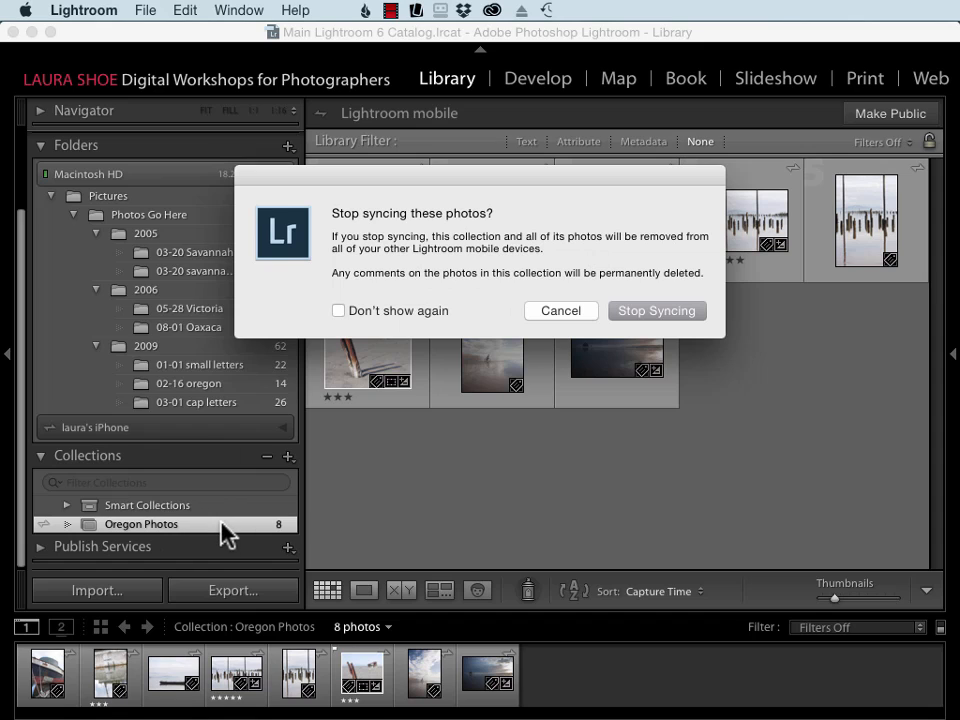
mouse_move(560, 311)
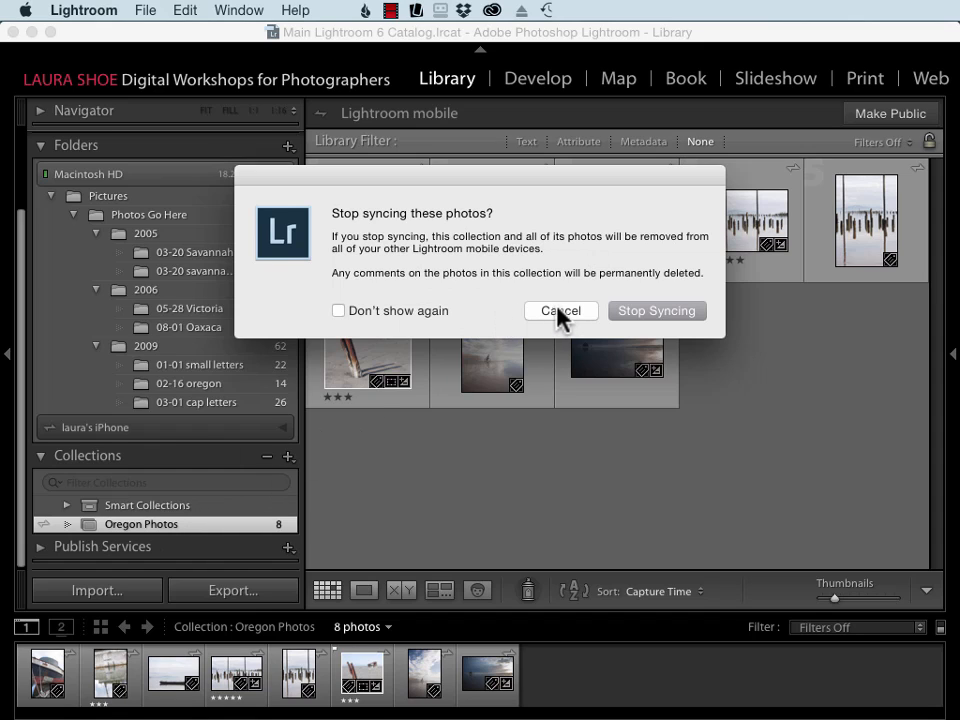
click(560, 310)
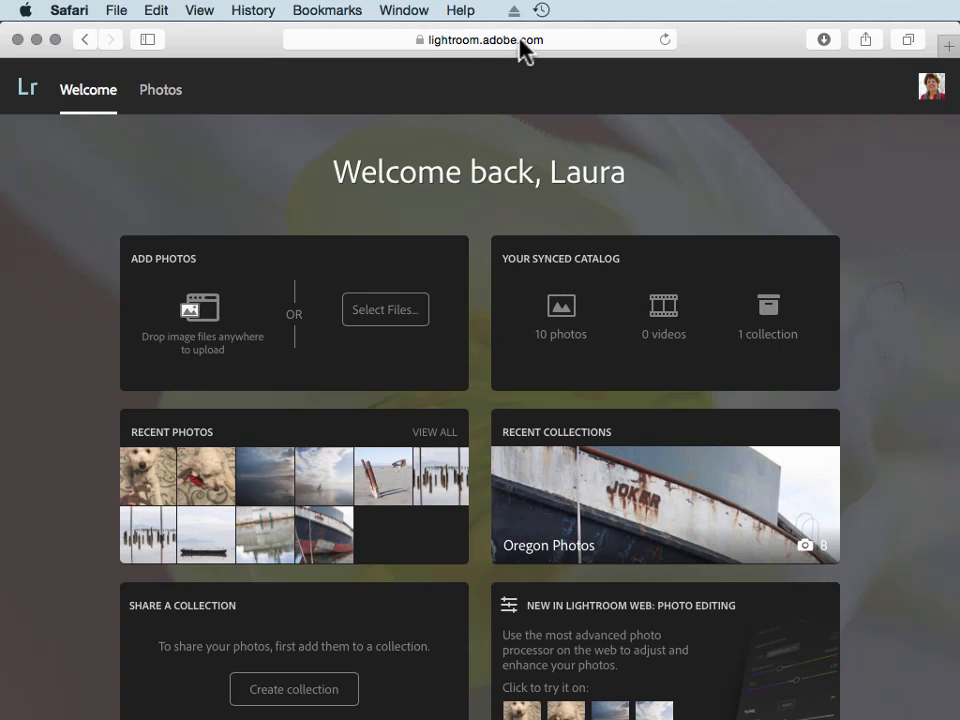
mouse_move(303, 180)
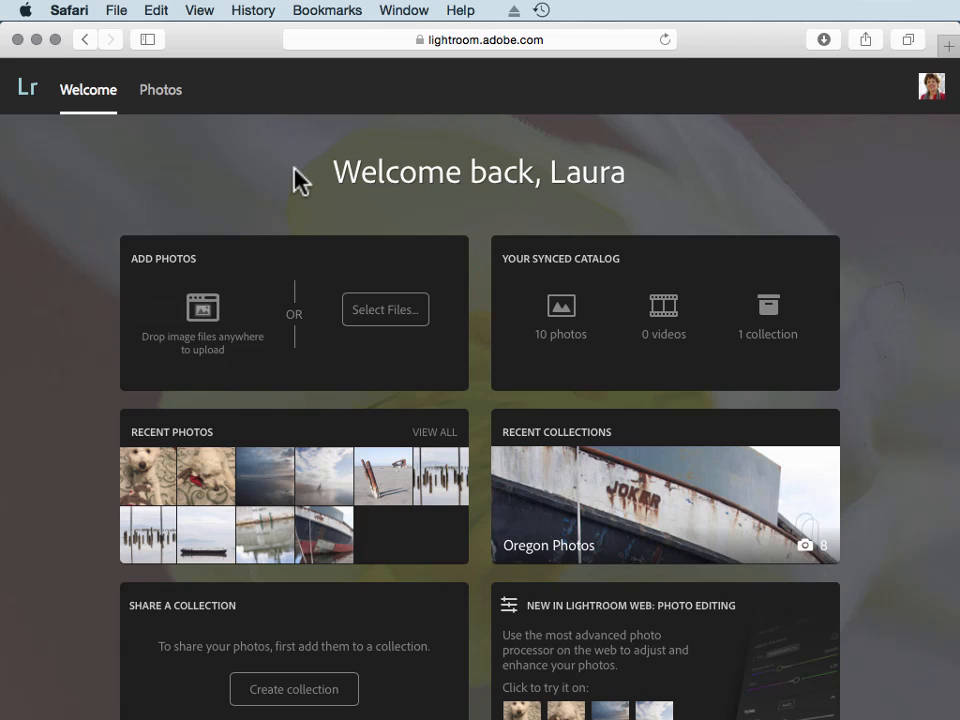
mouse_move(483, 220)
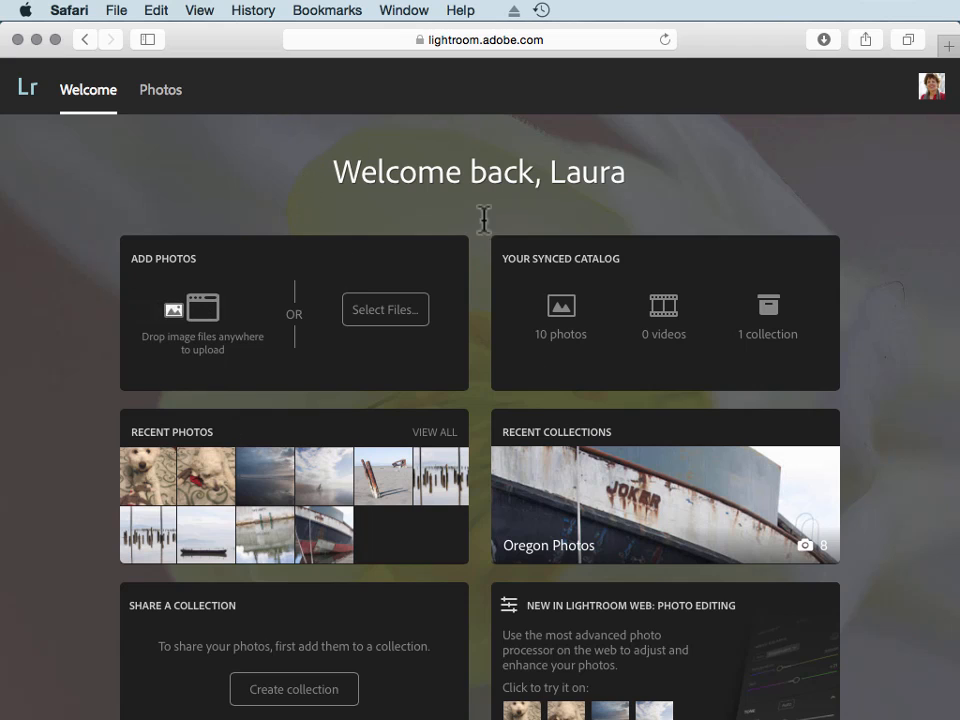
mouse_move(310, 180)
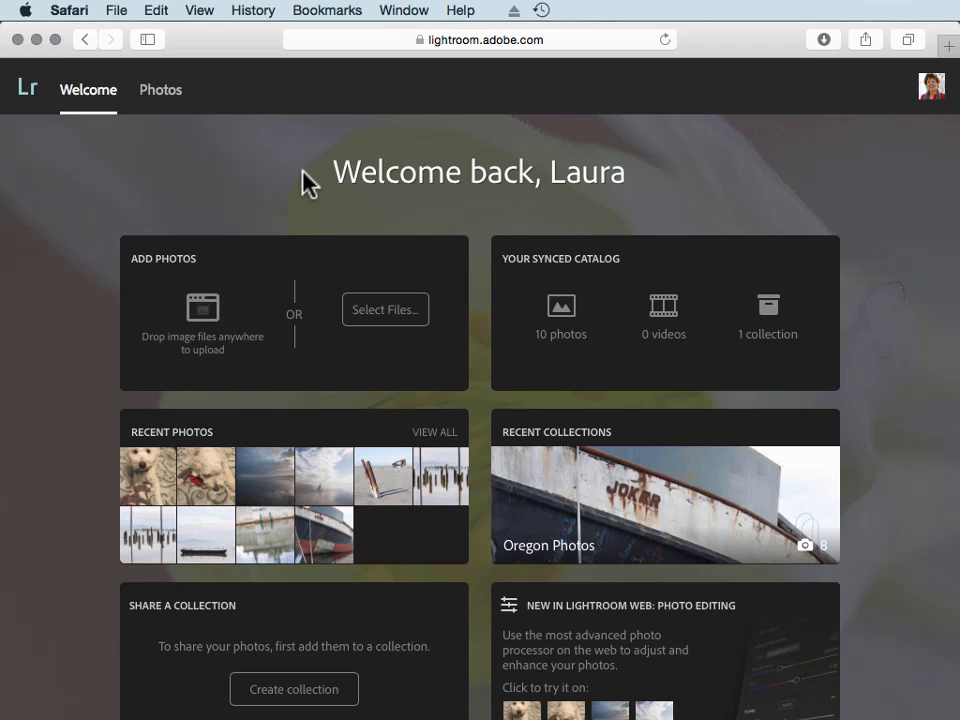
mouse_move(260, 358)
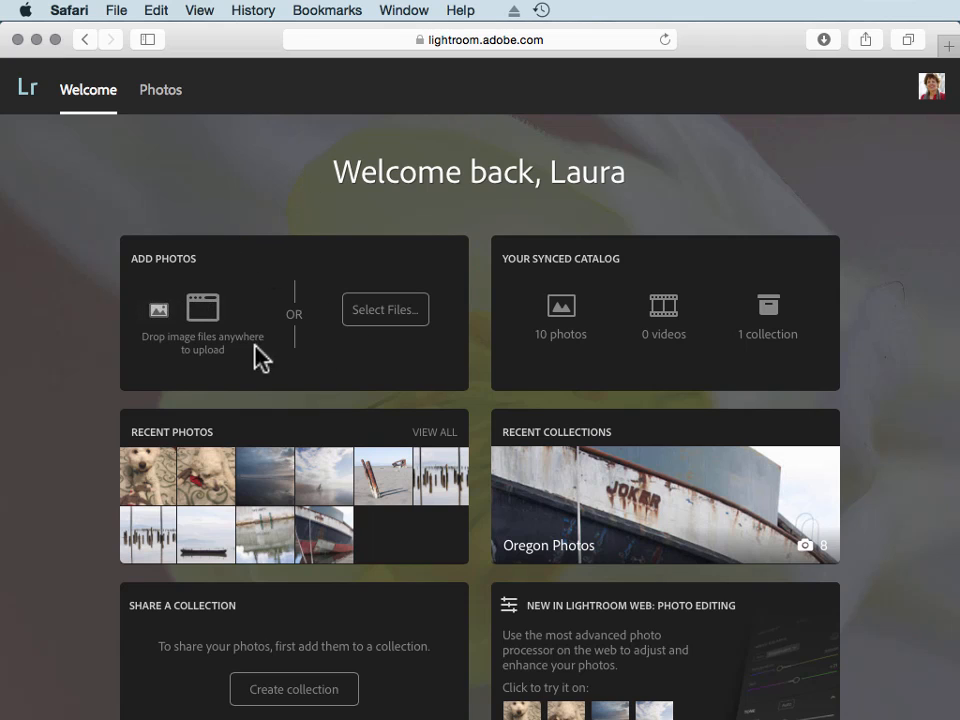
mouse_move(210, 285)
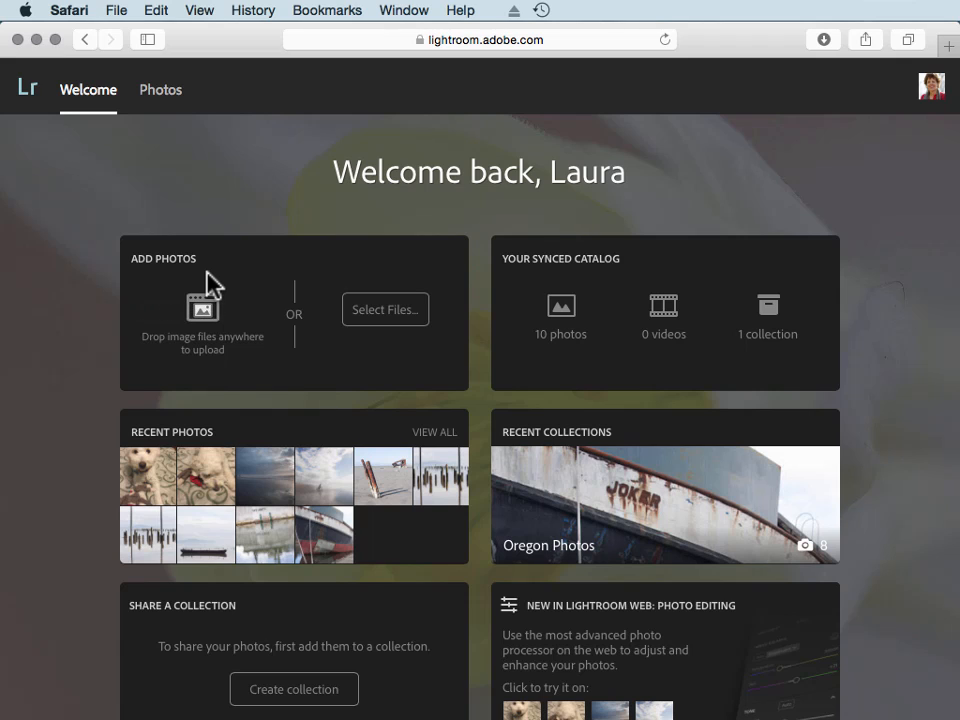
mouse_move(388, 430)
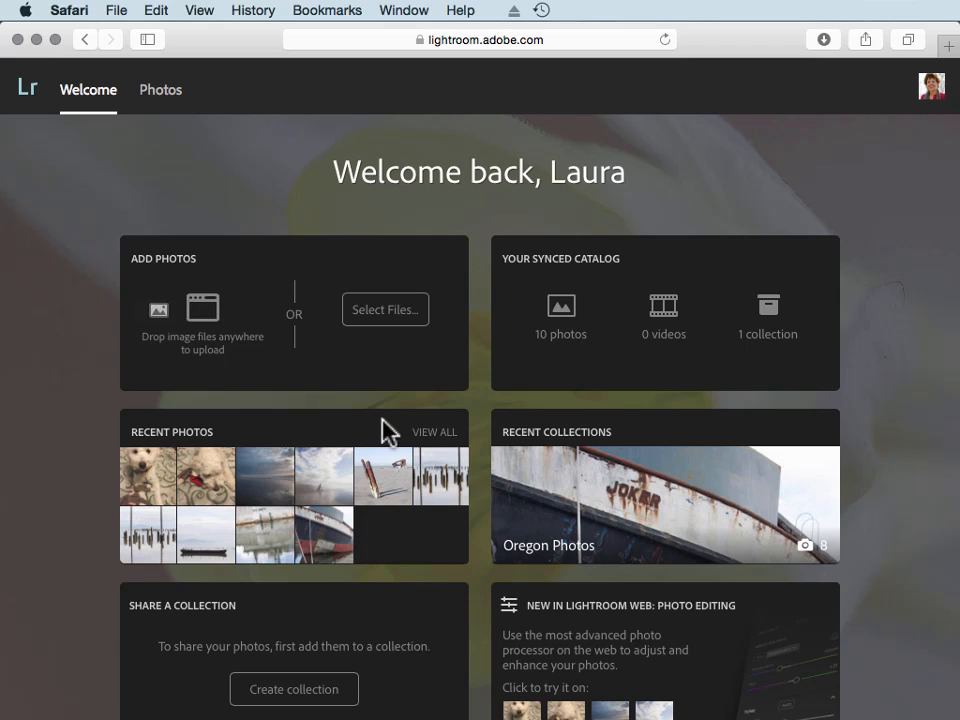
Step: Open the Oregon Photos tile under Recent Collections on the web Welcome page
click(160, 89)
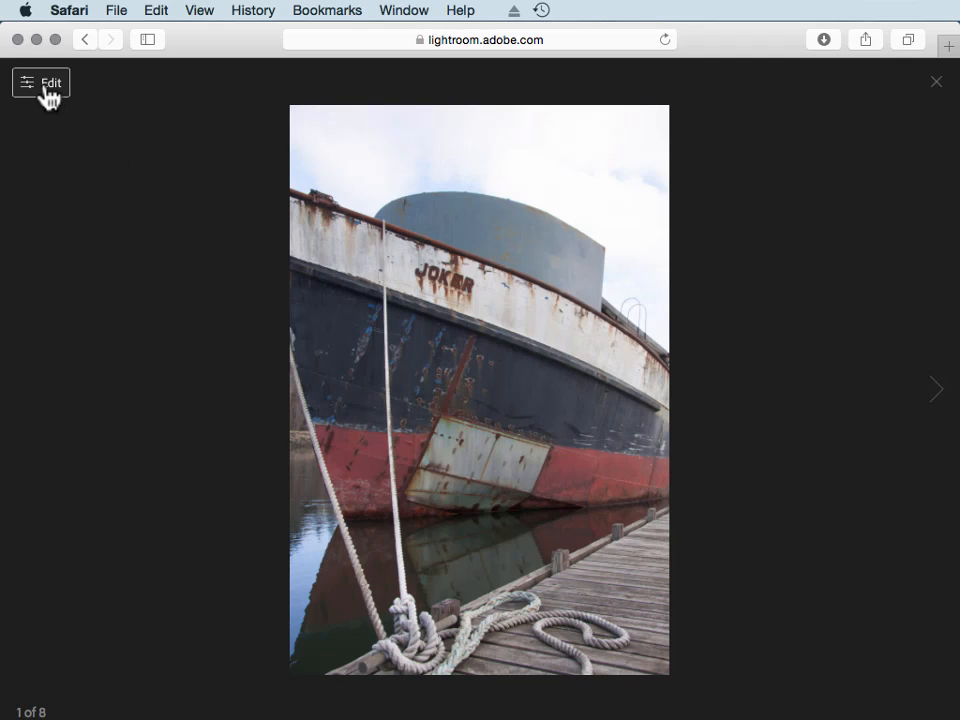
Step: Load the web editor for the rusty Joker boat-hull photo
click(40, 82)
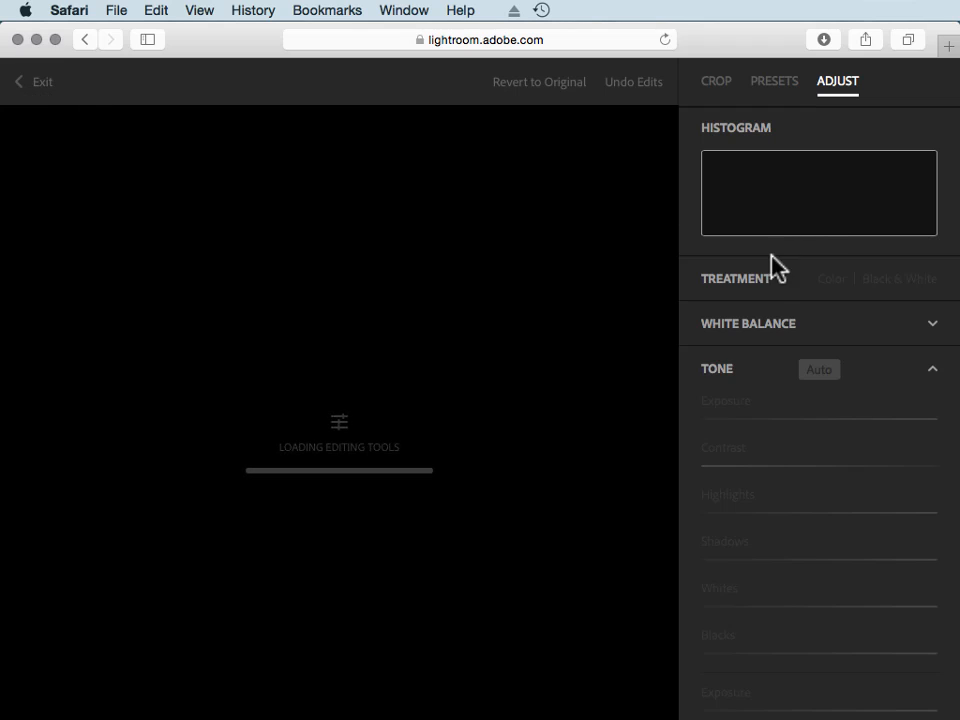
mouse_move(456, 184)
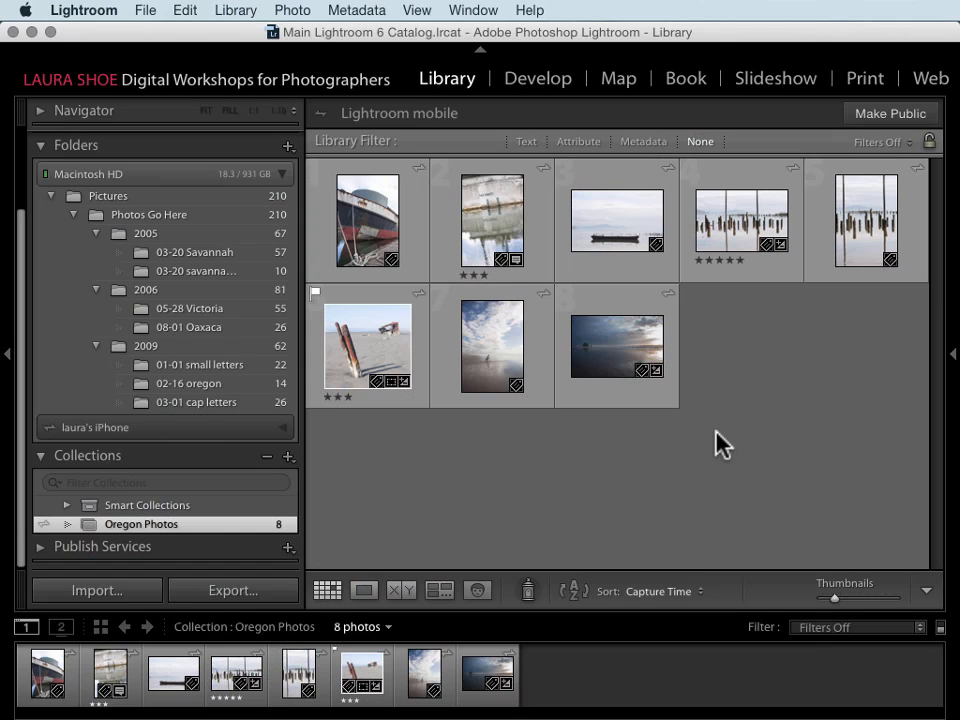
mouse_move(313, 515)
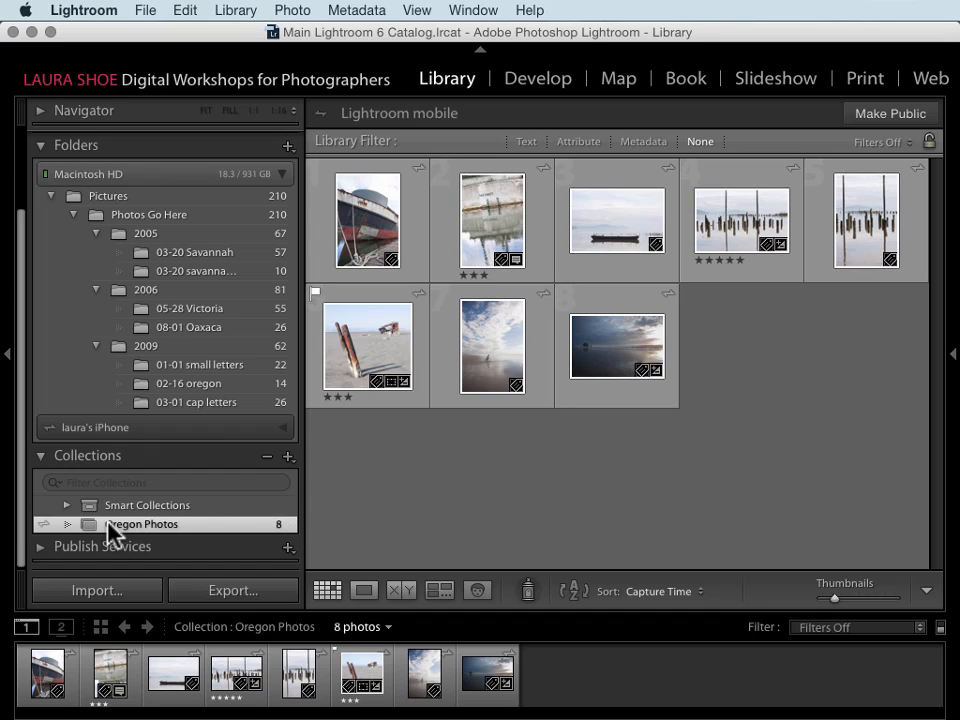
mouse_move(140, 548)
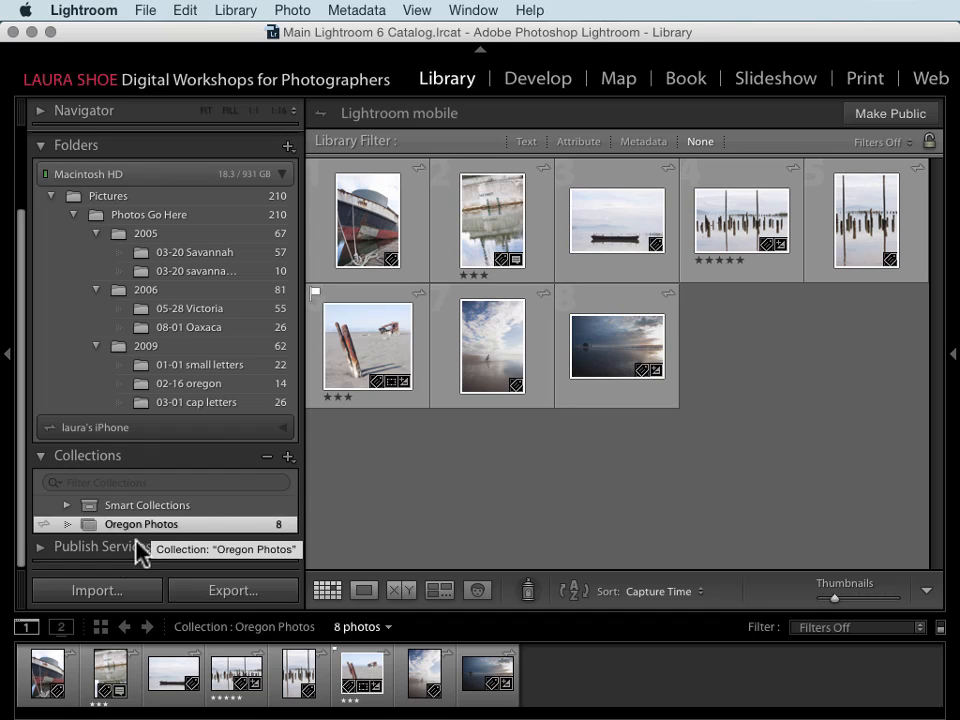
Step: Open the Import window from the Library module
click(96, 590)
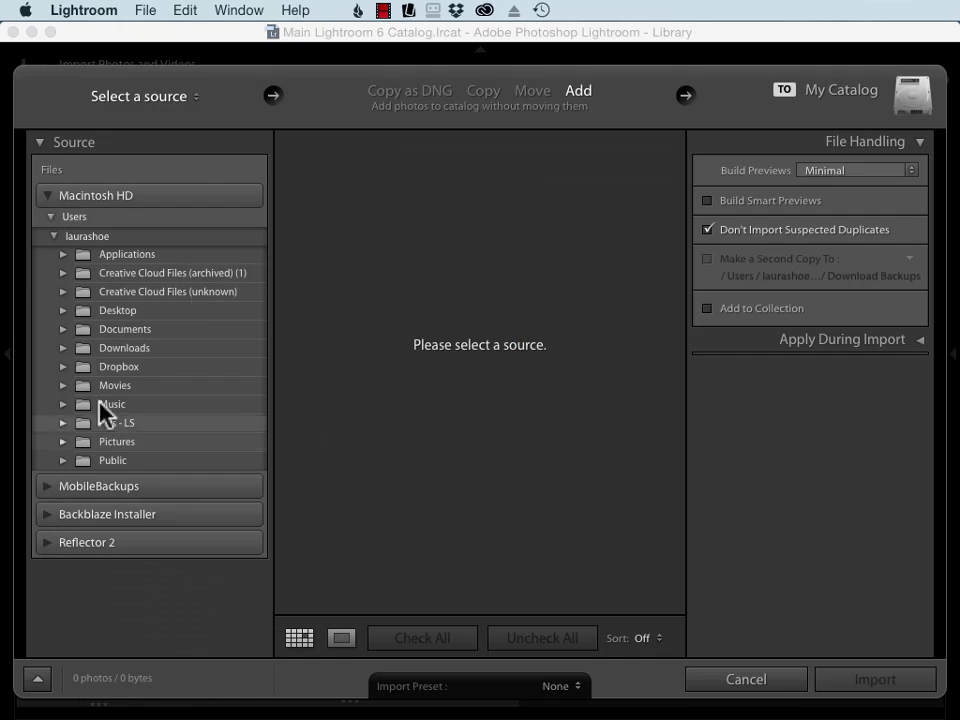
mouse_move(330, 225)
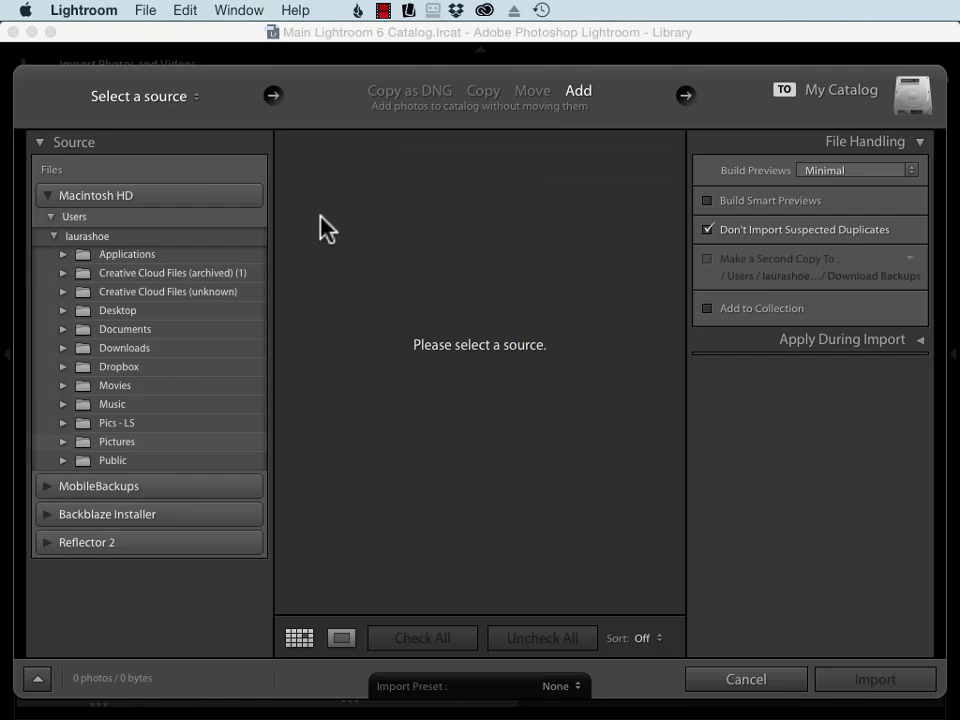
mouse_move(522, 258)
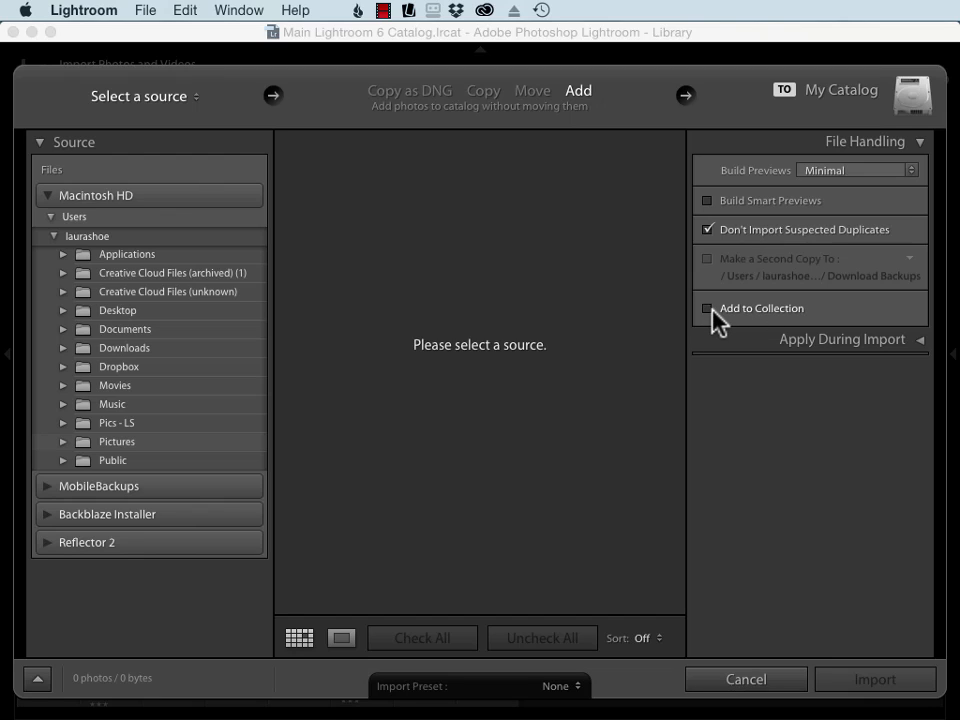
Step: Check that a new import collection offers Sync with Lightroom mobile, then cancel the import
click(708, 308)
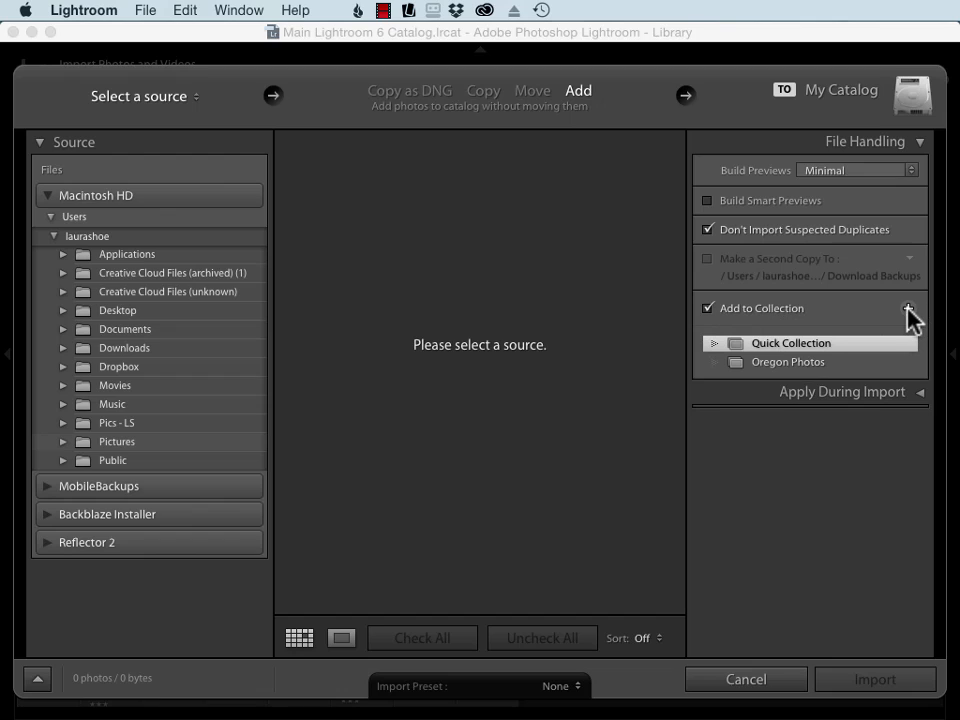
click(908, 308)
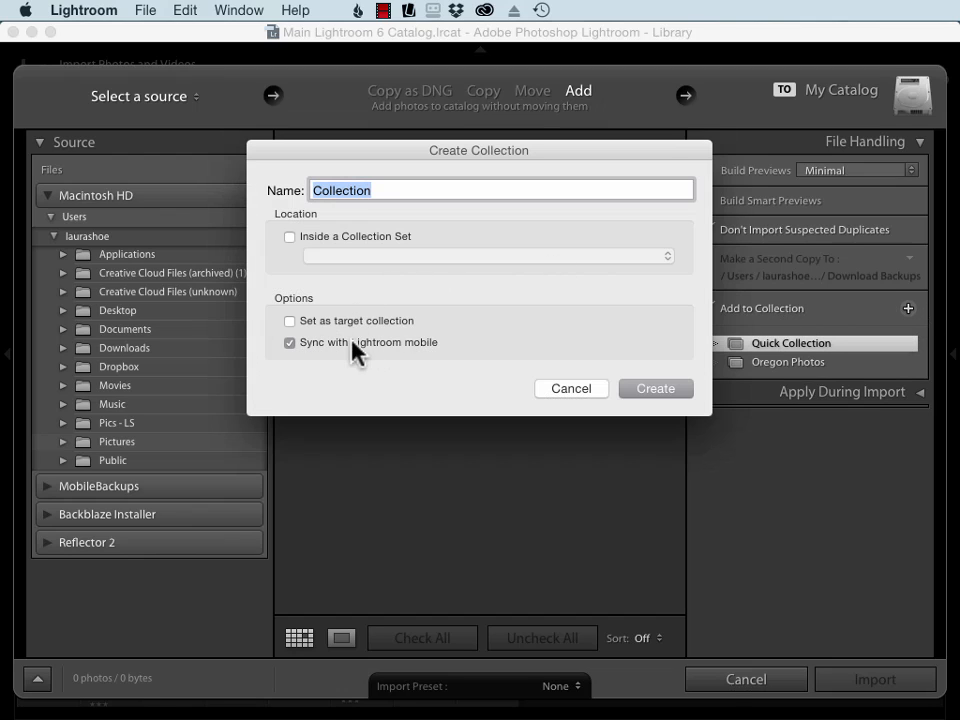
mouse_move(585, 398)
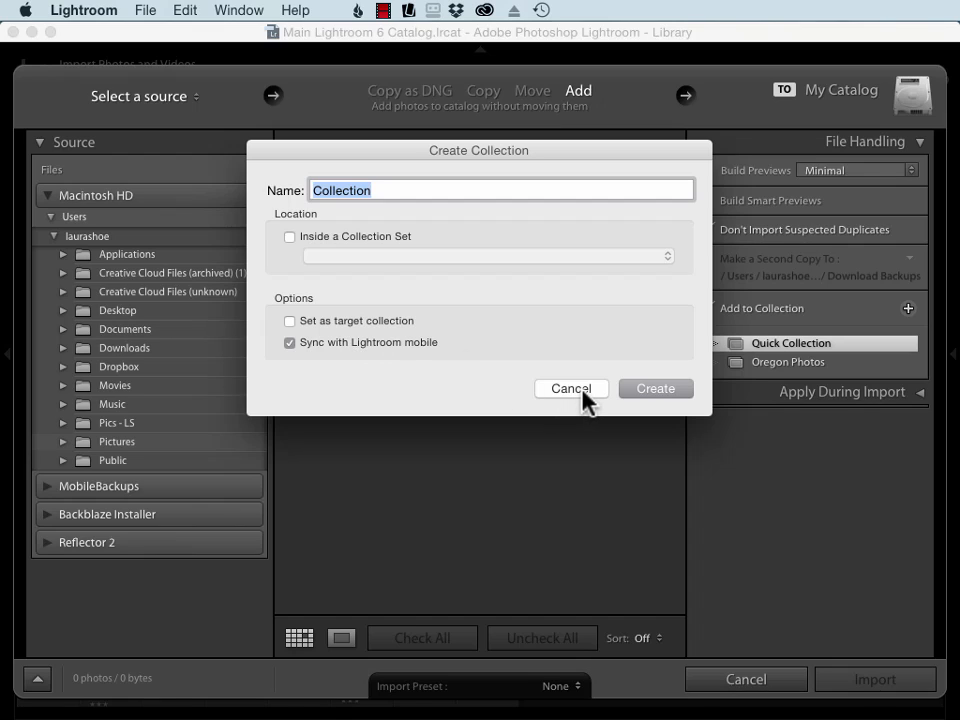
click(570, 388)
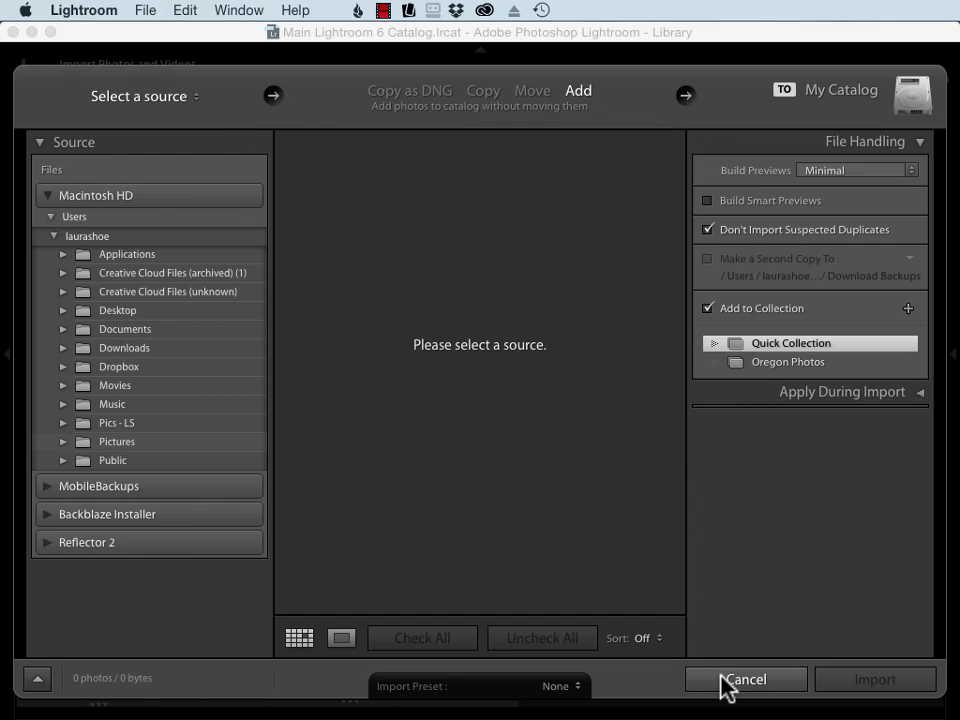
click(745, 679)
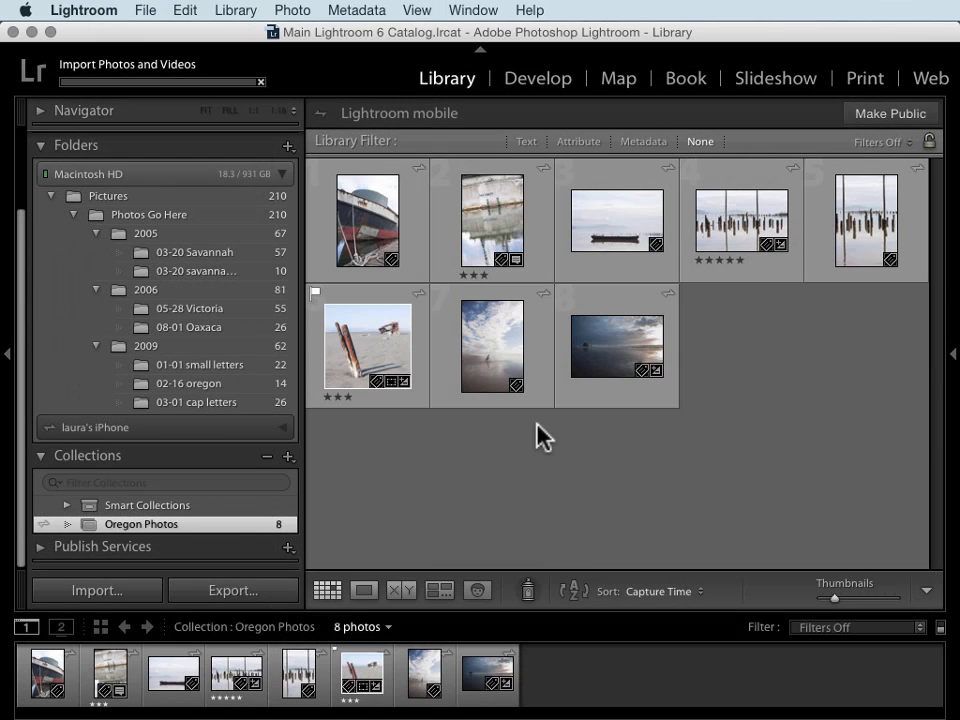